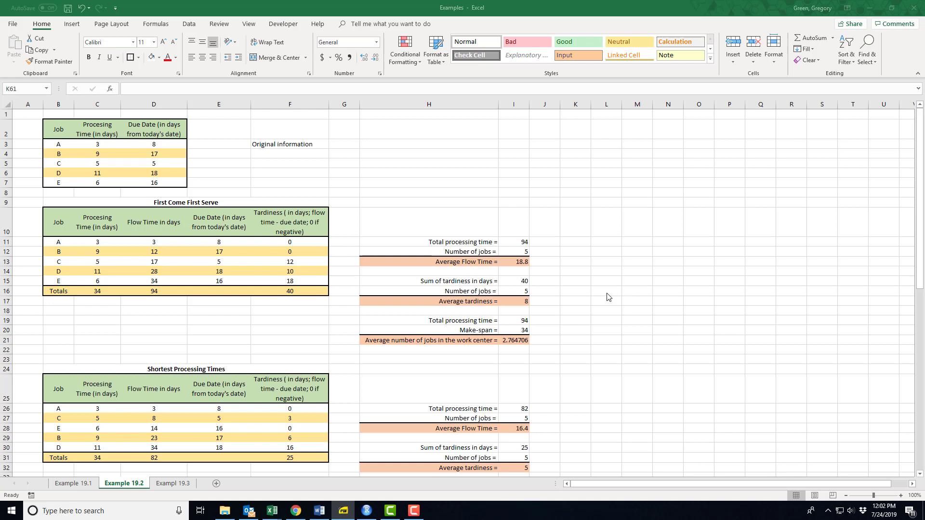
{"action": "mouse_move", "coordinate": [504, 292]}
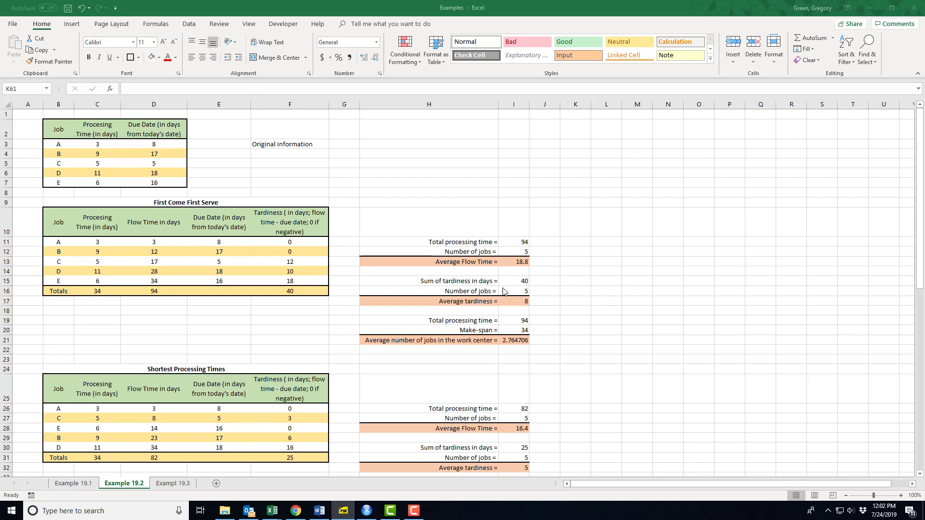
{"action": "mouse_move", "coordinate": [114, 192]}
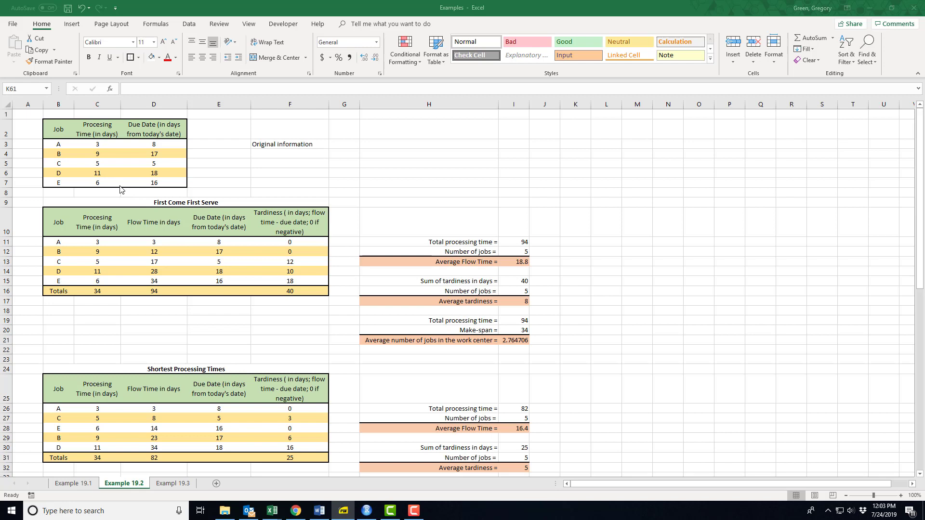
{"action": "mouse_move", "coordinate": [74, 161]}
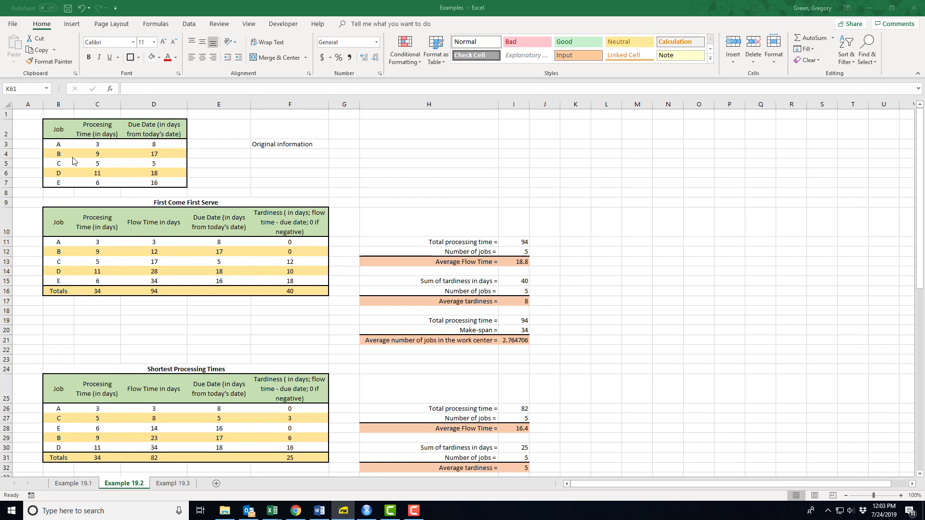
{"action": "mouse_move", "coordinate": [67, 191]}
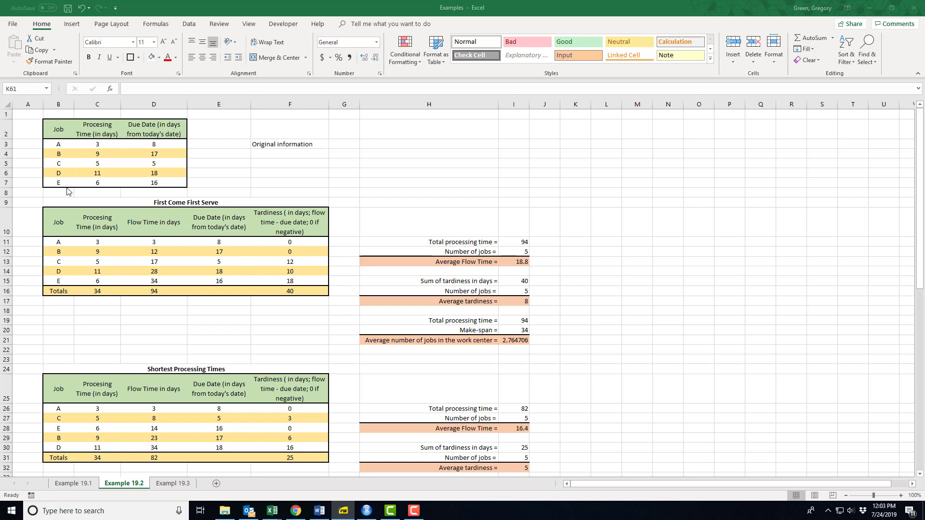
{"action": "mouse_move", "coordinate": [112, 172]}
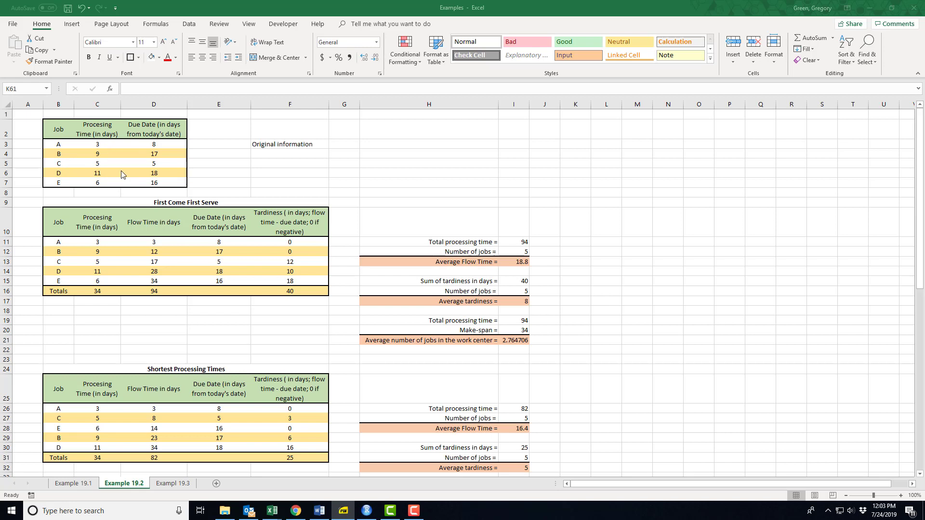
{"action": "mouse_move", "coordinate": [147, 162]}
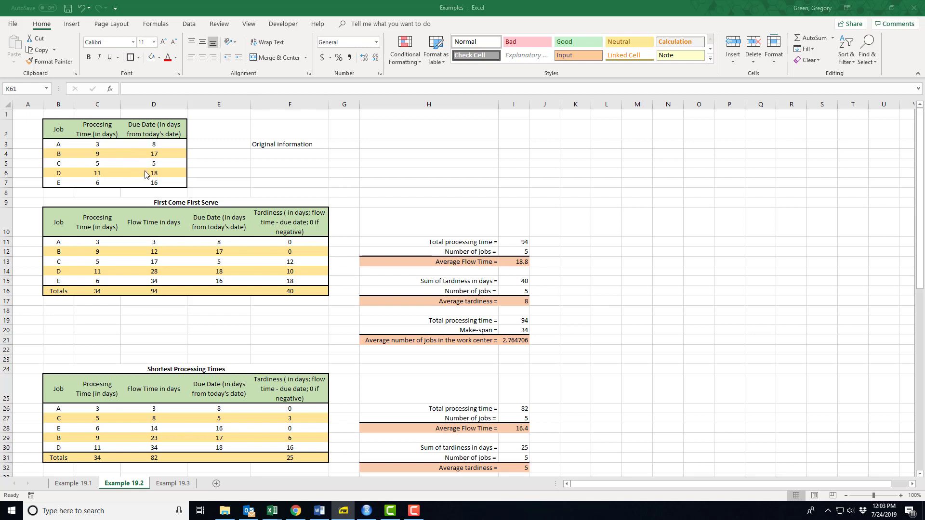
{"action": "mouse_move", "coordinate": [147, 183]}
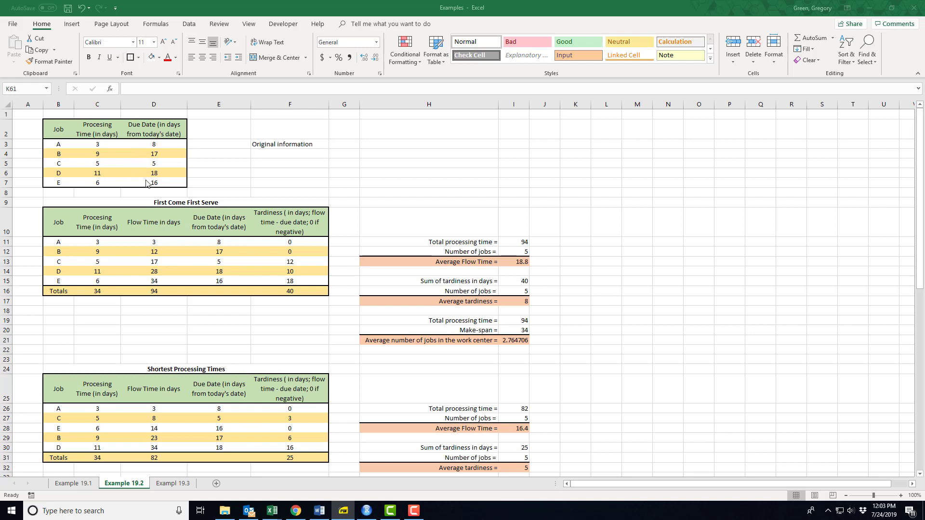
{"action": "mouse_move", "coordinate": [112, 147]}
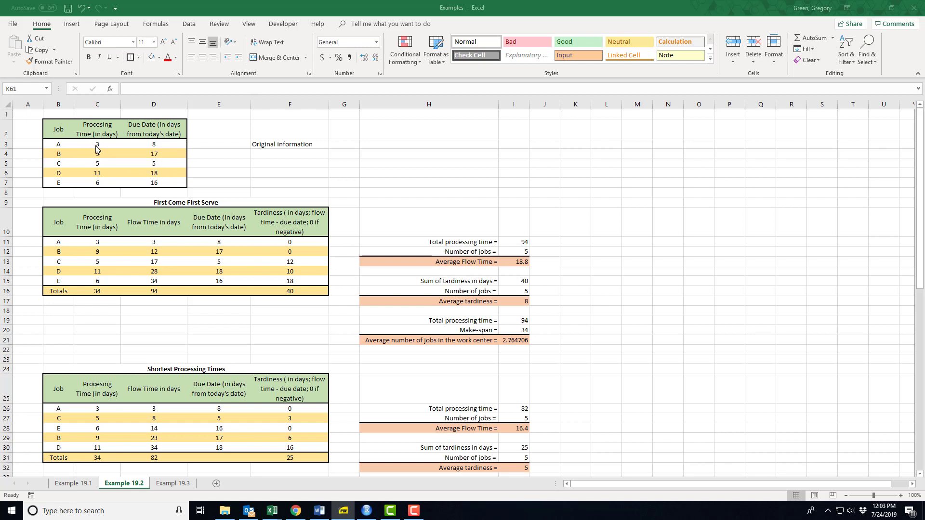
{"action": "mouse_move", "coordinate": [161, 147]}
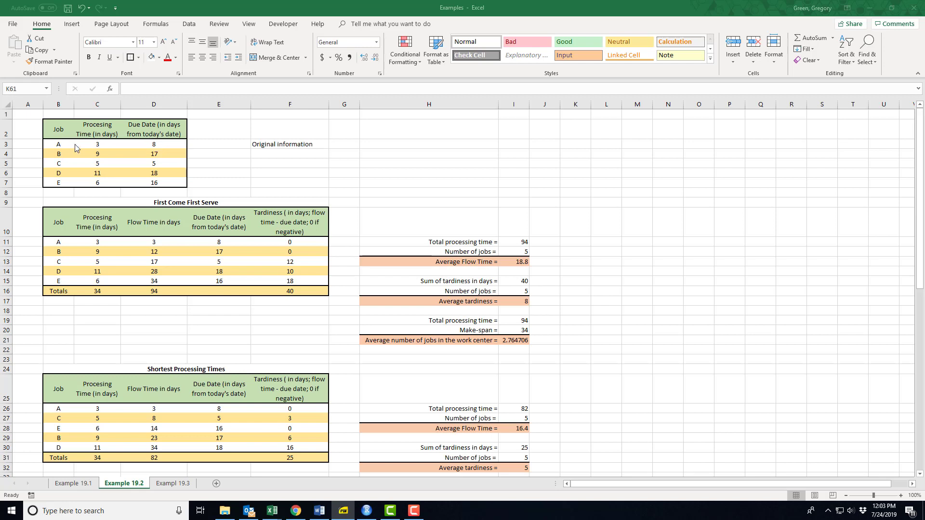
{"action": "mouse_move", "coordinate": [163, 143]}
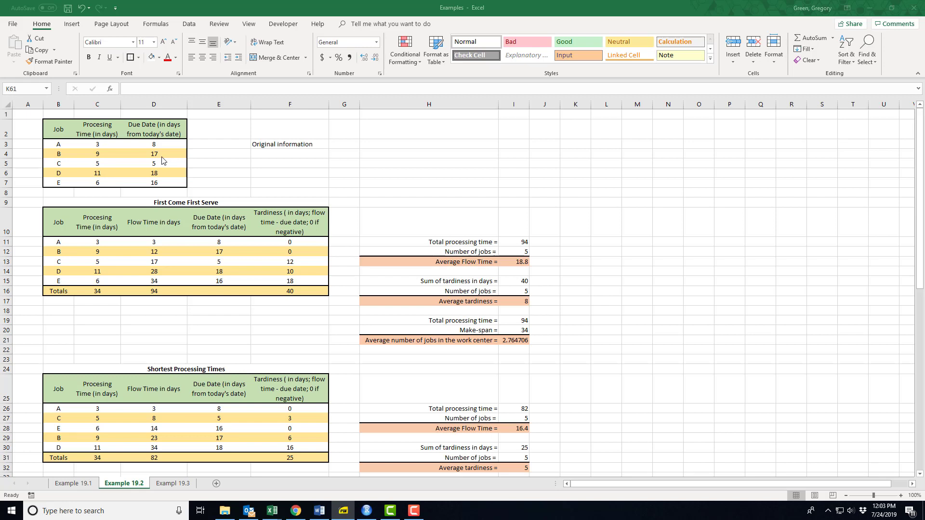
{"action": "mouse_move", "coordinate": [871, 223]}
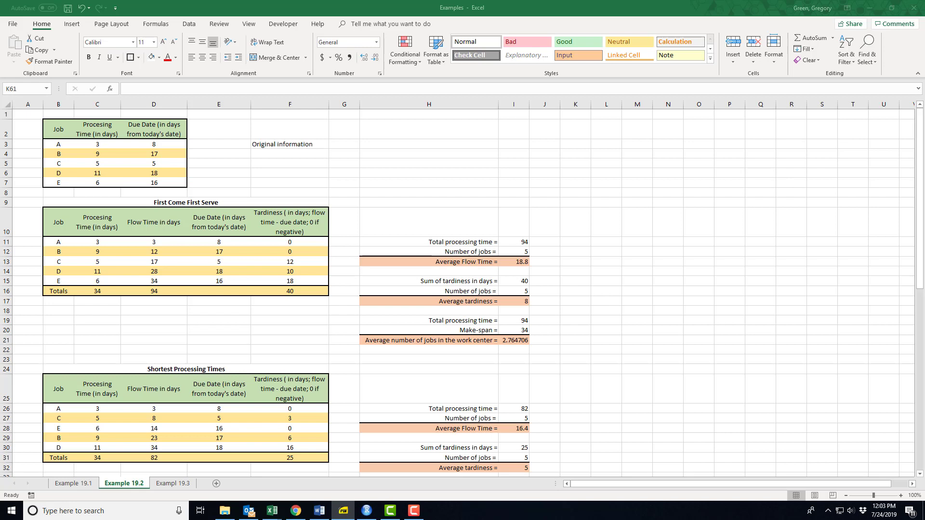
{"action": "mouse_move", "coordinate": [341, 259]}
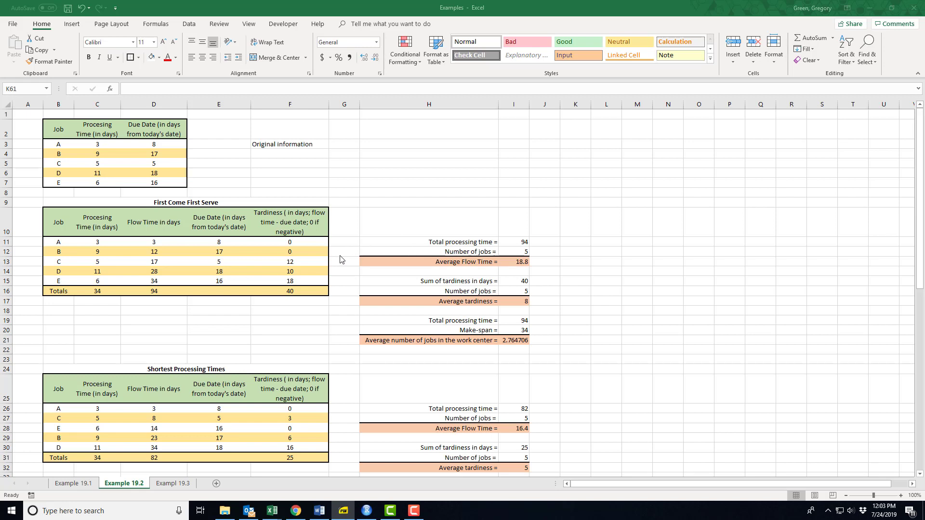
{"action": "mouse_move", "coordinate": [194, 276]}
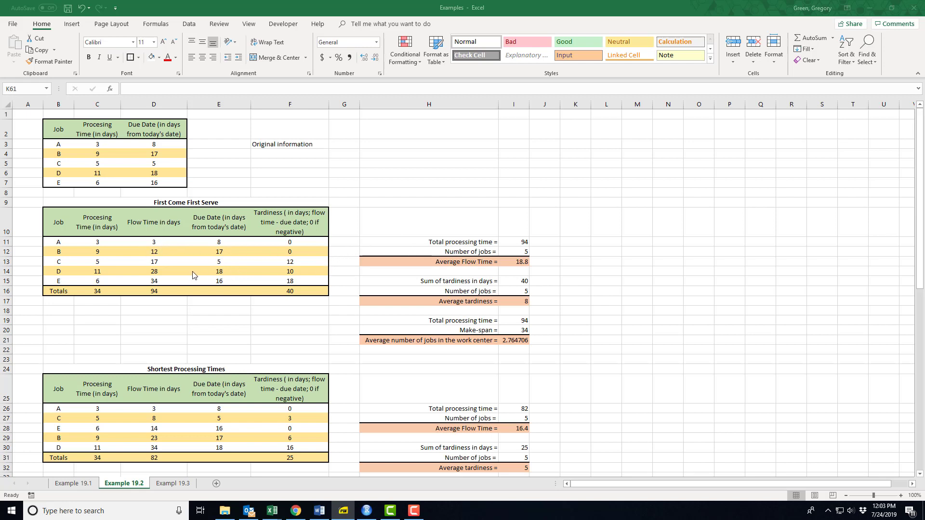
{"action": "mouse_move", "coordinate": [133, 266]}
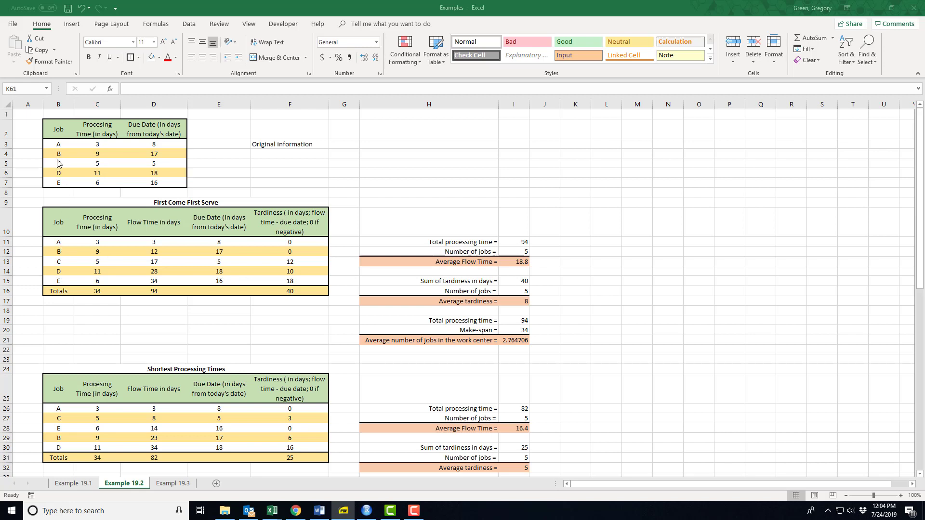
{"action": "mouse_move", "coordinate": [62, 183]}
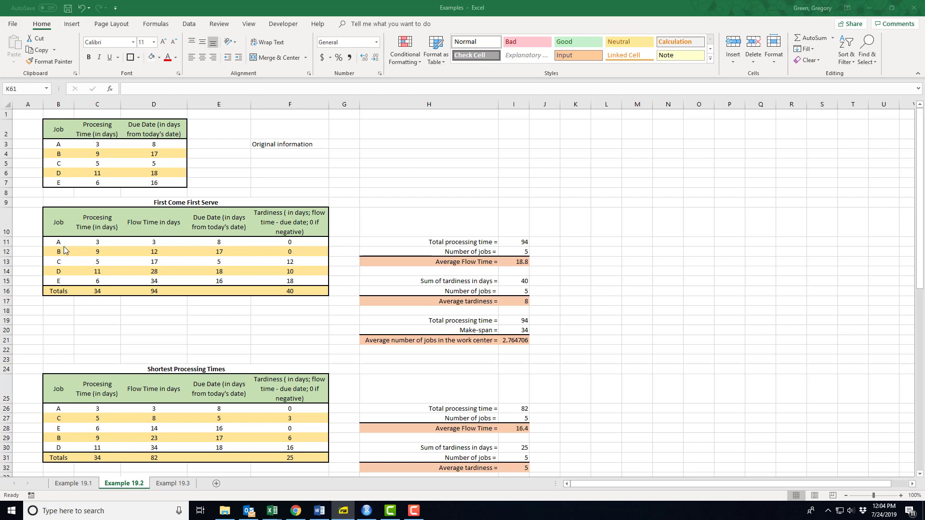
{"action": "mouse_move", "coordinate": [129, 249]}
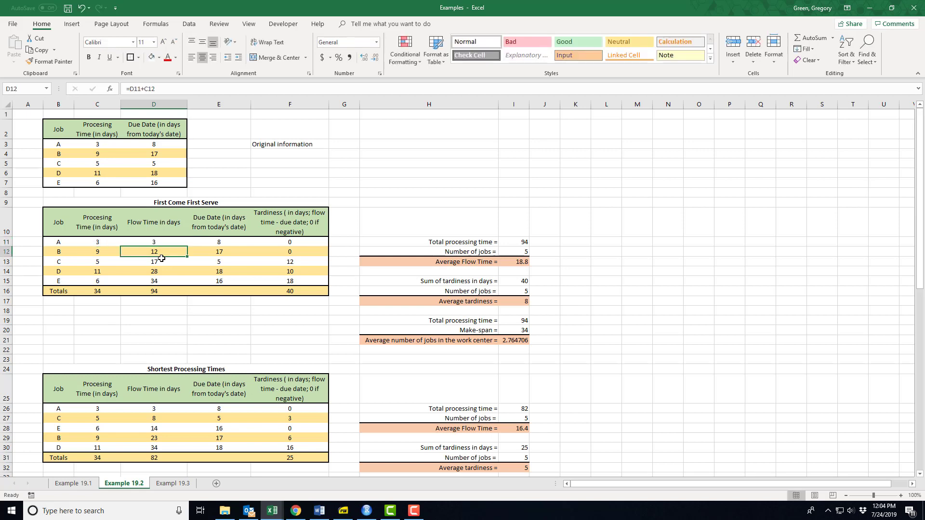
Inspect the FCFS flow-time and tardiness formulas for jobs A through E, leaving them unchanged
{"action": "double_click", "coordinate": [154, 251]}
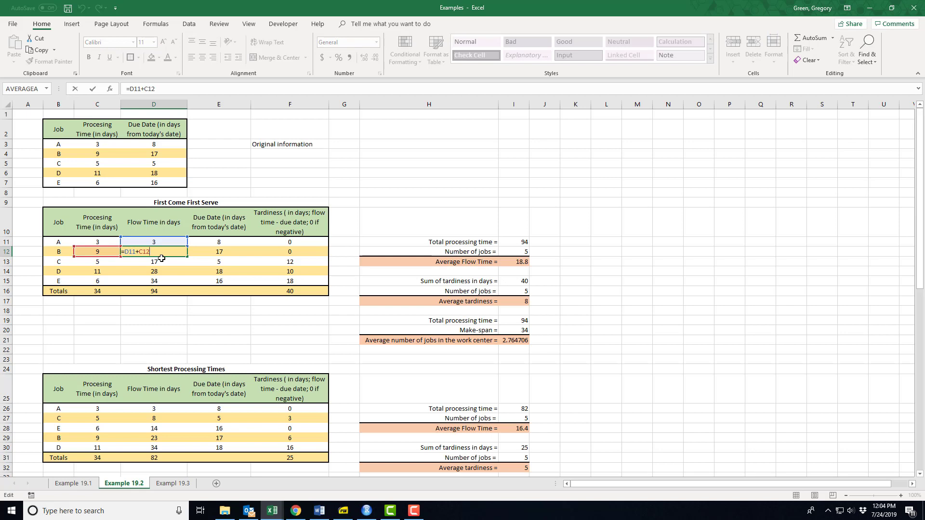
{"action": "key", "text": "Return"}
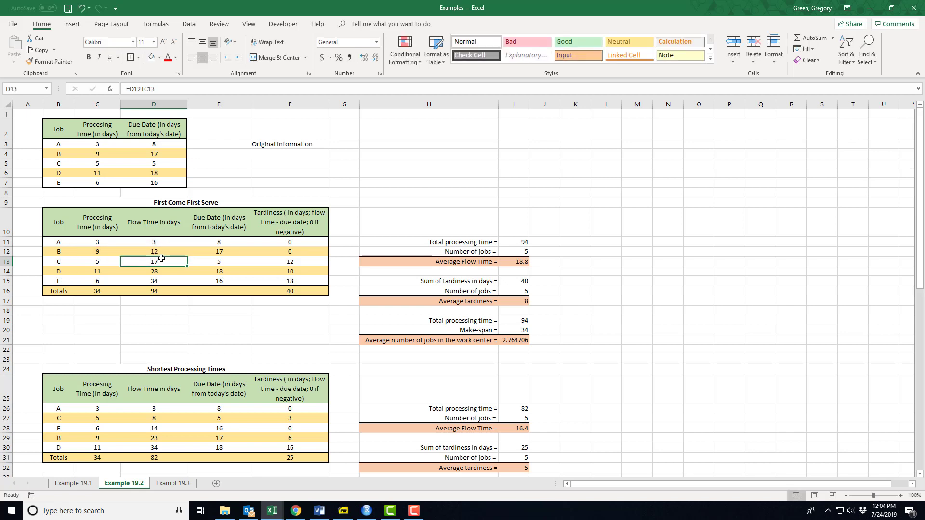
{"action": "double_click", "coordinate": [154, 261]}
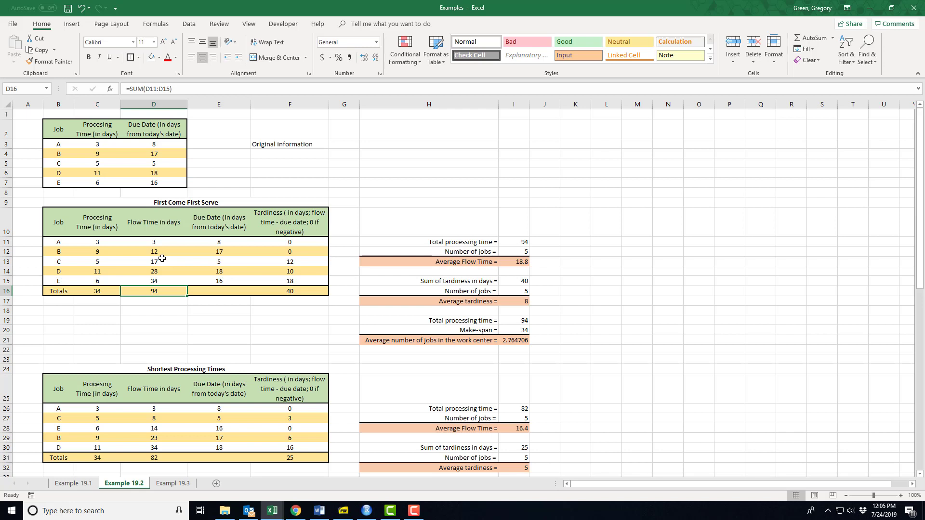
{"action": "mouse_move", "coordinate": [215, 237]}
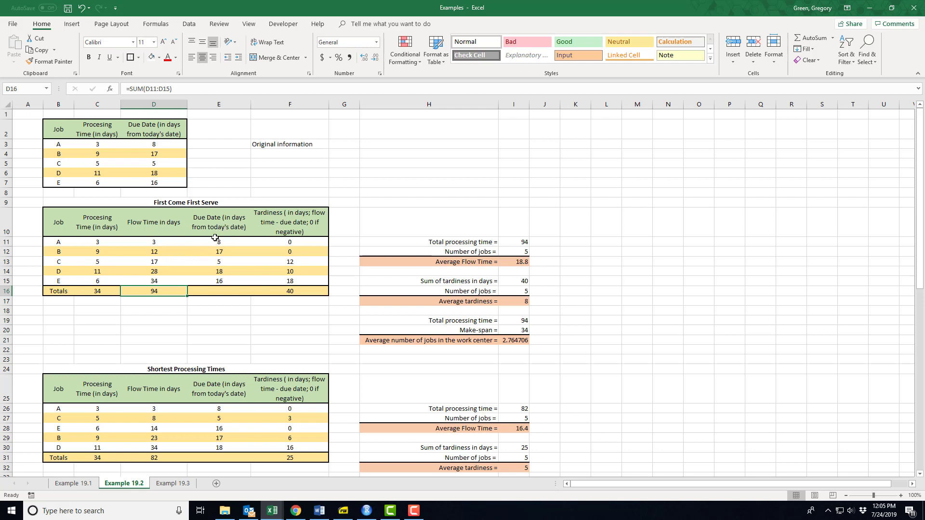
{"action": "left_click", "coordinate": [219, 242]}
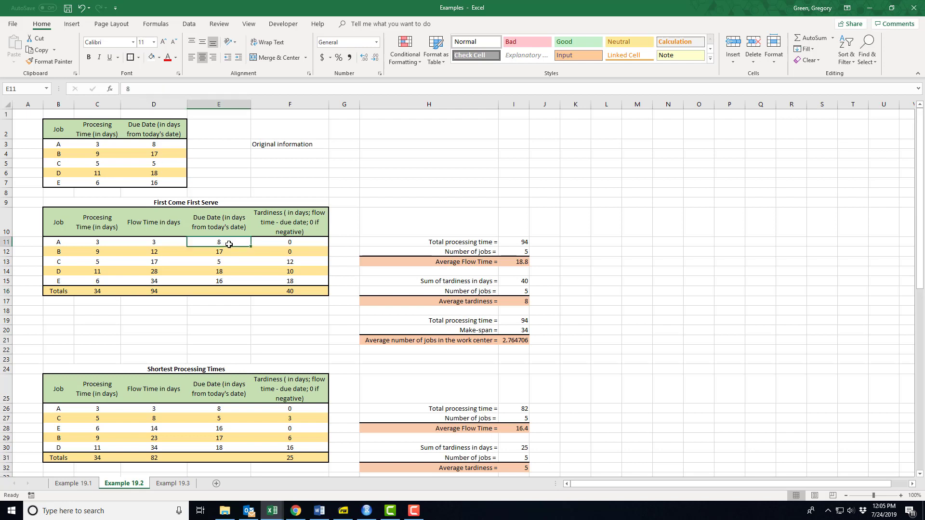
{"action": "mouse_move", "coordinate": [281, 240]}
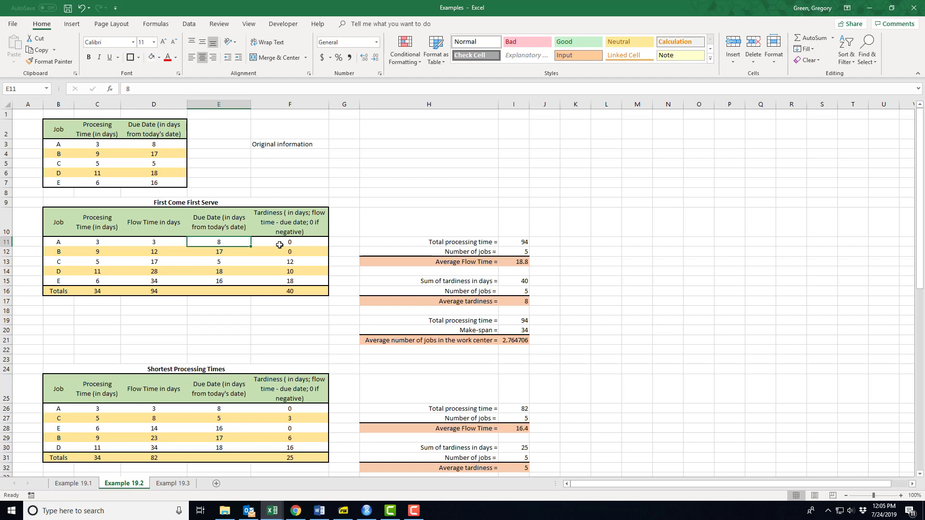
{"action": "mouse_move", "coordinate": [302, 230]}
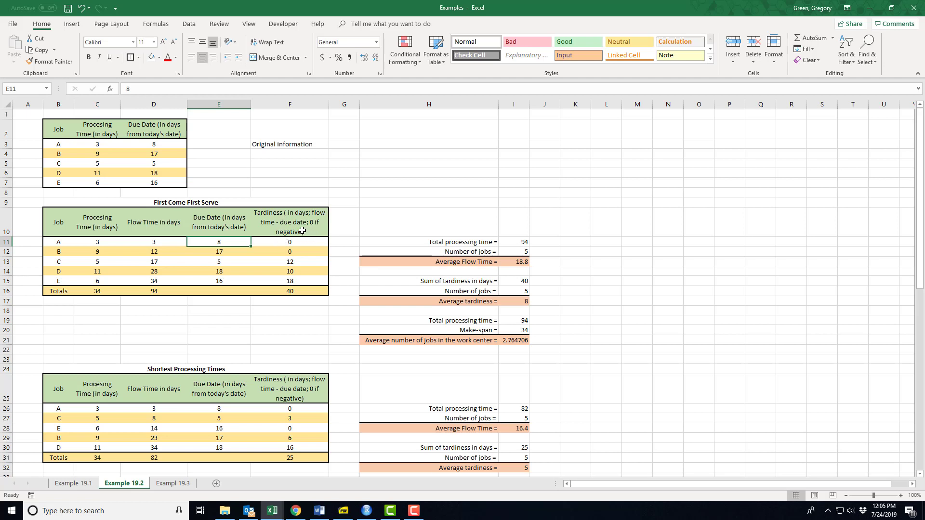
{"action": "mouse_move", "coordinate": [290, 228]}
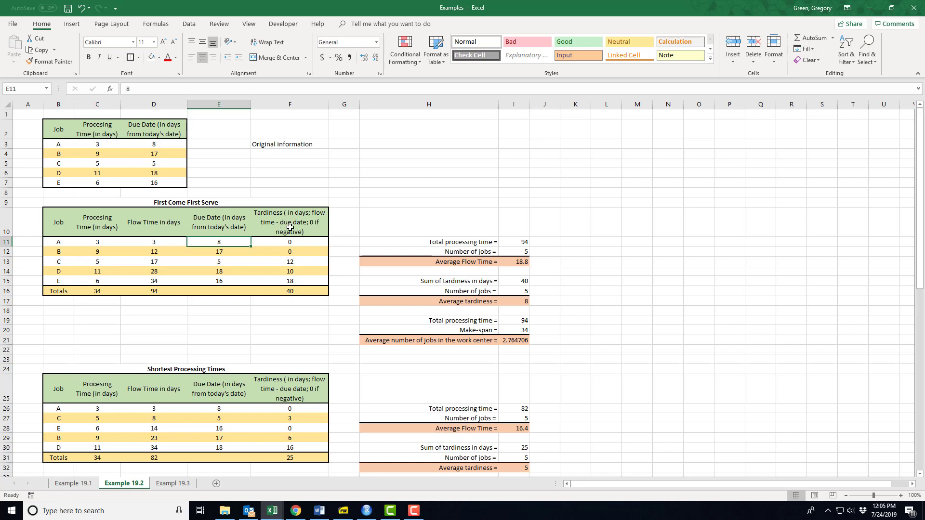
{"action": "mouse_move", "coordinate": [313, 230]}
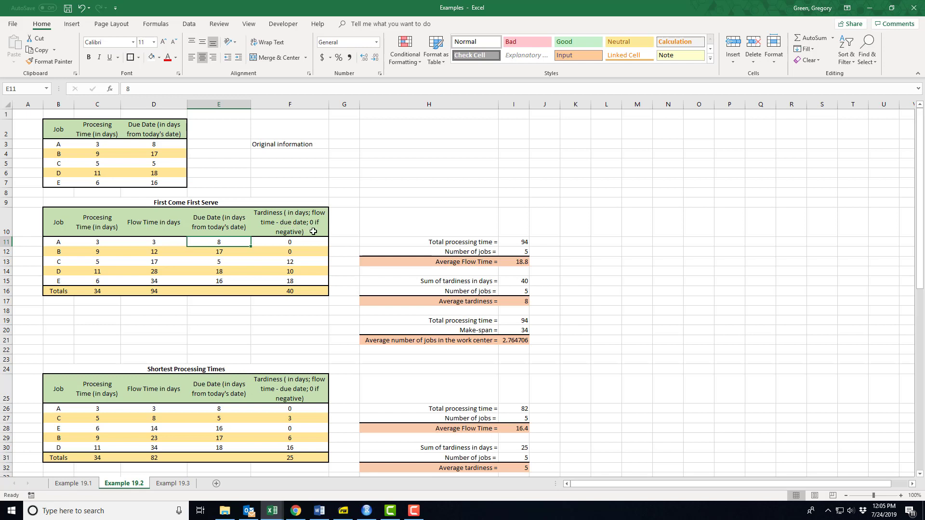
{"action": "mouse_move", "coordinate": [304, 226]}
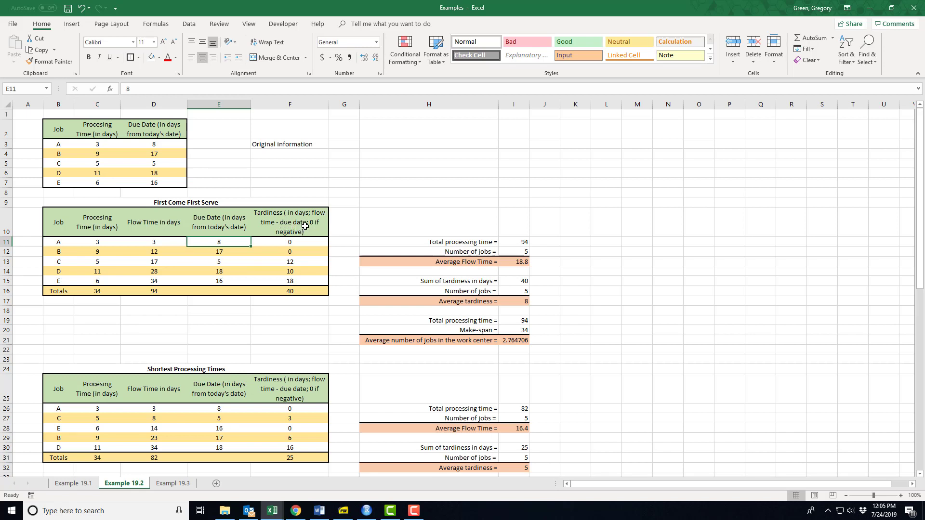
{"action": "mouse_move", "coordinate": [295, 243]}
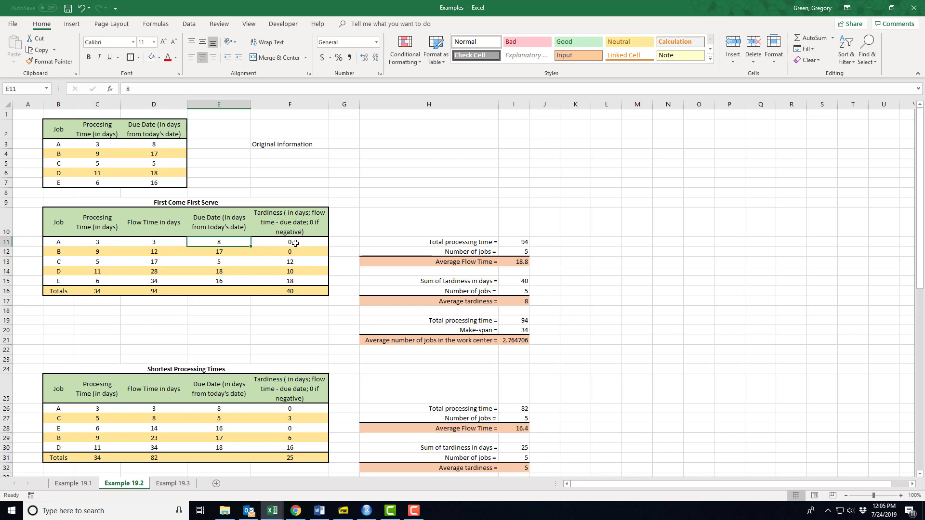
{"action": "double_click", "coordinate": [290, 242]}
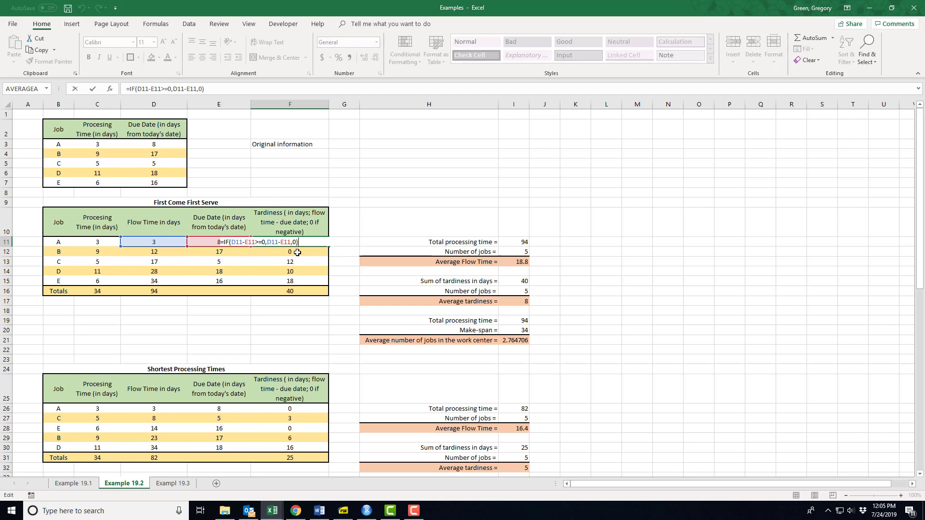
{"action": "mouse_move", "coordinate": [164, 241]}
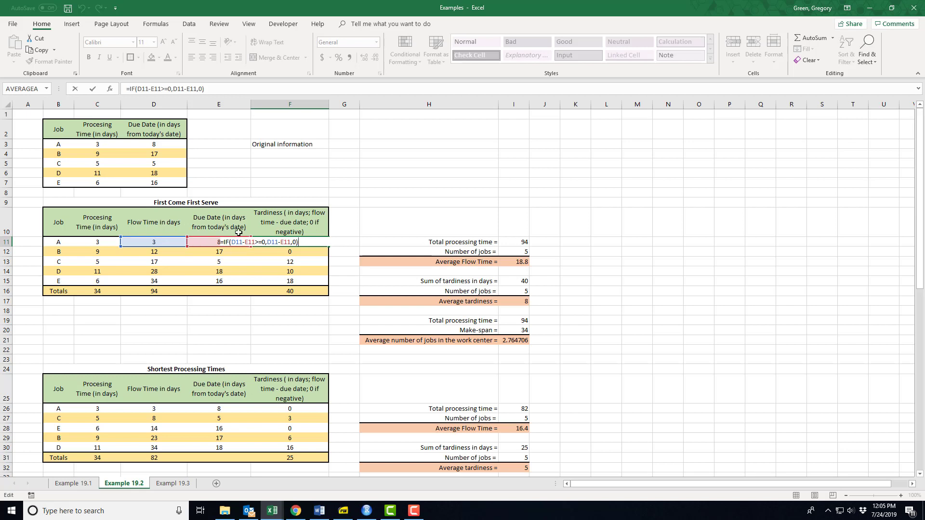
{"action": "mouse_move", "coordinate": [262, 248]}
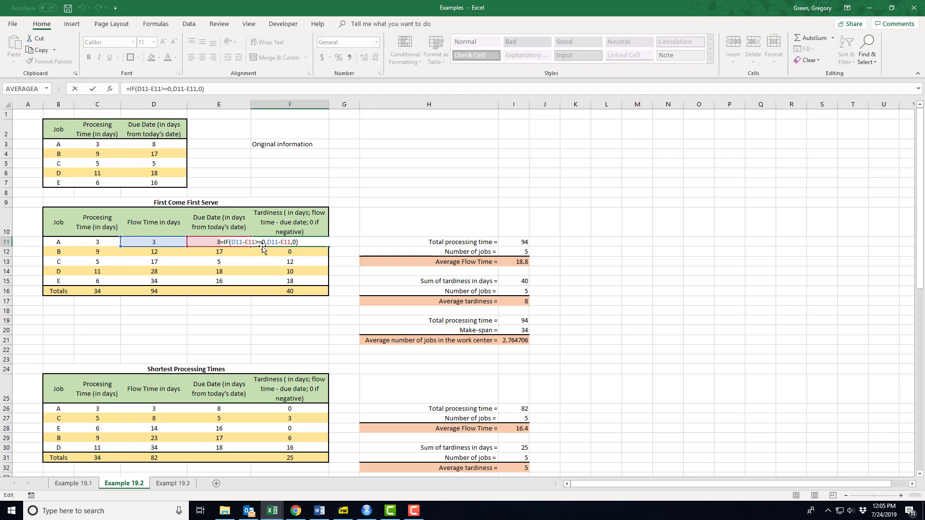
{"action": "mouse_move", "coordinate": [260, 251]}
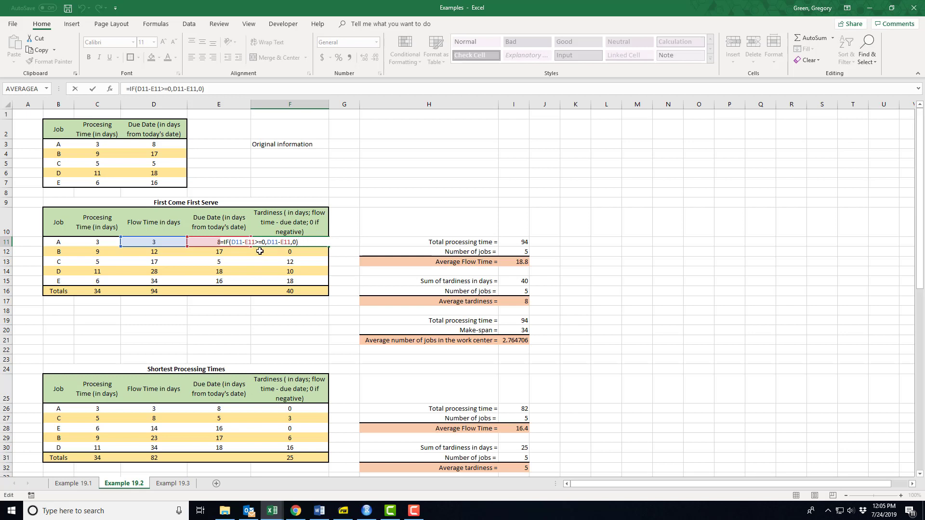
{"action": "mouse_move", "coordinate": [179, 225]}
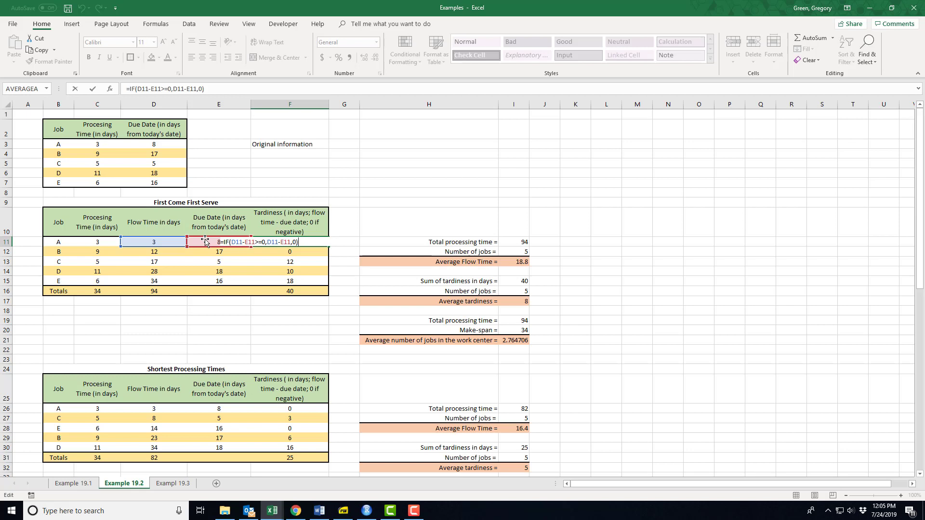
{"action": "mouse_move", "coordinate": [250, 248]}
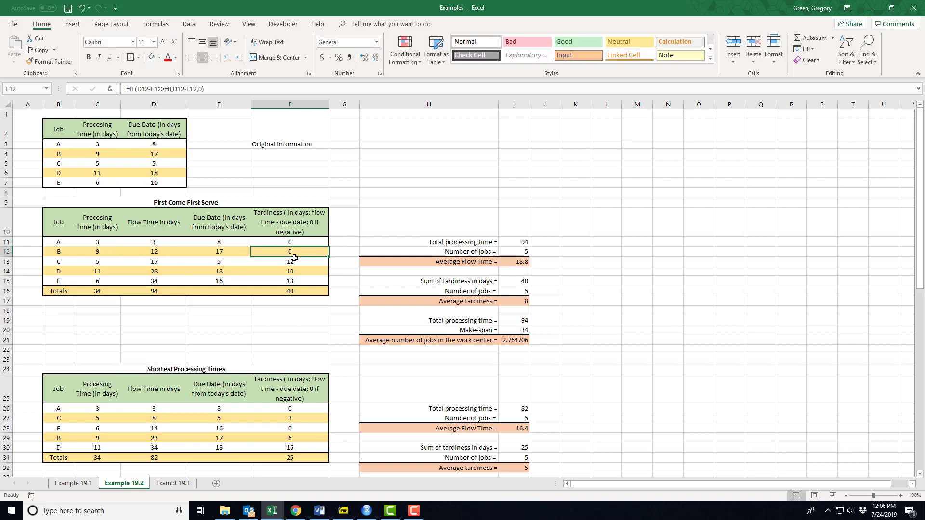
{"action": "left_click", "coordinate": [290, 241]}
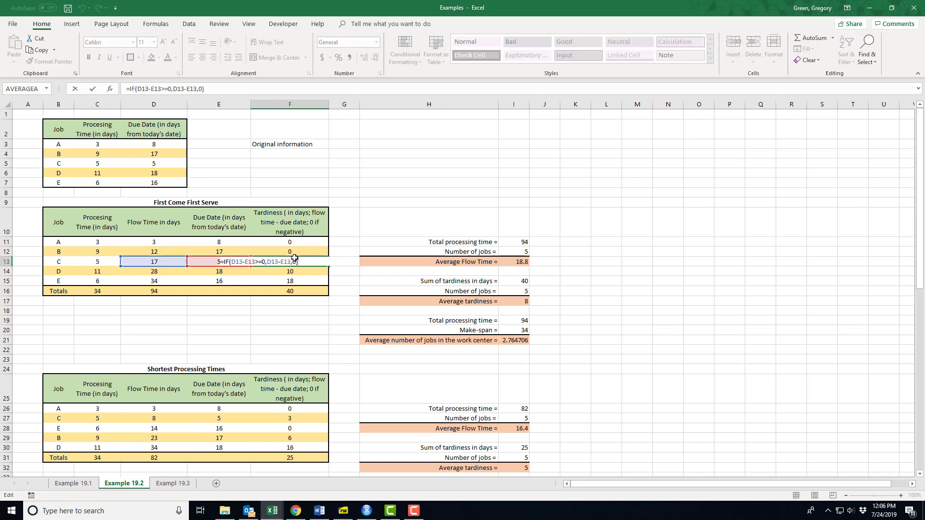
{"action": "key", "text": "Return"}
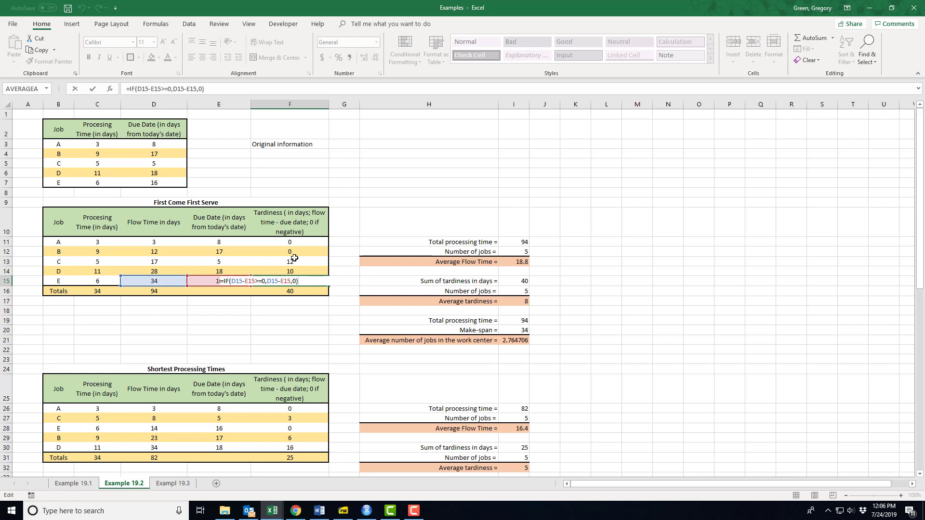
{"action": "key", "text": "Return"}
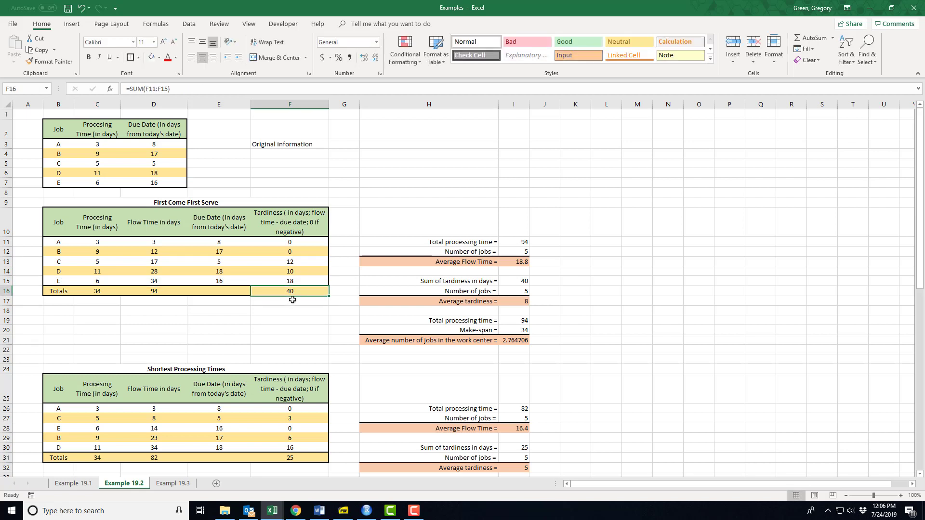
{"action": "mouse_move", "coordinate": [296, 293]}
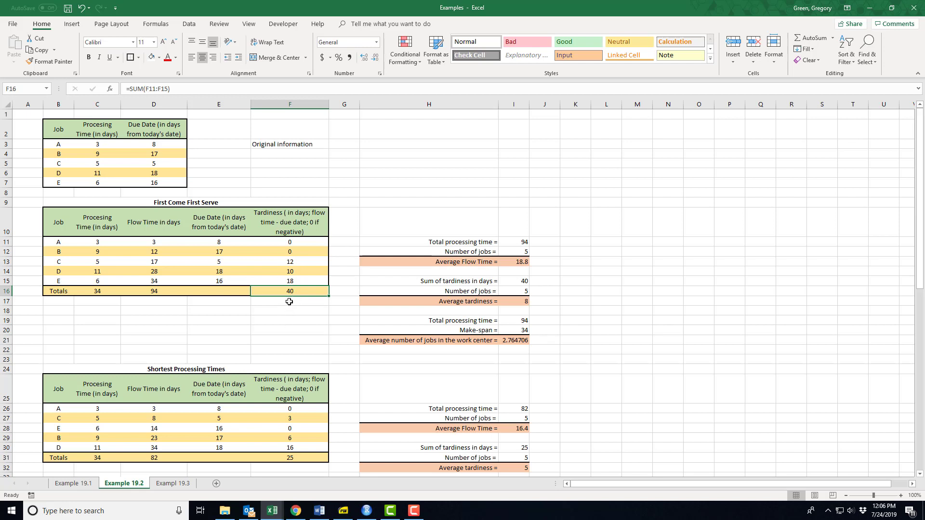
{"action": "mouse_move", "coordinate": [540, 333]}
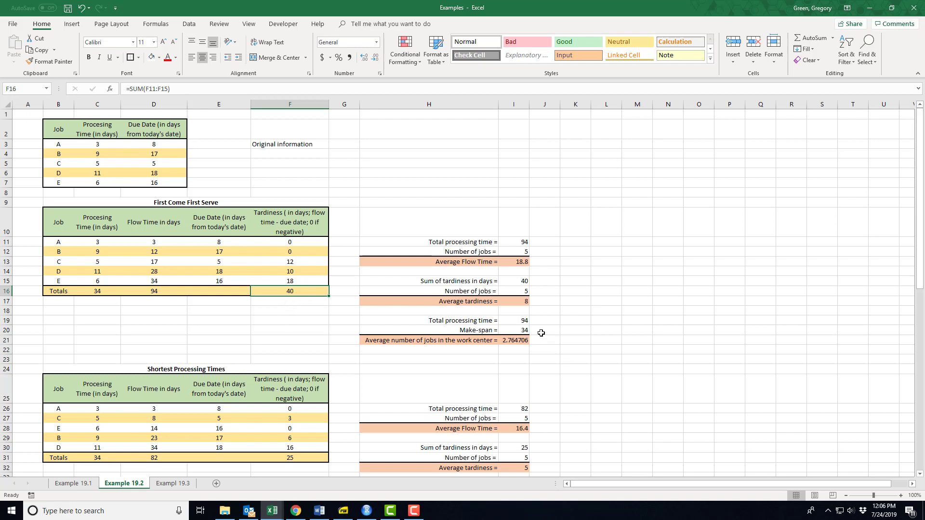
{"action": "mouse_move", "coordinate": [424, 250]}
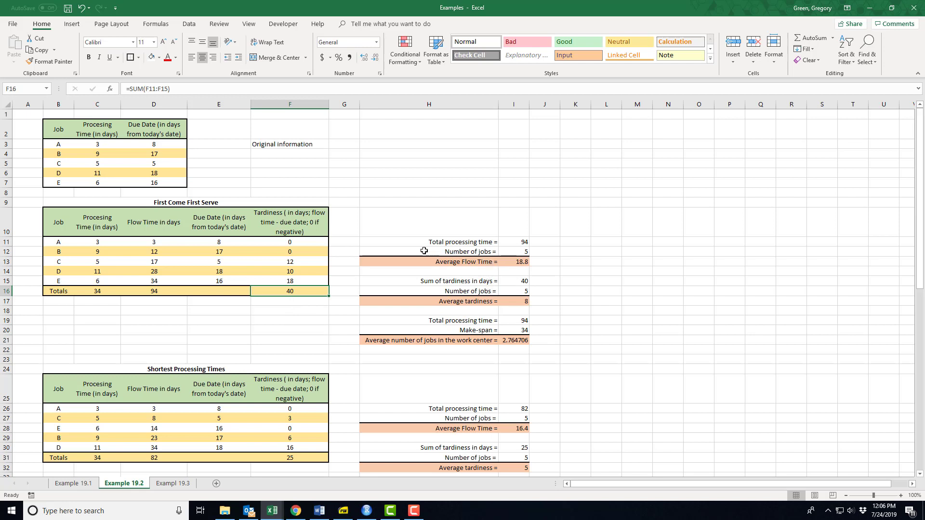
{"action": "mouse_move", "coordinate": [450, 253]}
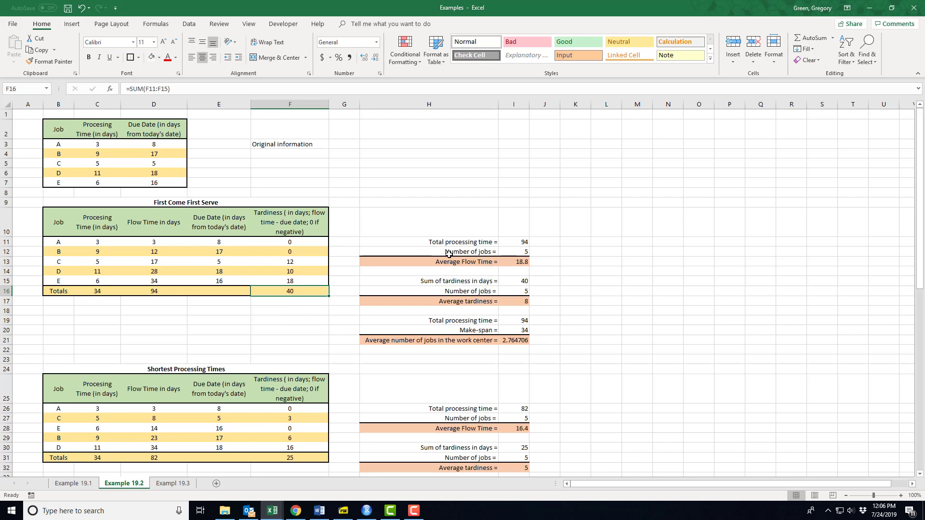
{"action": "mouse_move", "coordinate": [349, 254]}
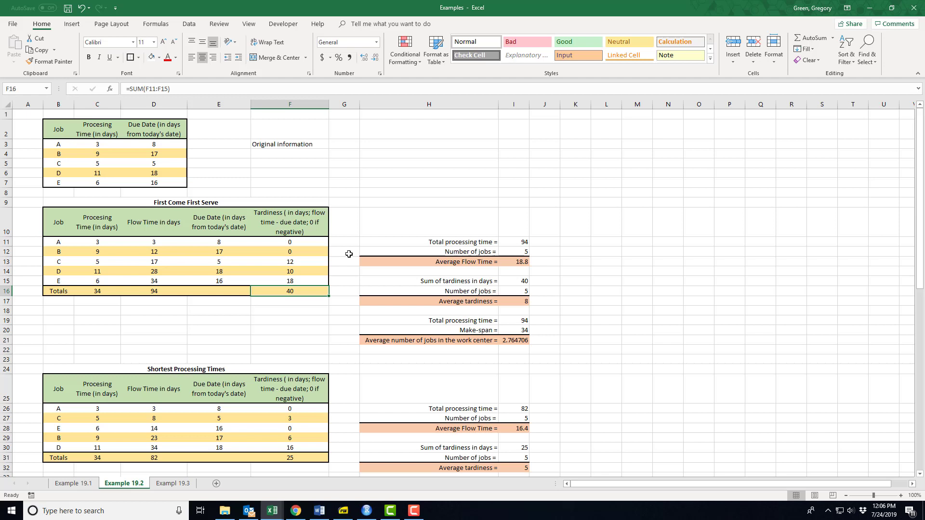
{"action": "mouse_move", "coordinate": [170, 210]}
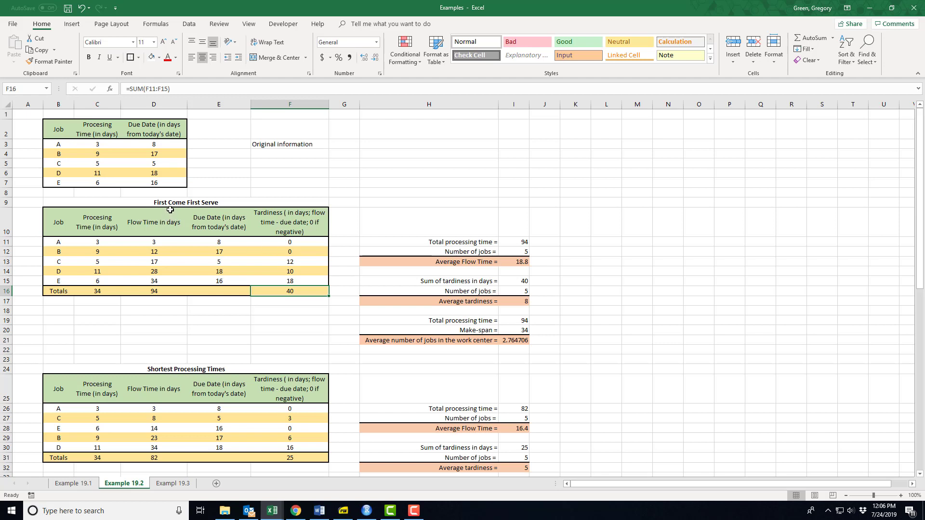
{"action": "mouse_move", "coordinate": [197, 325]}
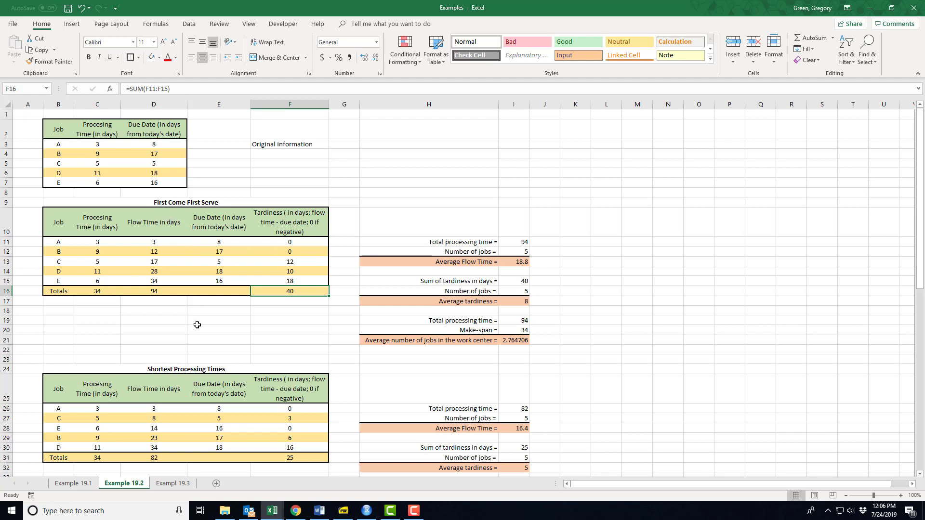
{"action": "mouse_move", "coordinate": [246, 341]}
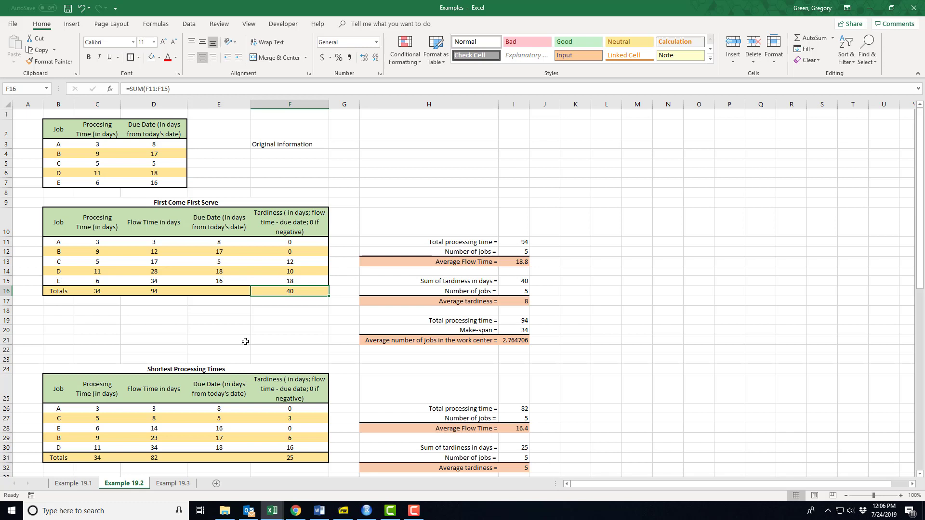
{"action": "mouse_move", "coordinate": [501, 252]}
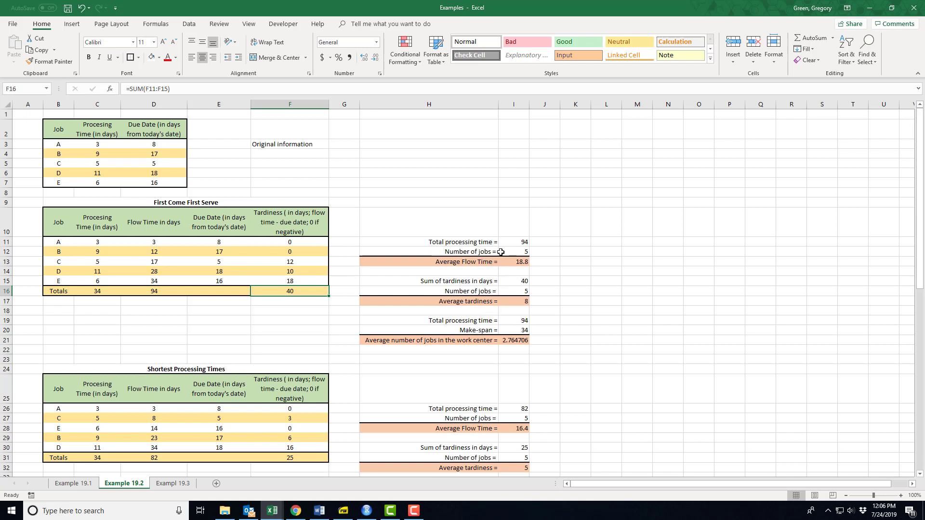
Inspect the FCFS measures: job count, average flow time 18.8, average tardiness 8, jobs in center
{"action": "left_click", "coordinate": [514, 242]}
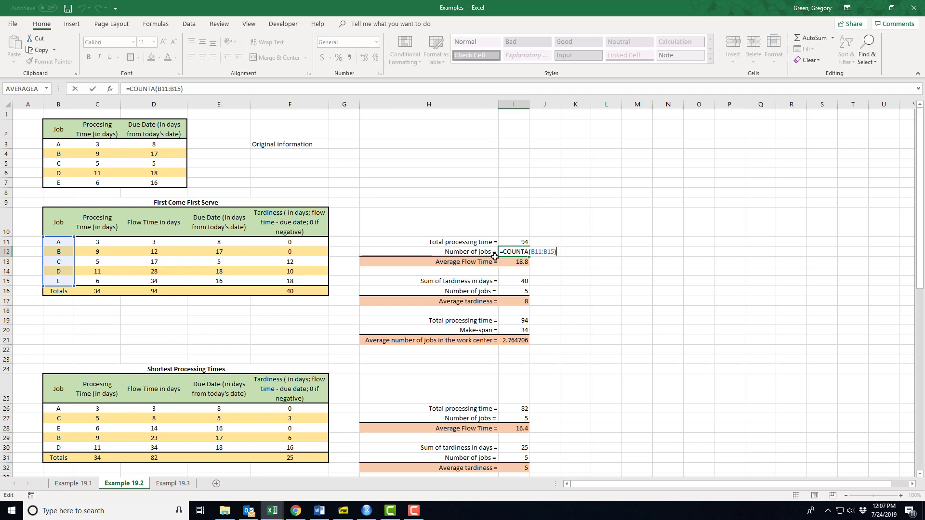
{"action": "mouse_move", "coordinate": [517, 259]}
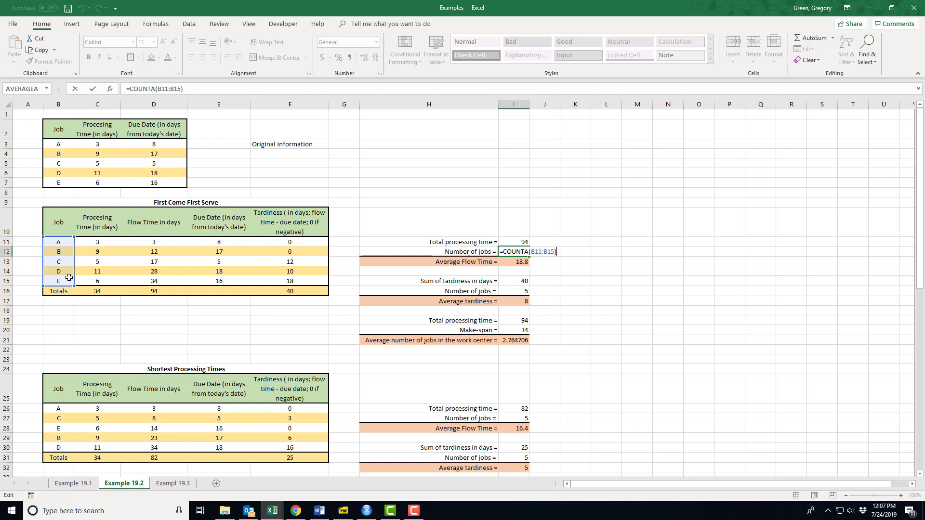
{"action": "key", "text": "Return"}
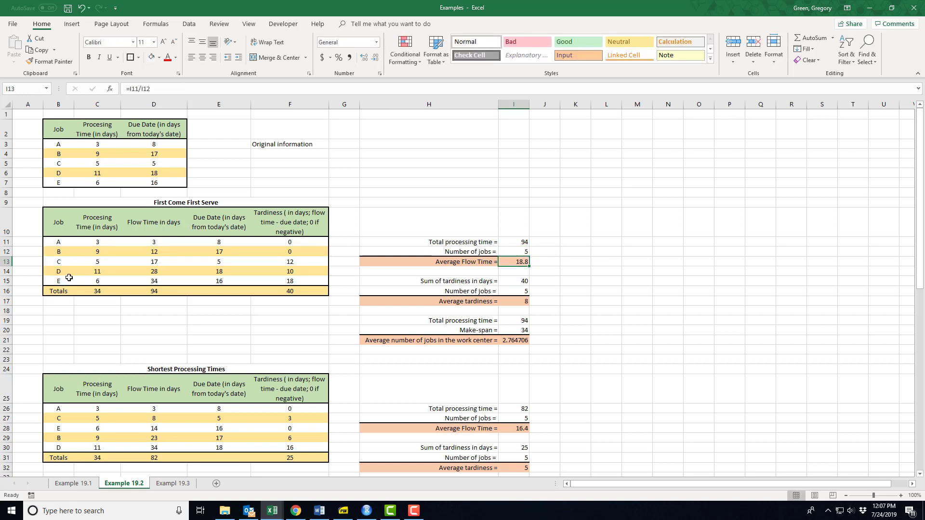
{"action": "double_click", "coordinate": [512, 262]}
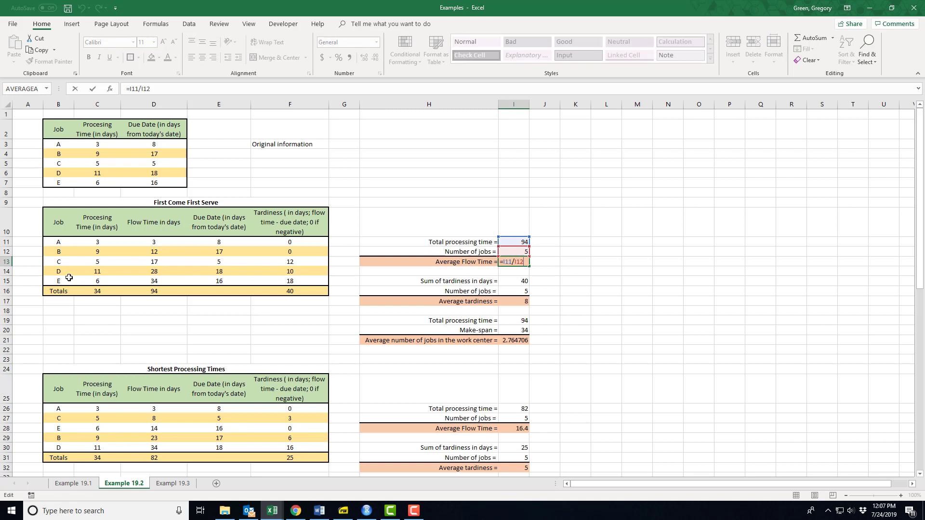
{"action": "key", "text": "Return"}
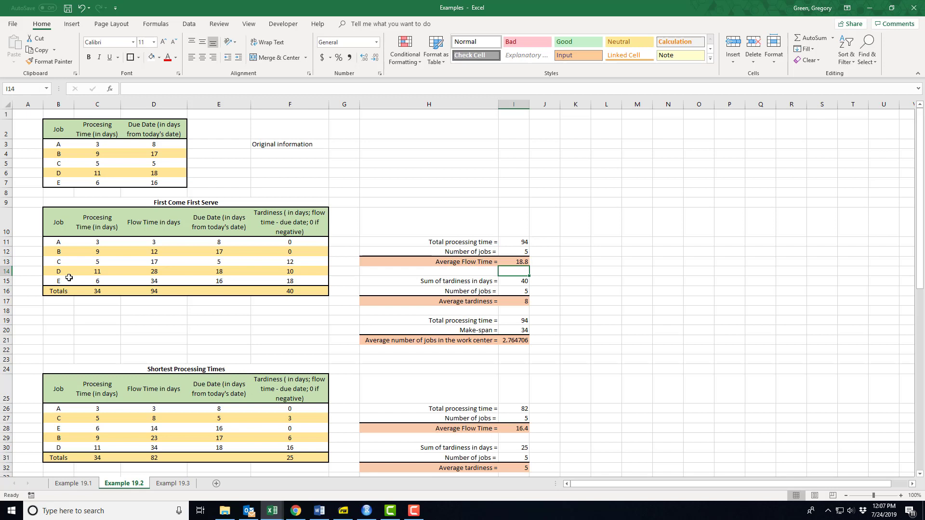
{"action": "mouse_move", "coordinate": [408, 291]}
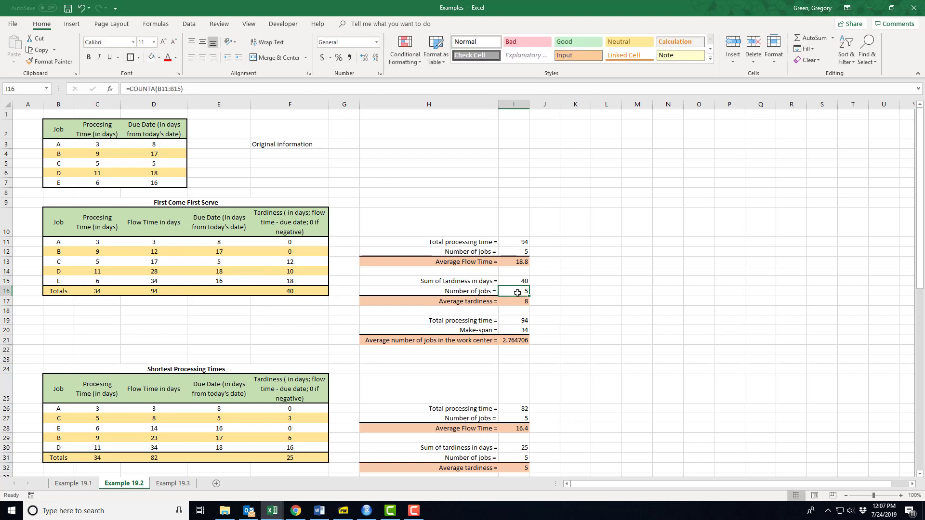
{"action": "double_click", "coordinate": [513, 291]}
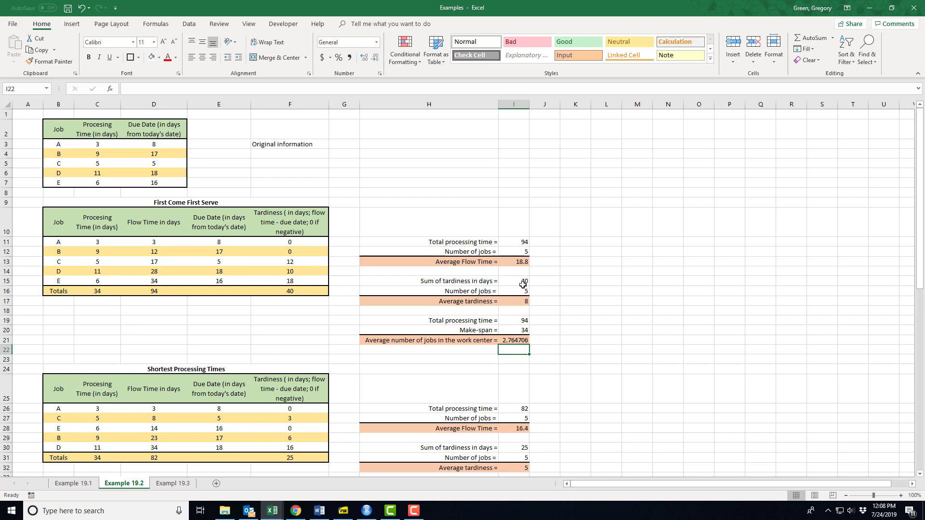
{"action": "left_click", "coordinate": [513, 262]}
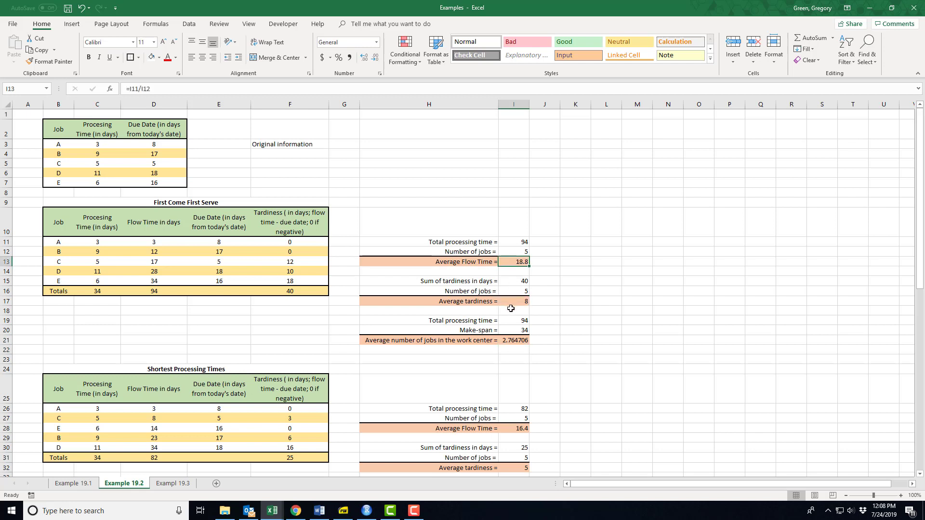
{"action": "left_click", "coordinate": [512, 301]}
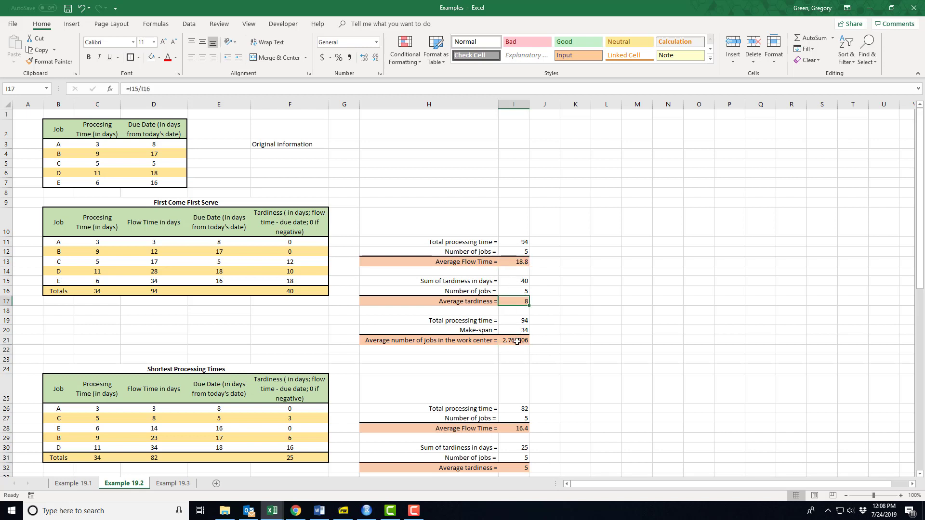
{"action": "left_click", "coordinate": [513, 341]}
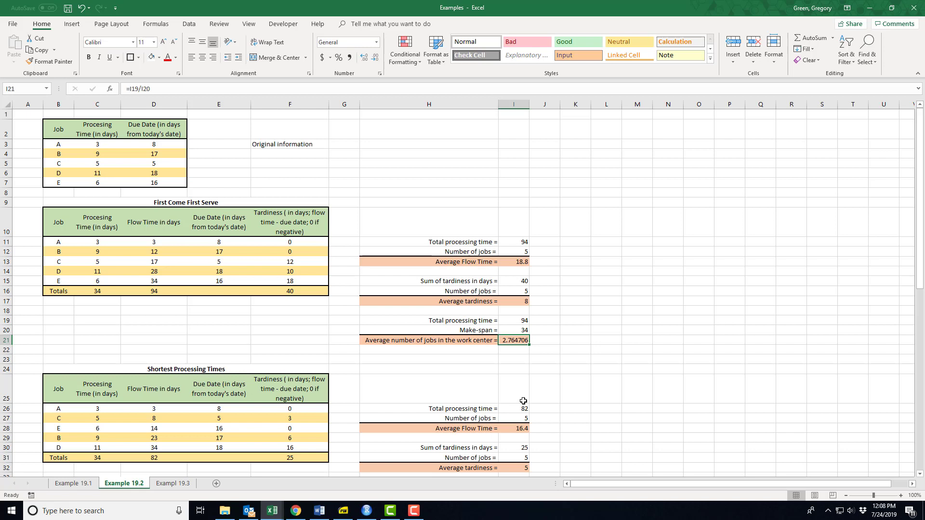
{"action": "mouse_move", "coordinate": [330, 363]}
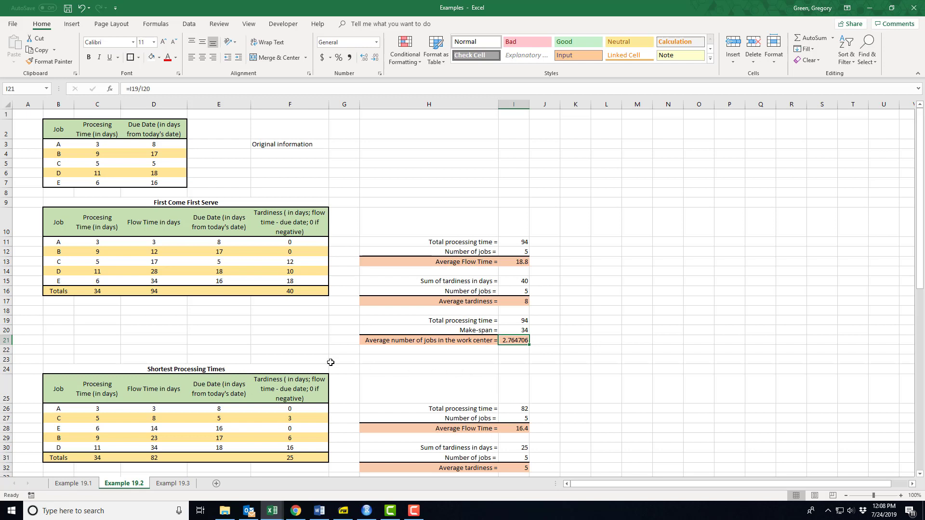
{"action": "mouse_move", "coordinate": [172, 202]}
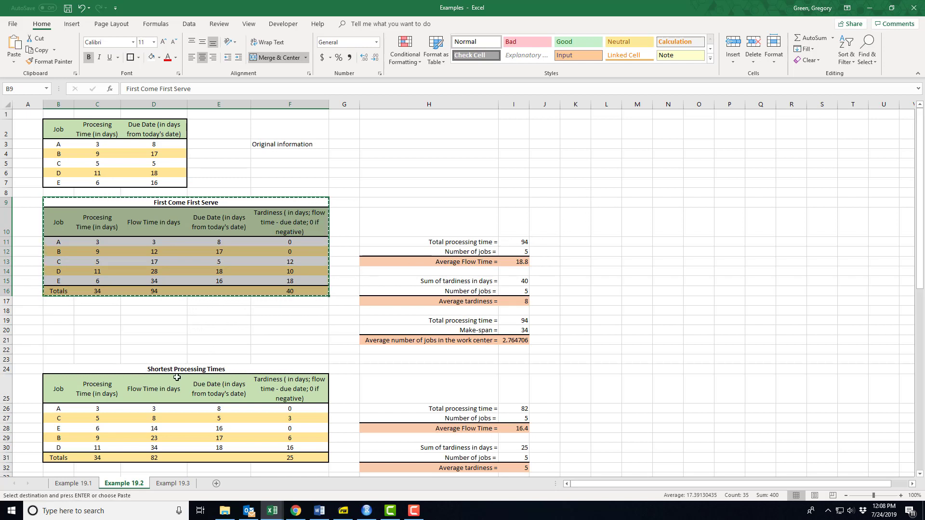
{"action": "mouse_move", "coordinate": [184, 436]}
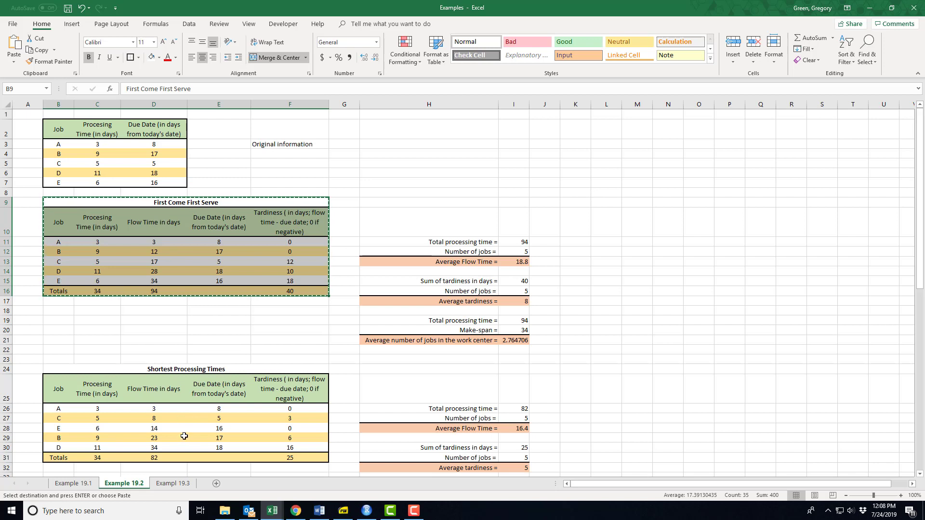
{"action": "mouse_move", "coordinate": [154, 252]}
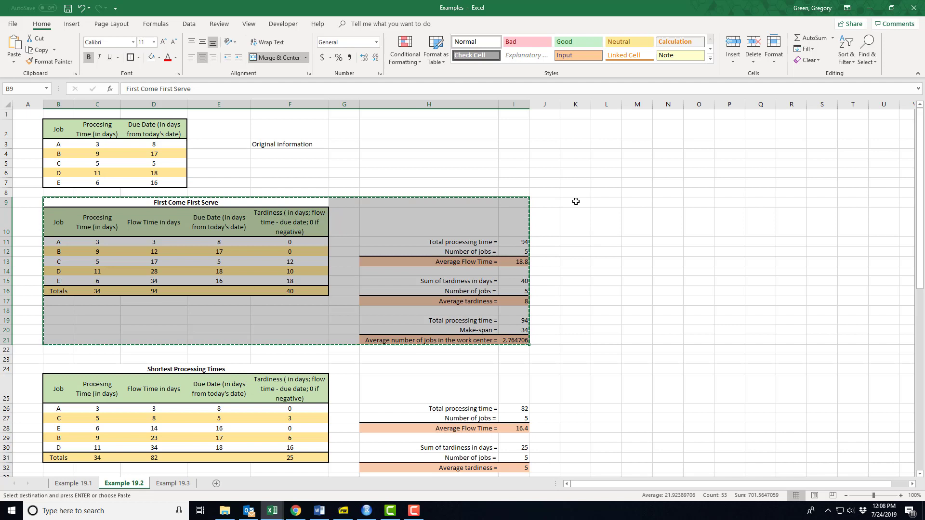
Paste the copied table at K9 keeping source column widths and retitle it 'Shortest Processing Times'
{"action": "left_click", "coordinate": [13, 47]}
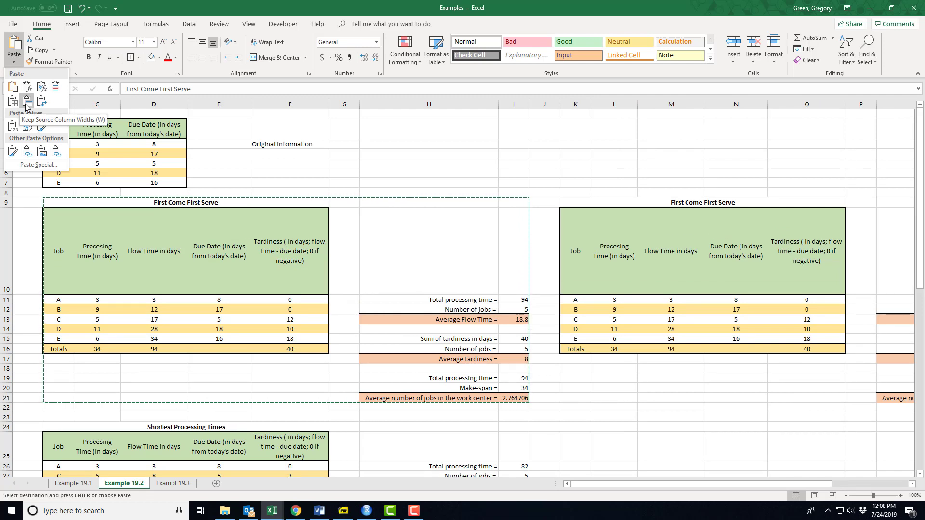
{"action": "left_click", "coordinate": [27, 99]}
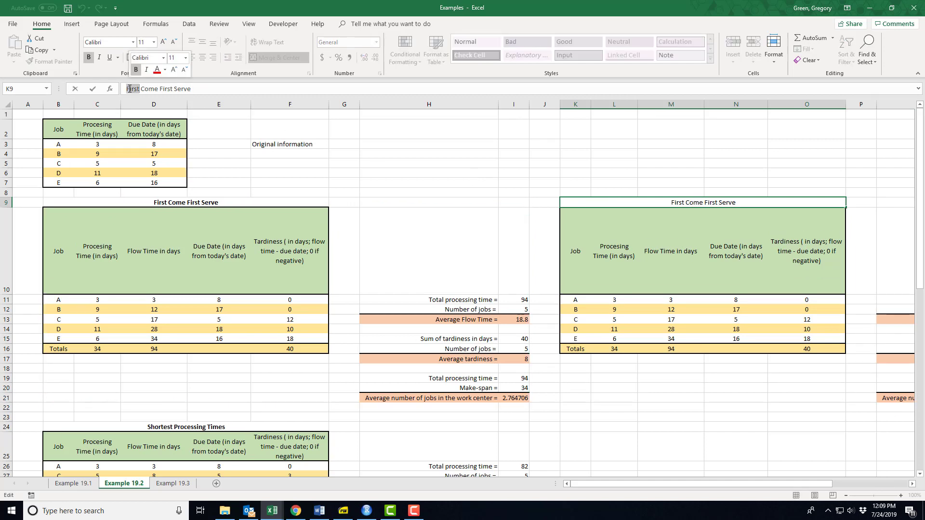
{"action": "type", "text": "Shortest Procee"}
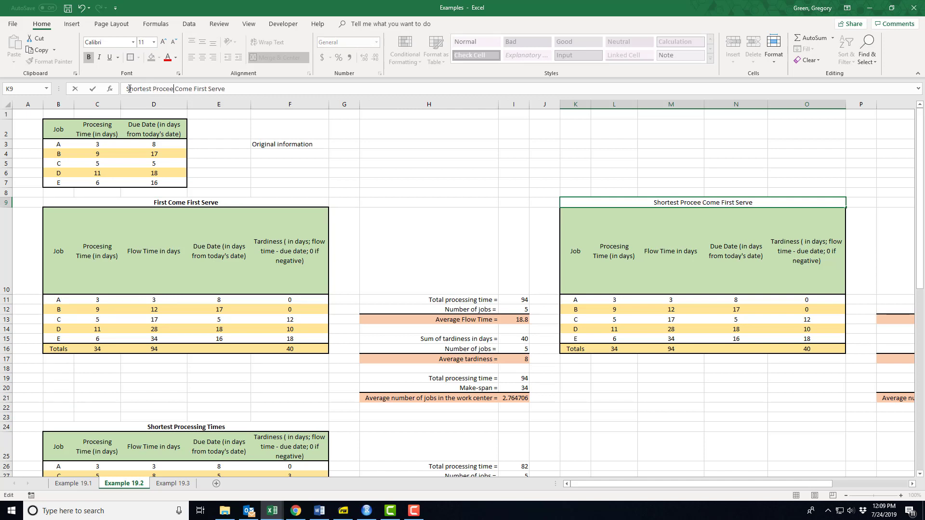
{"action": "type", "text": "ss"}
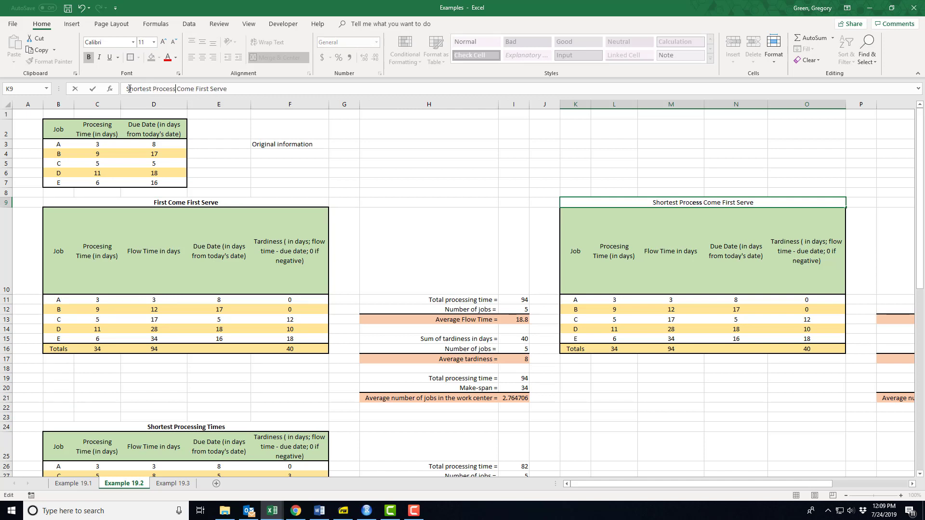
{"action": "type", "text": "ing Times"}
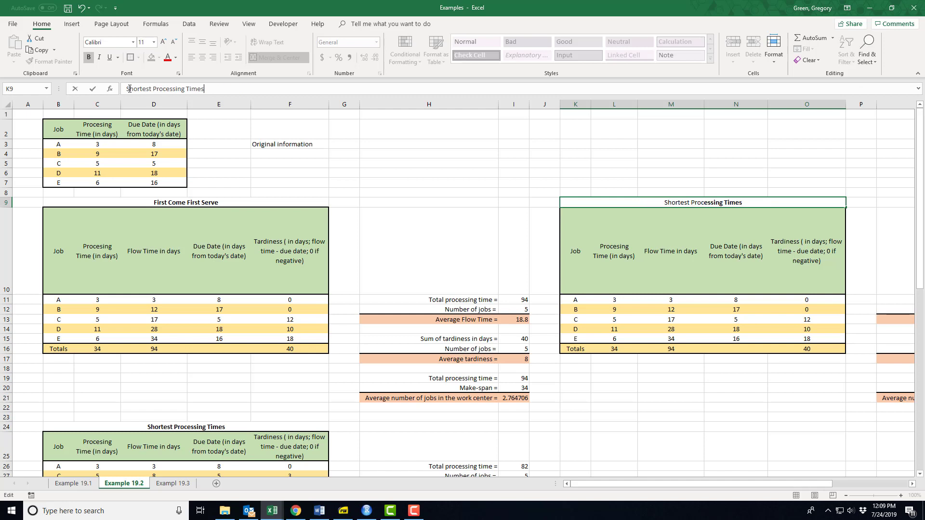
Custom-sort the copied jobs K10:O15 by Processing Time, smallest to largest
{"action": "left_click", "coordinate": [575, 250]}
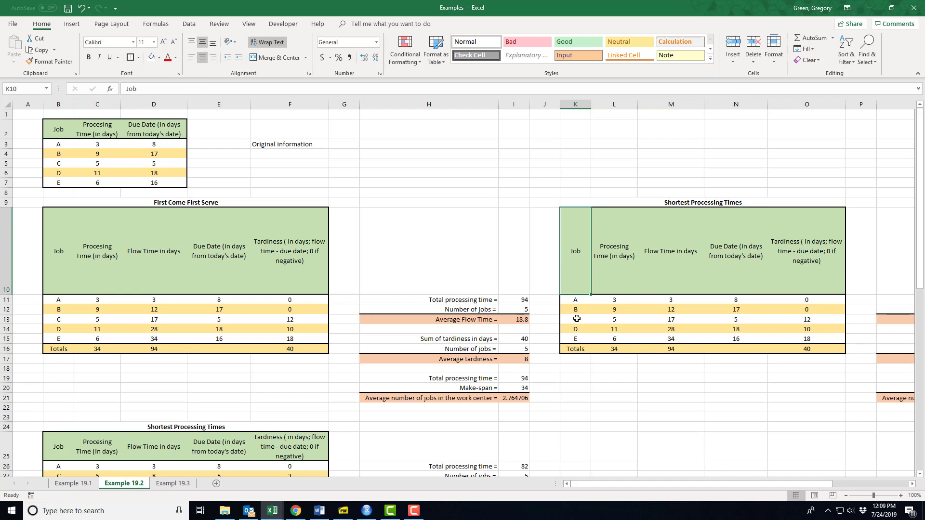
{"action": "mouse_move", "coordinate": [677, 428]}
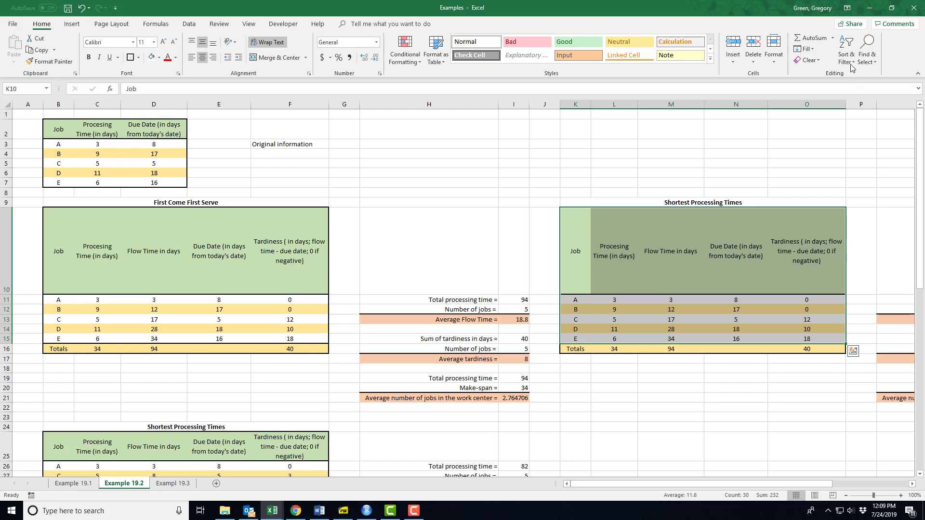
{"action": "mouse_move", "coordinate": [859, 97]}
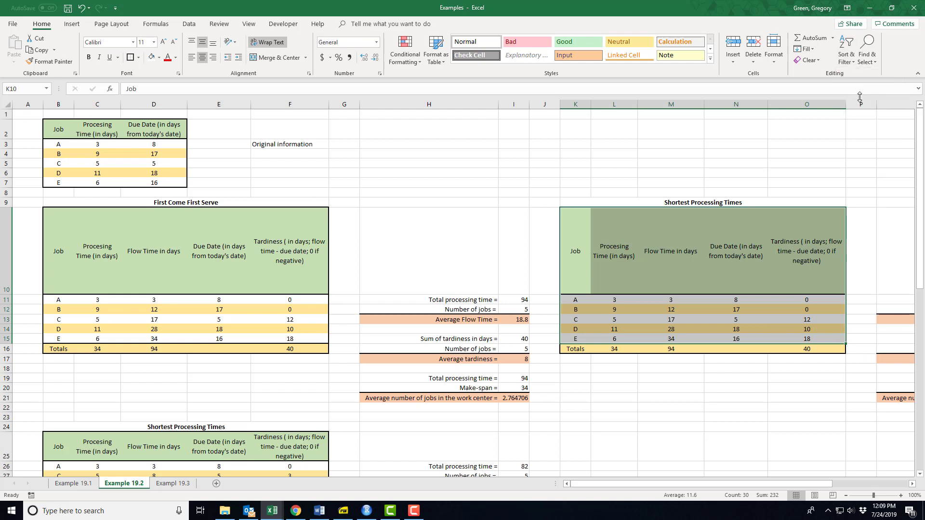
{"action": "left_click", "coordinate": [351, 327]}
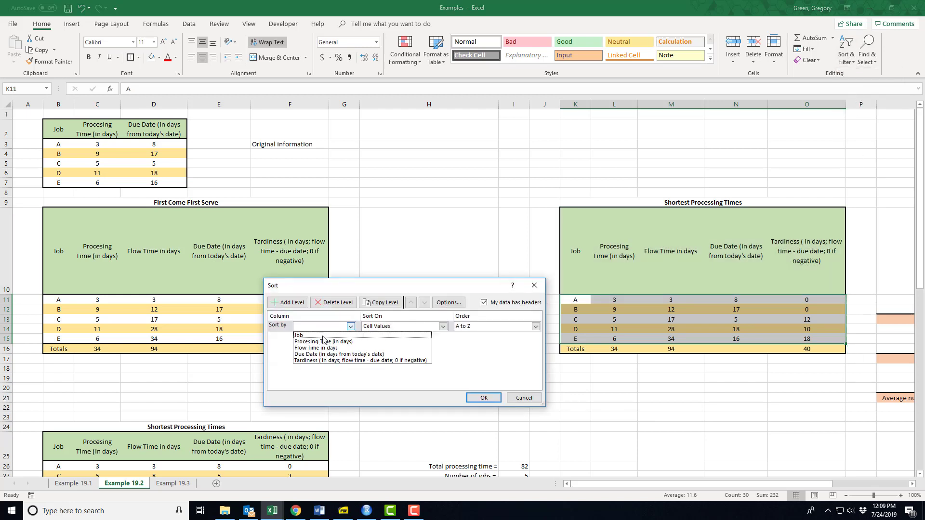
{"action": "left_click", "coordinate": [324, 341]}
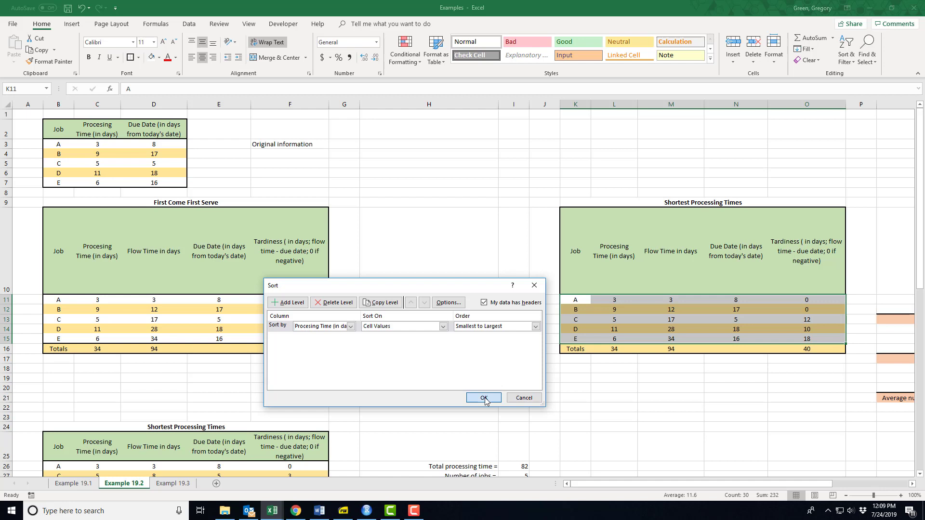
{"action": "left_click", "coordinate": [483, 396]}
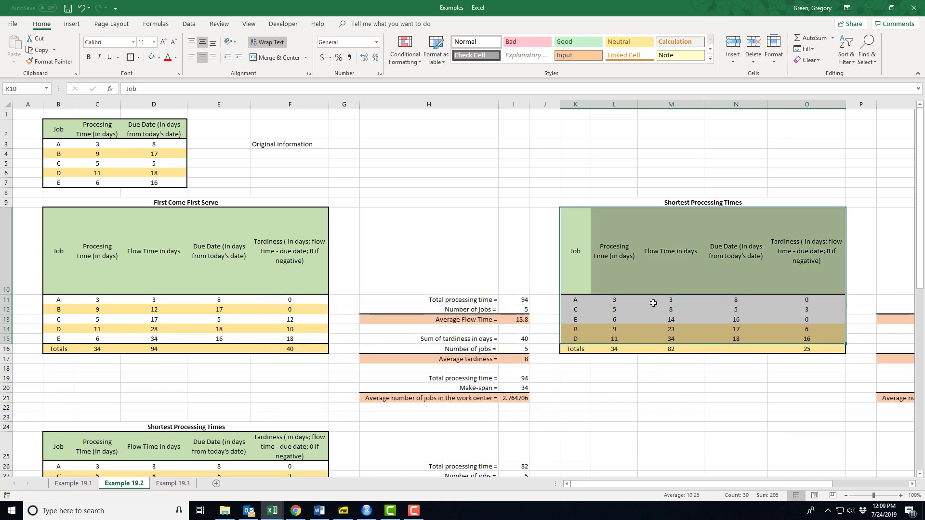
Verify the sorted formulas give totals 82 and 25, then repaint alternating shading from B11:F16 onto K11:O16
{"action": "left_click", "coordinate": [671, 300]}
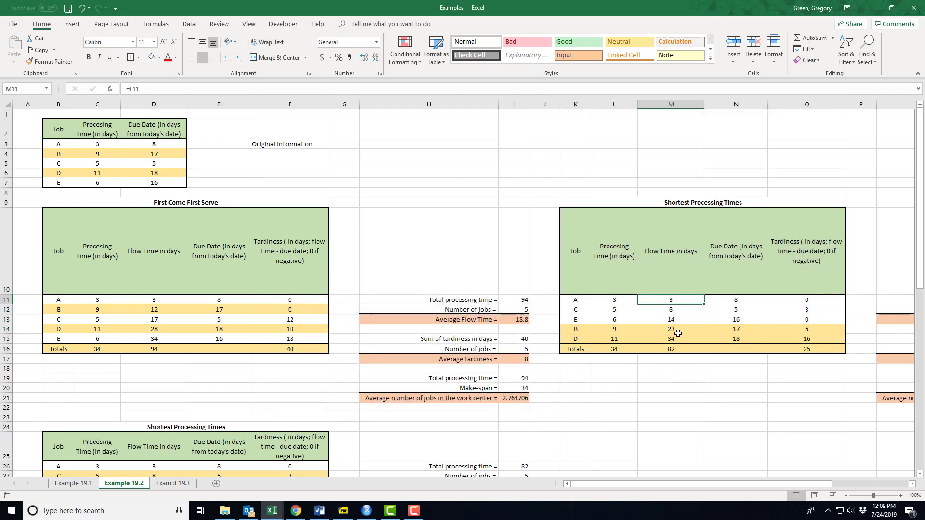
{"action": "left_click", "coordinate": [805, 299]}
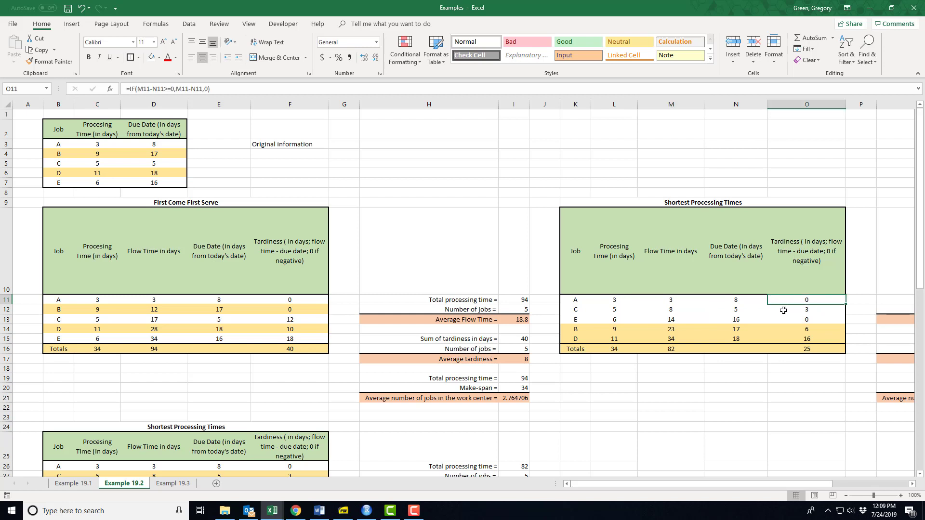
{"action": "left_click", "coordinate": [805, 319]}
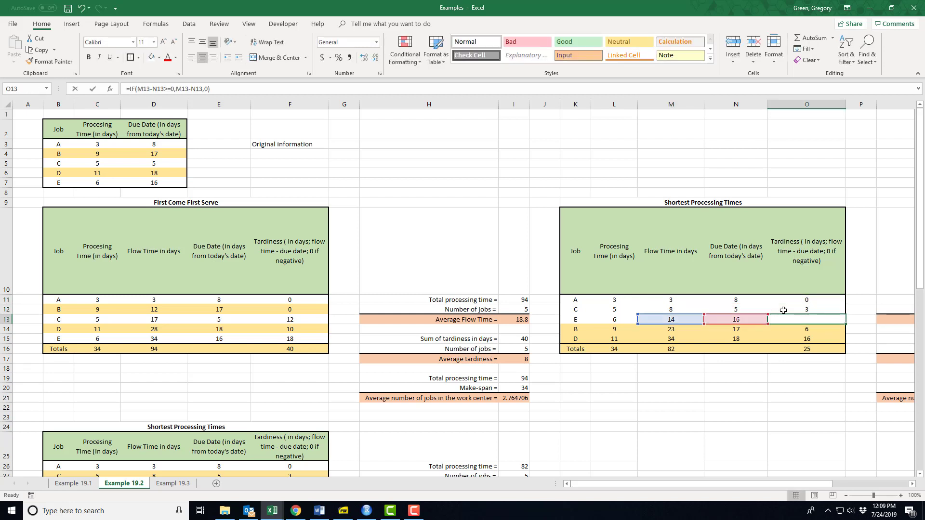
{"action": "left_click", "coordinate": [806, 349]}
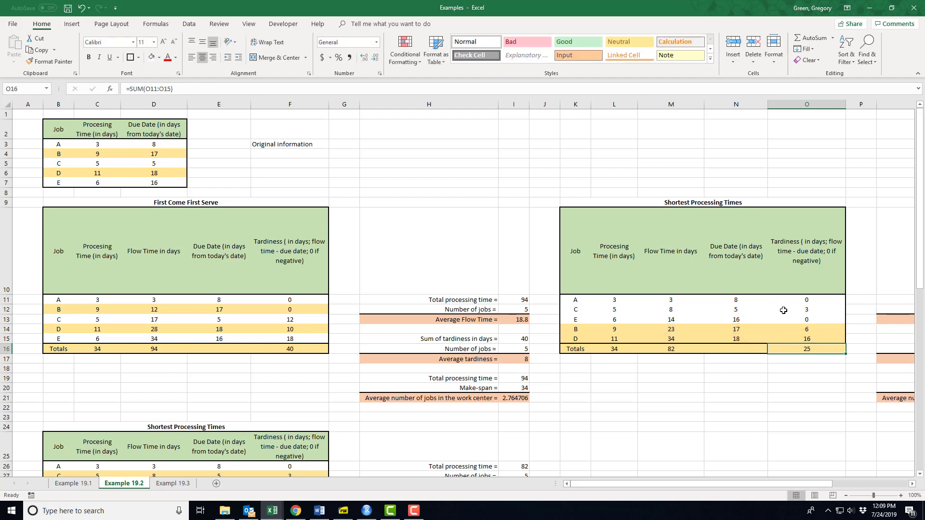
{"action": "left_click", "coordinate": [670, 300]}
{"action": "type", "text": "=M13+L14"}
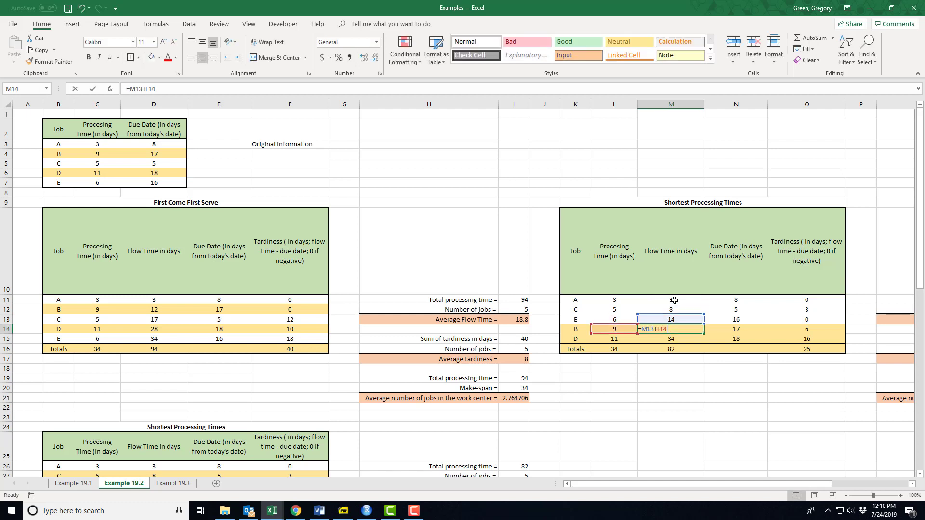
{"action": "key", "text": "Return"}
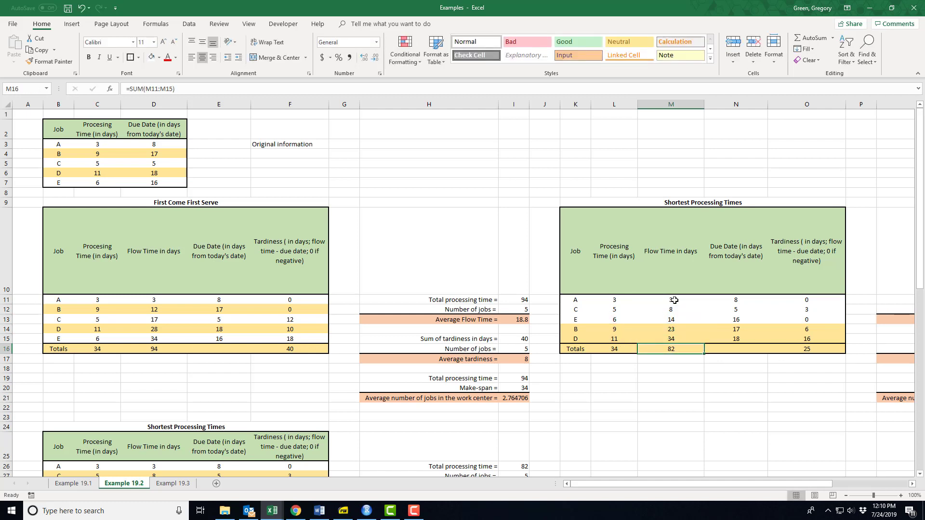
{"action": "left_click", "coordinate": [671, 359]}
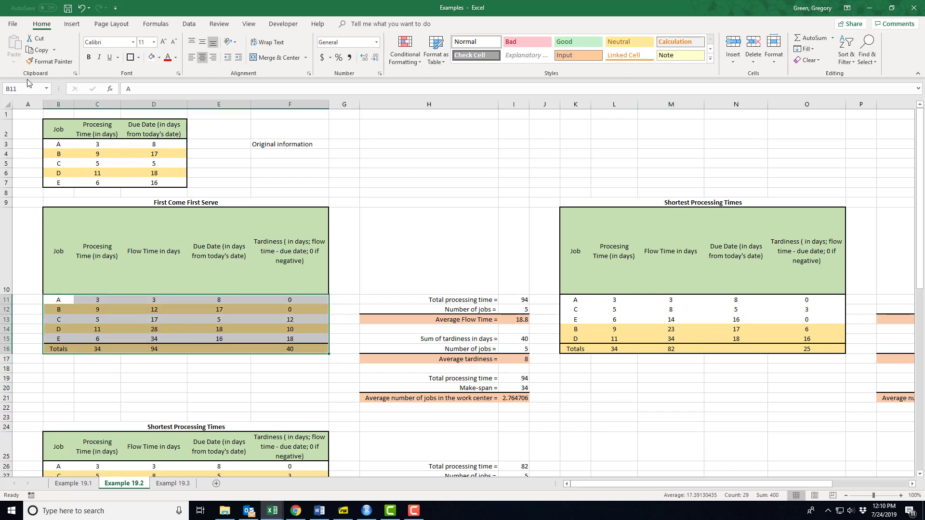
{"action": "left_click", "coordinate": [576, 300]}
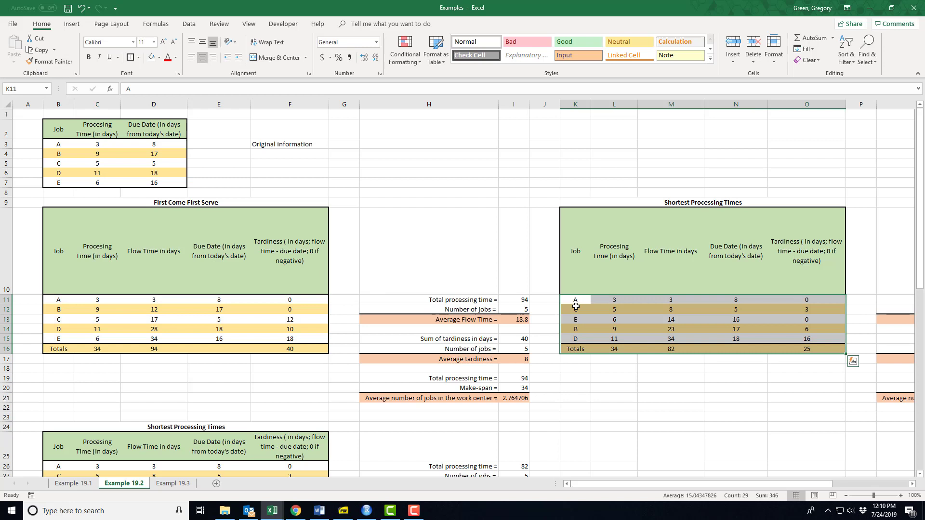
{"action": "scroll", "scroll_direction": "right", "scroll_amount": 3}
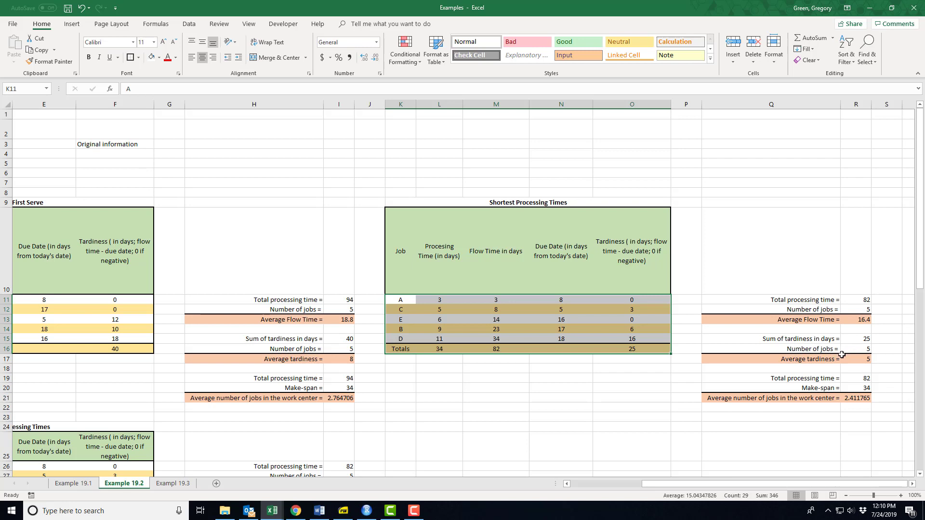
{"action": "mouse_move", "coordinate": [482, 349]}
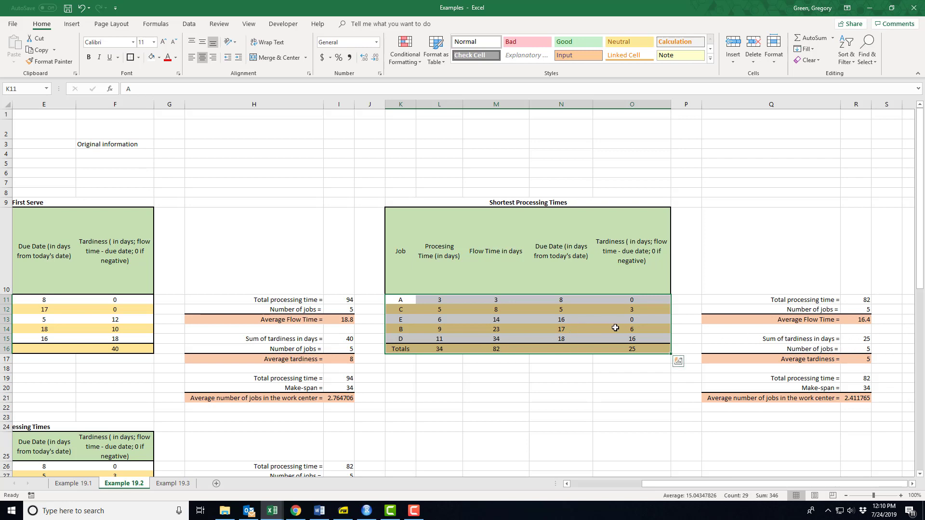
{"action": "mouse_move", "coordinate": [622, 300]}
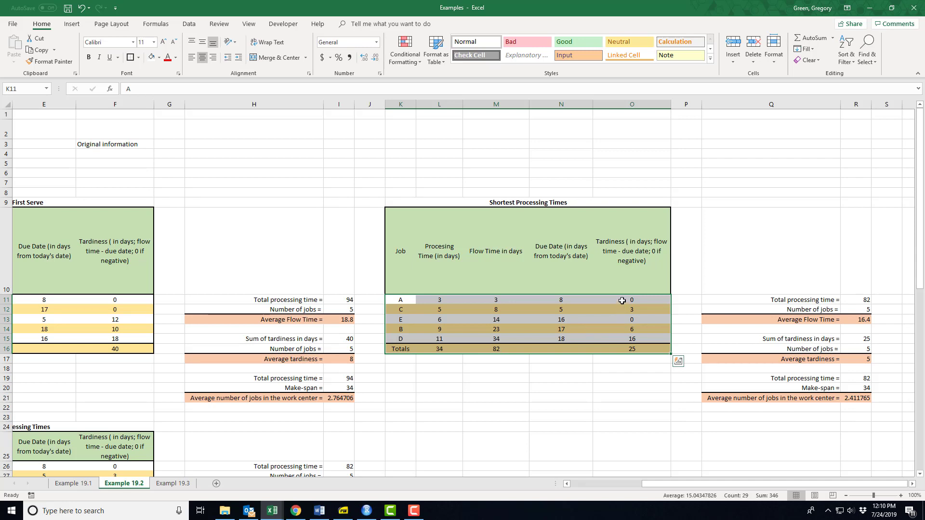
{"action": "left_click", "coordinate": [631, 319]}
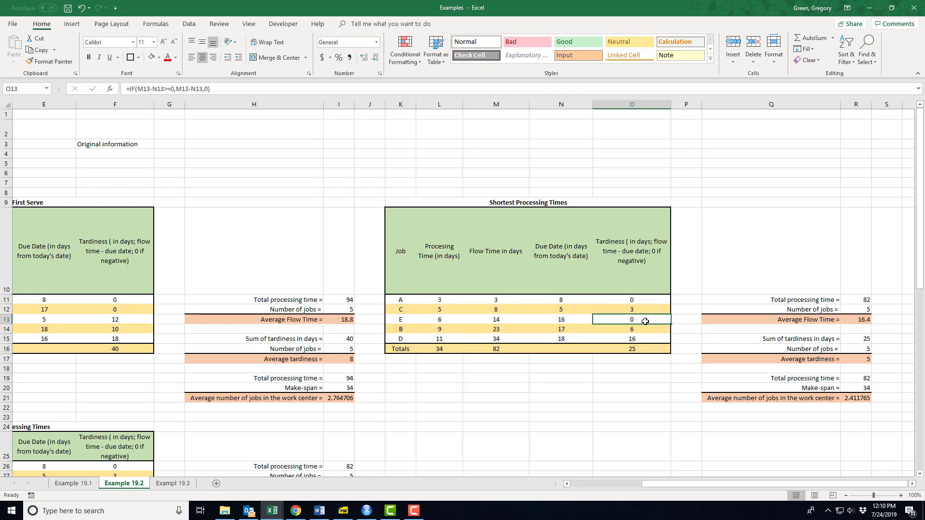
{"action": "mouse_move", "coordinate": [637, 317]}
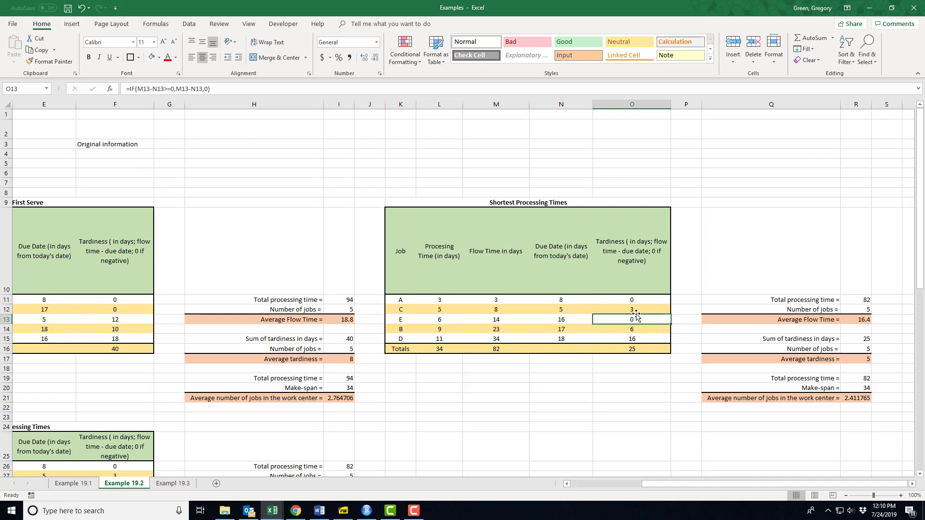
{"action": "left_click", "coordinate": [631, 309]}
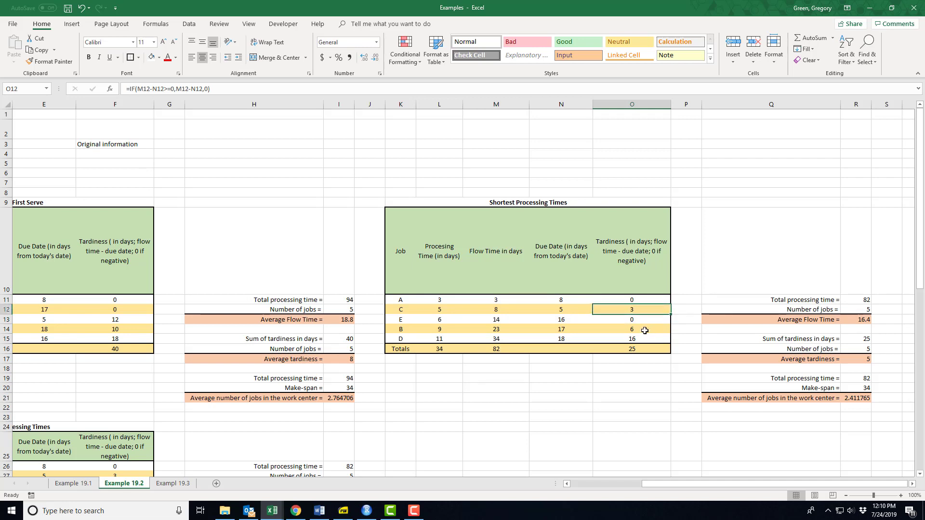
{"action": "left_click", "coordinate": [631, 338]}
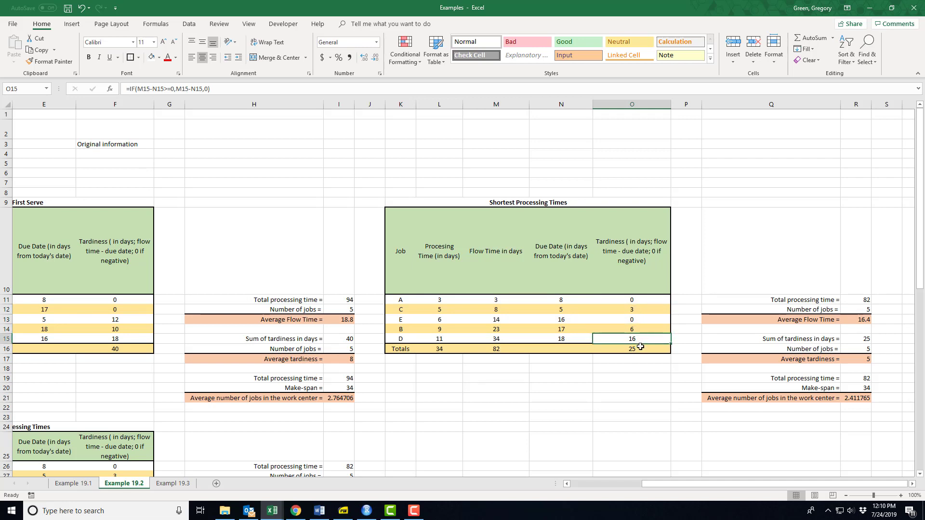
{"action": "mouse_move", "coordinate": [836, 330]}
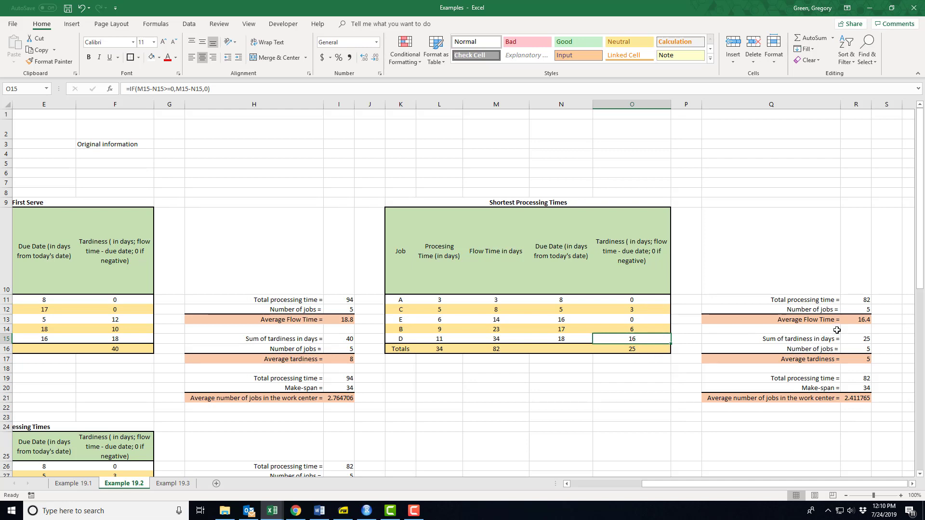
{"action": "mouse_move", "coordinate": [858, 327]}
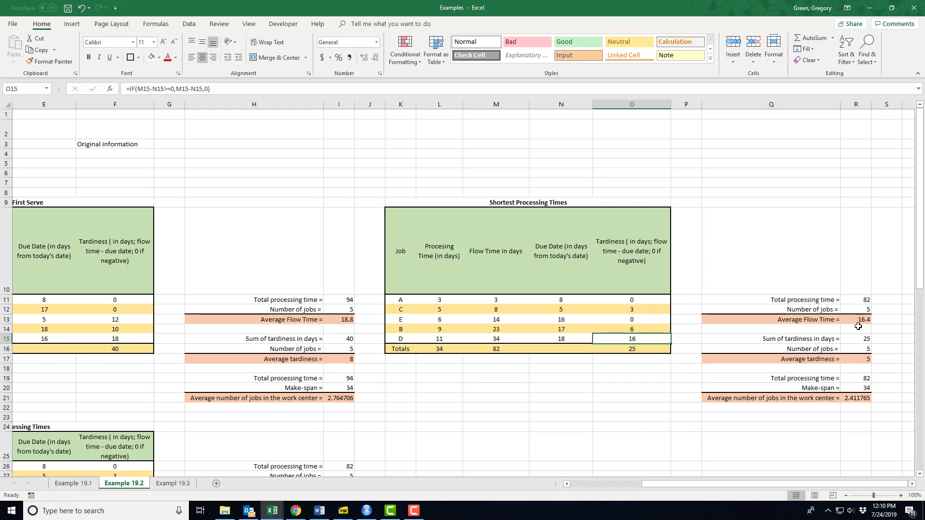
{"action": "left_click", "coordinate": [859, 319]}
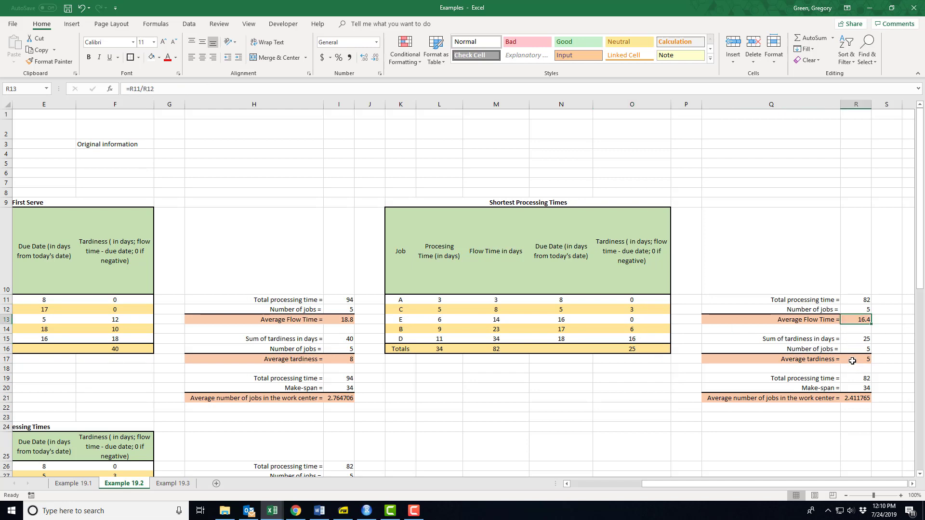
{"action": "left_click", "coordinate": [855, 359]}
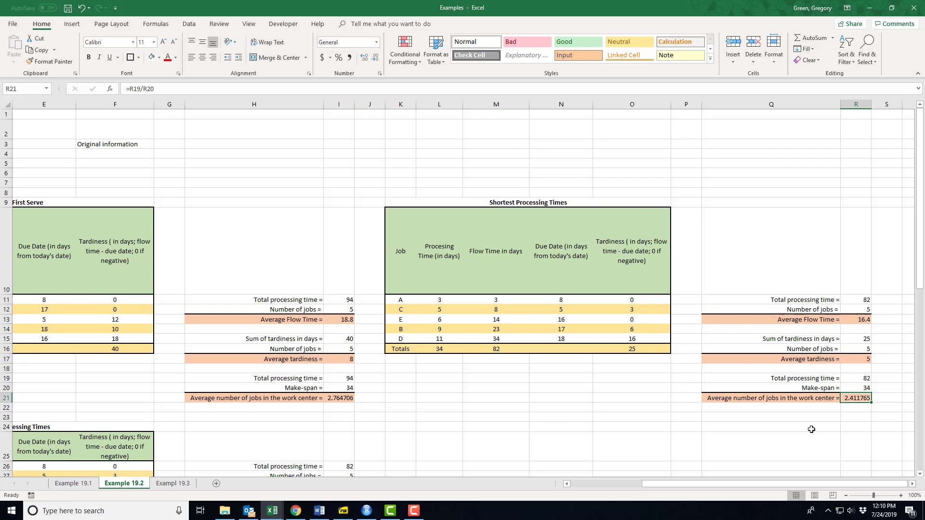
{"action": "mouse_move", "coordinate": [799, 430]}
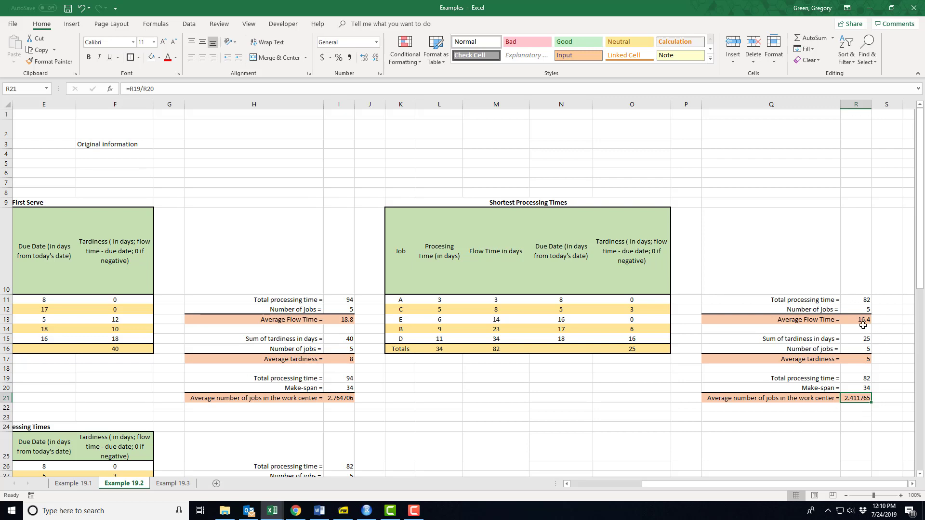
{"action": "mouse_move", "coordinate": [844, 348]}
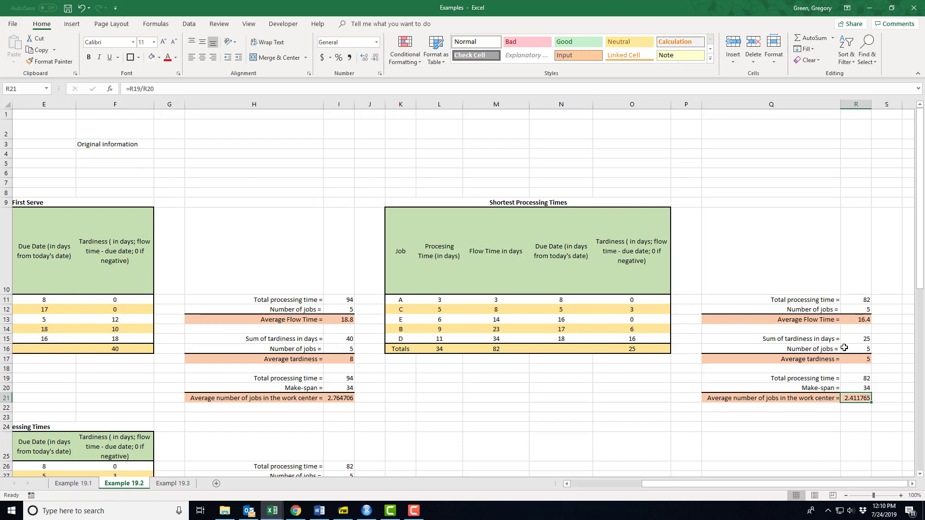
{"action": "mouse_move", "coordinate": [748, 484]}
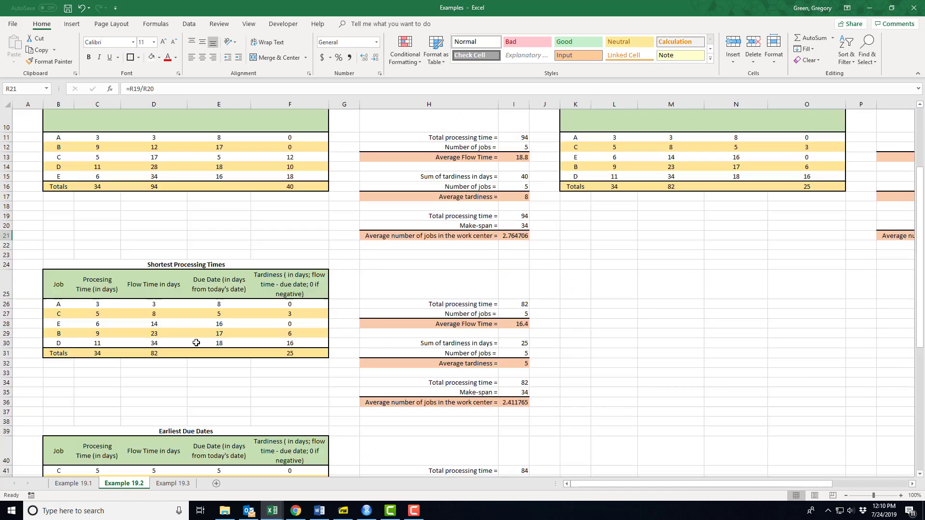
{"action": "scroll", "scroll_direction": "down", "scroll_amount": 3}
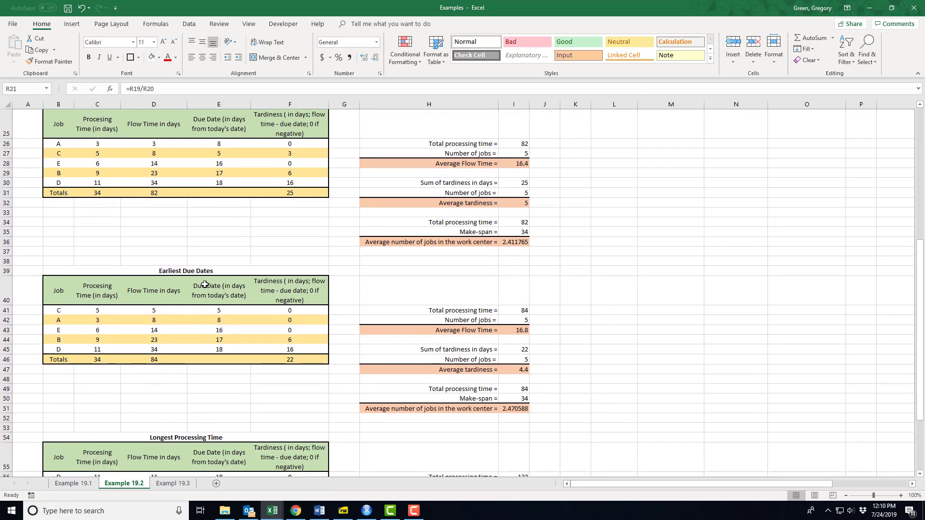
{"action": "scroll", "scroll_direction": "down", "scroll_amount": 3}
{"action": "type", "text": "=C41"}
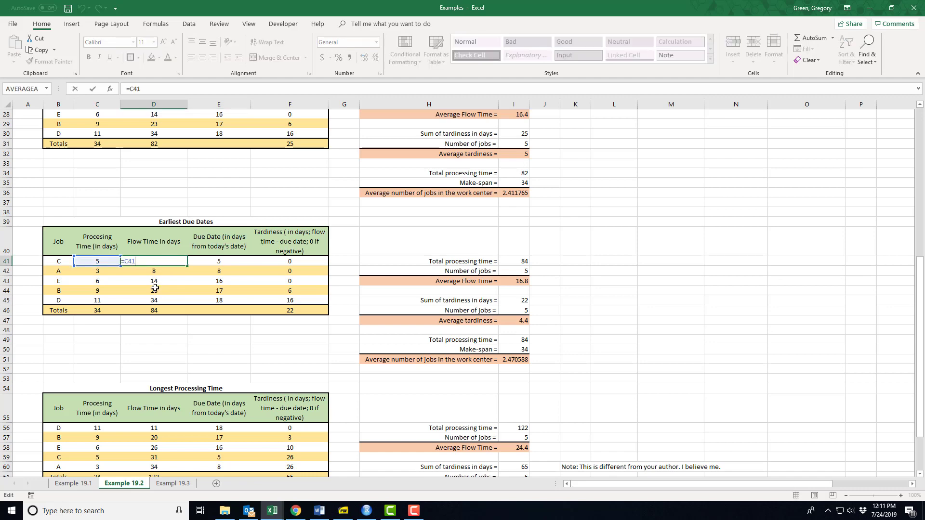
{"action": "left_click", "coordinate": [153, 280]}
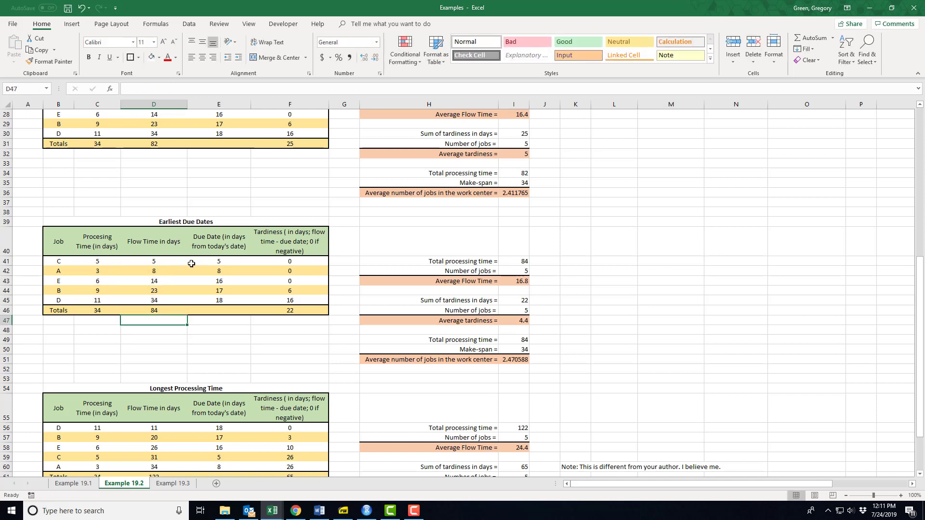
{"action": "mouse_move", "coordinate": [183, 235]}
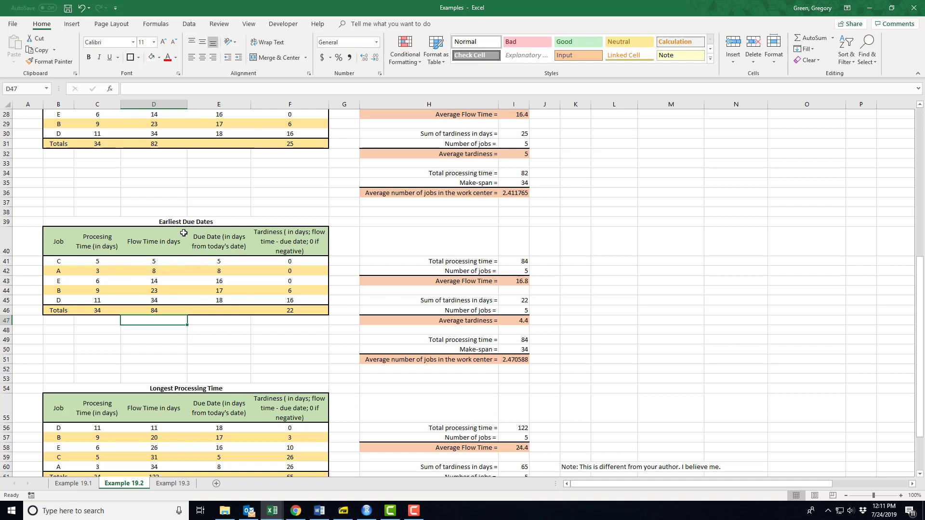
{"action": "mouse_move", "coordinate": [151, 262]}
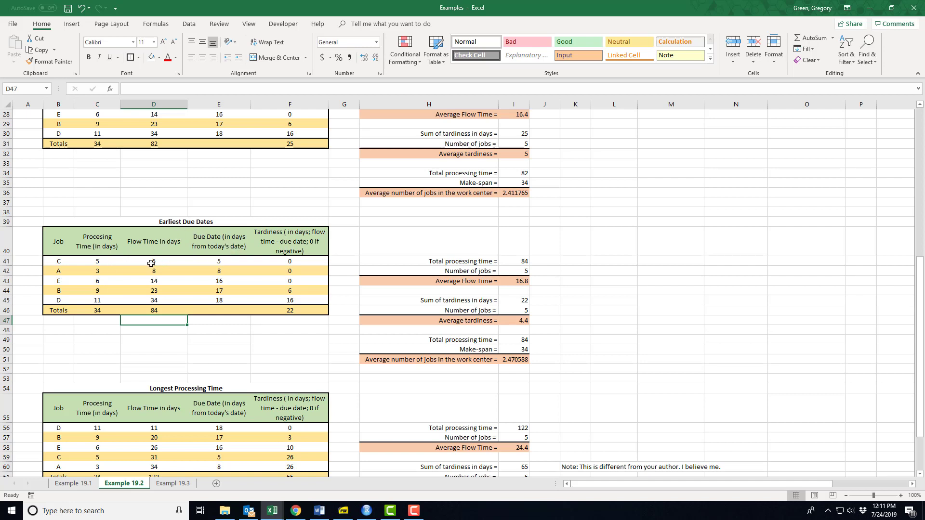
{"action": "mouse_move", "coordinate": [214, 269]}
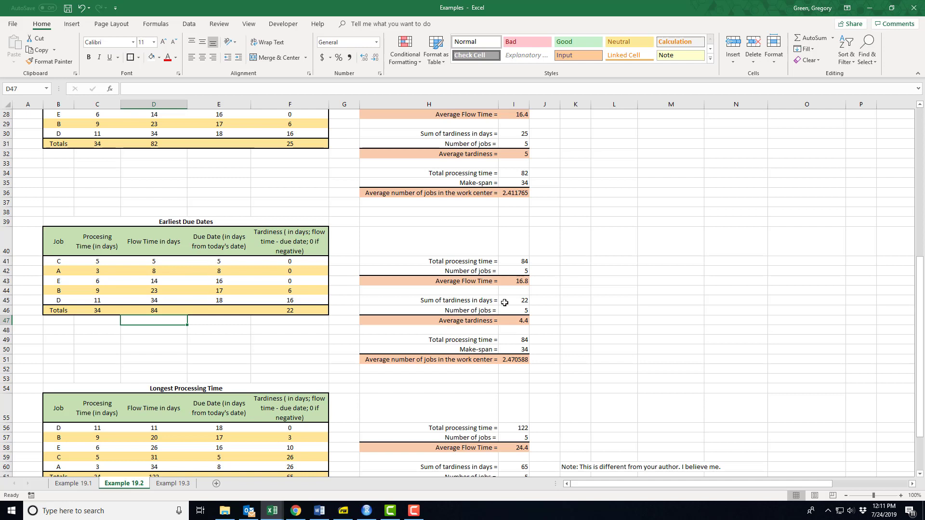
{"action": "mouse_move", "coordinate": [532, 295]}
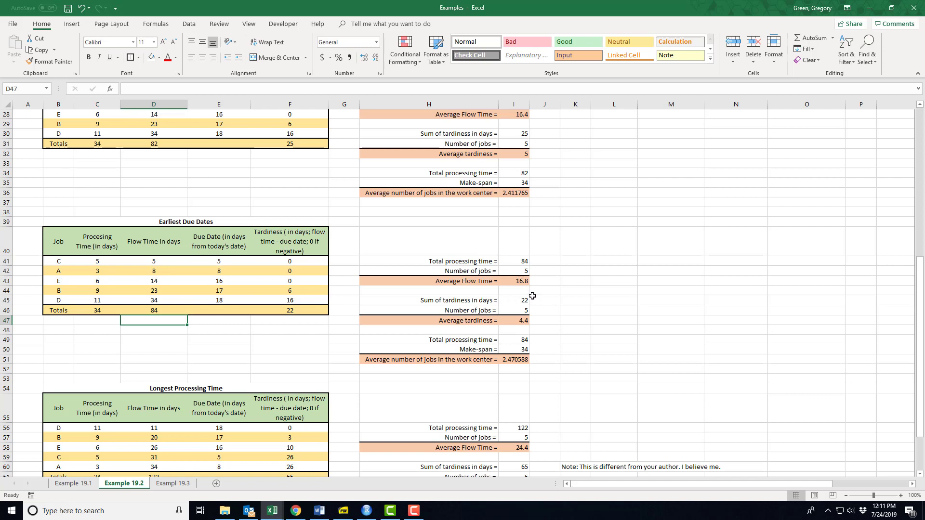
{"action": "mouse_move", "coordinate": [534, 195]}
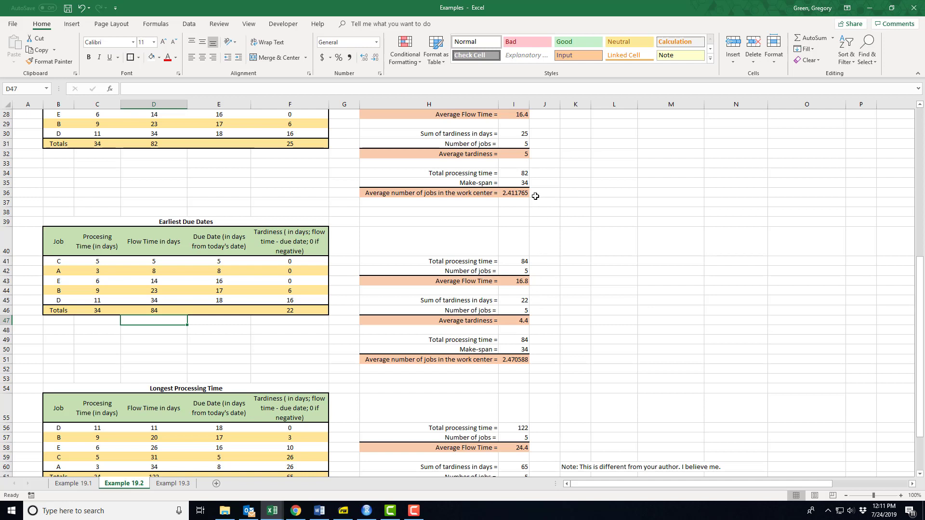
{"action": "mouse_move", "coordinate": [528, 325]}
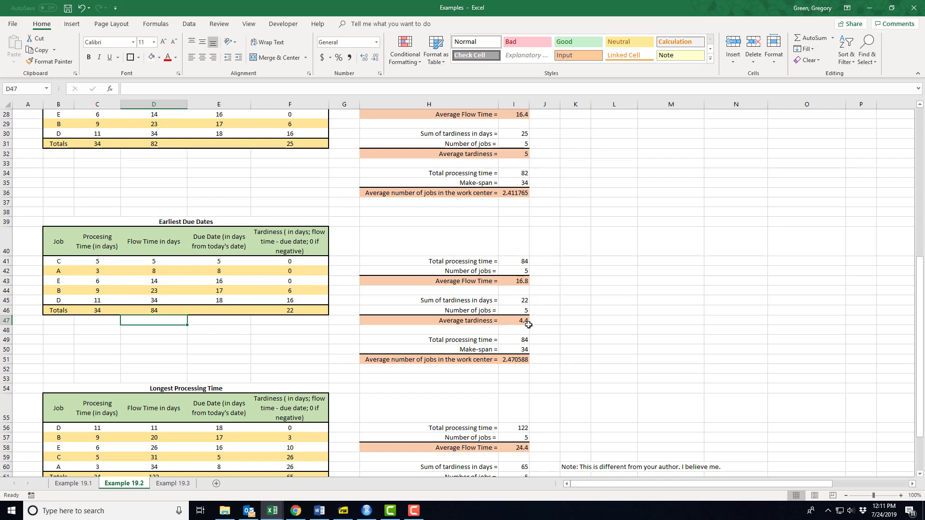
{"action": "mouse_move", "coordinate": [519, 320]}
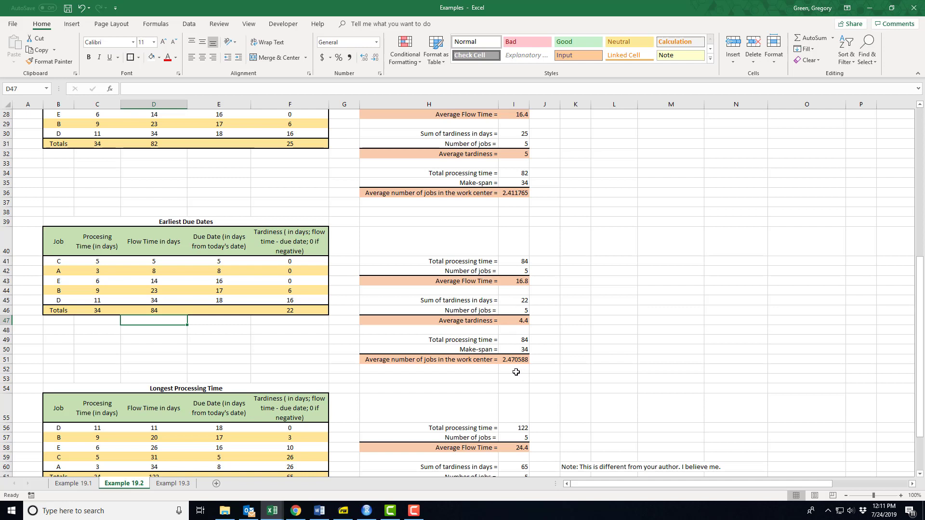
{"action": "mouse_move", "coordinate": [516, 346]}
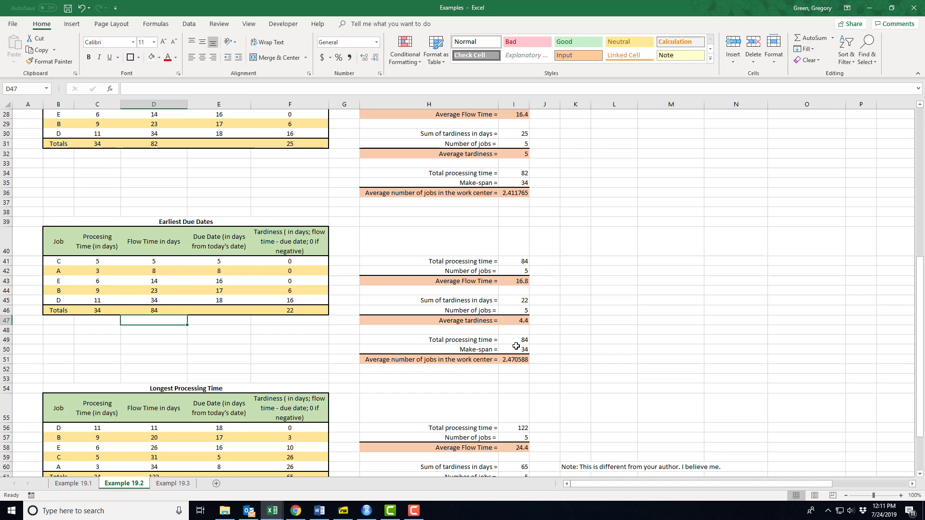
{"action": "mouse_move", "coordinate": [535, 354]}
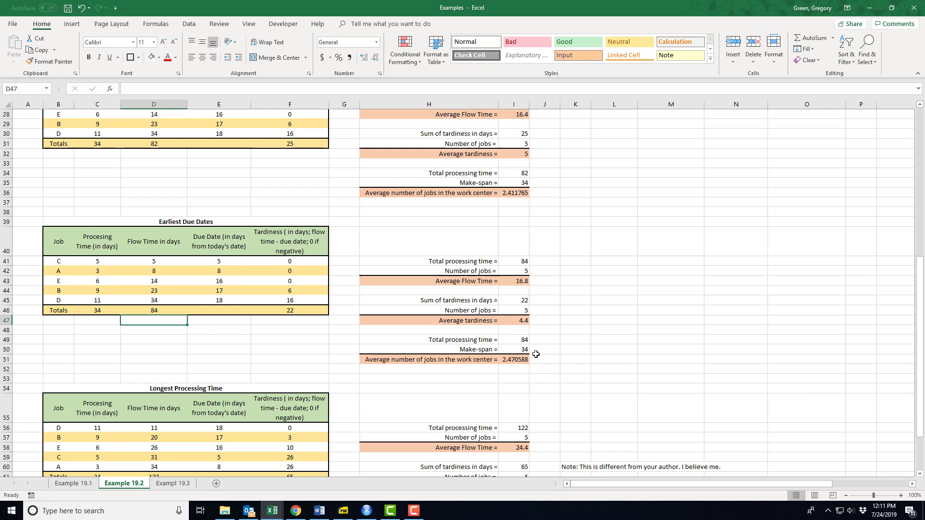
{"action": "mouse_move", "coordinate": [514, 290]}
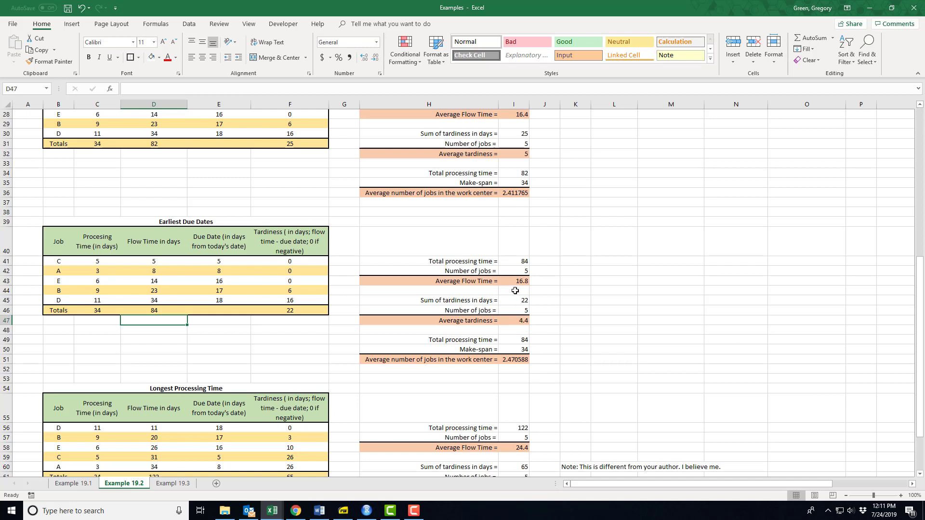
{"action": "scroll", "scroll_direction": "down", "scroll_amount": 3}
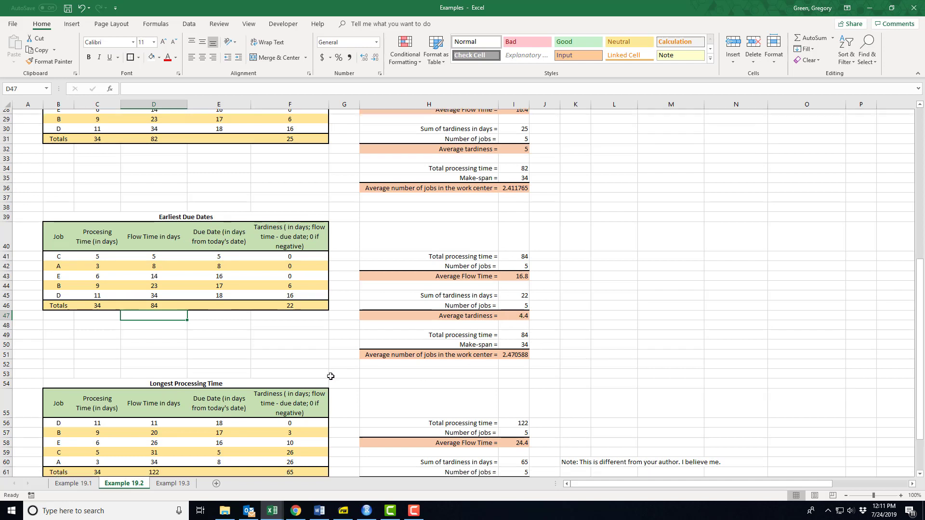
{"action": "scroll", "scroll_direction": "down", "scroll_amount": 3}
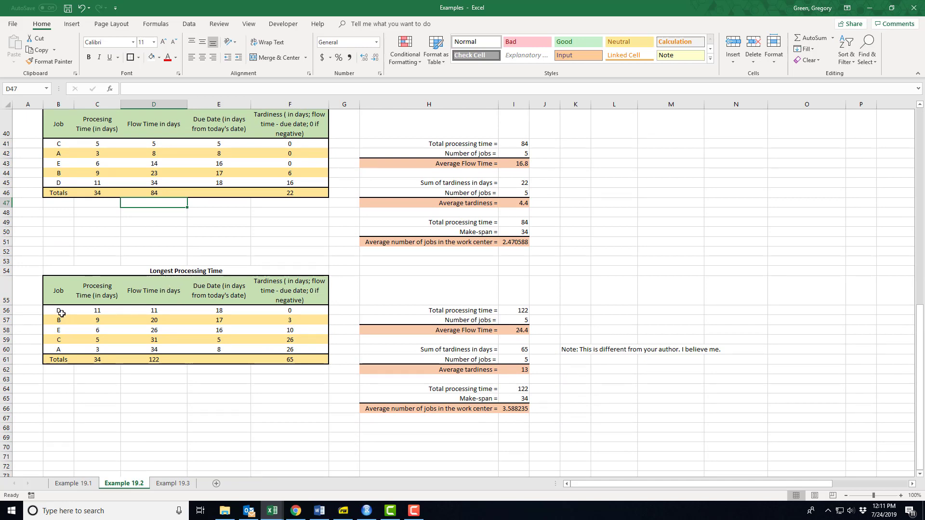
{"action": "mouse_move", "coordinate": [258, 300]}
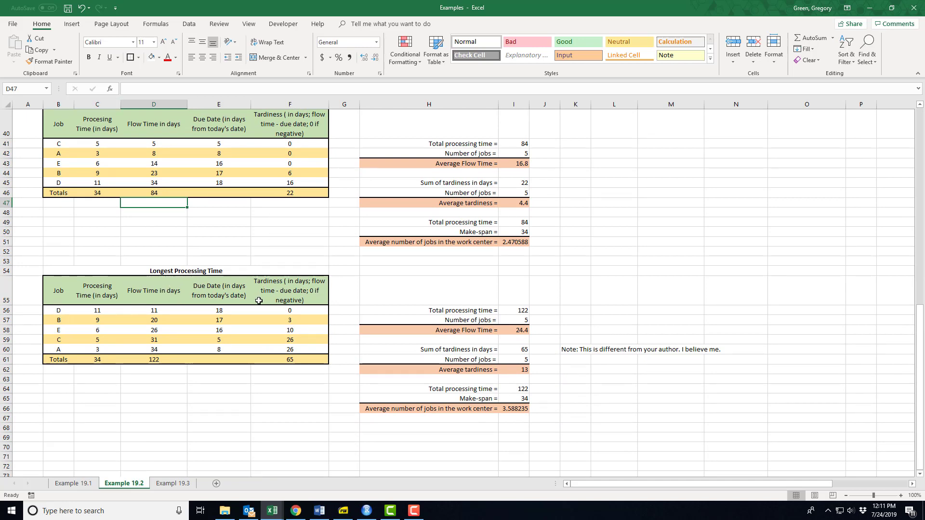
{"action": "mouse_move", "coordinate": [82, 290]}
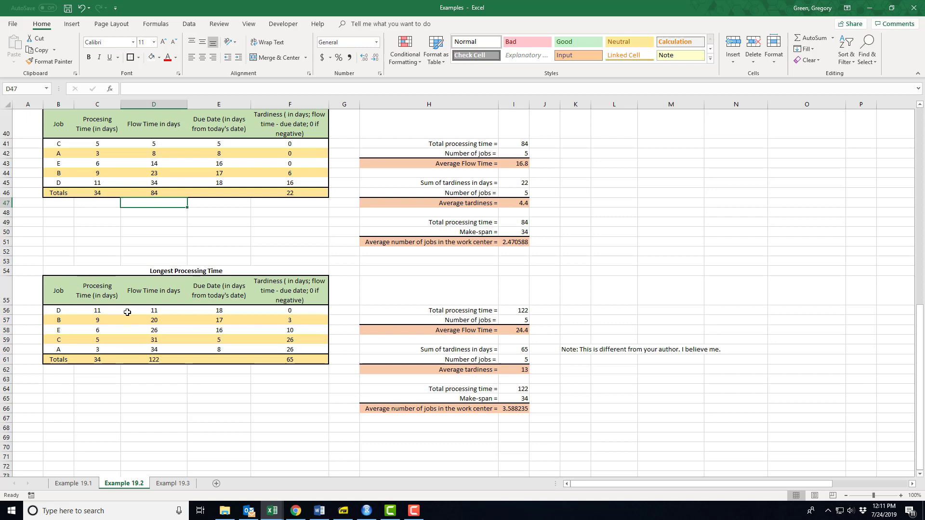
{"action": "mouse_move", "coordinate": [143, 312]}
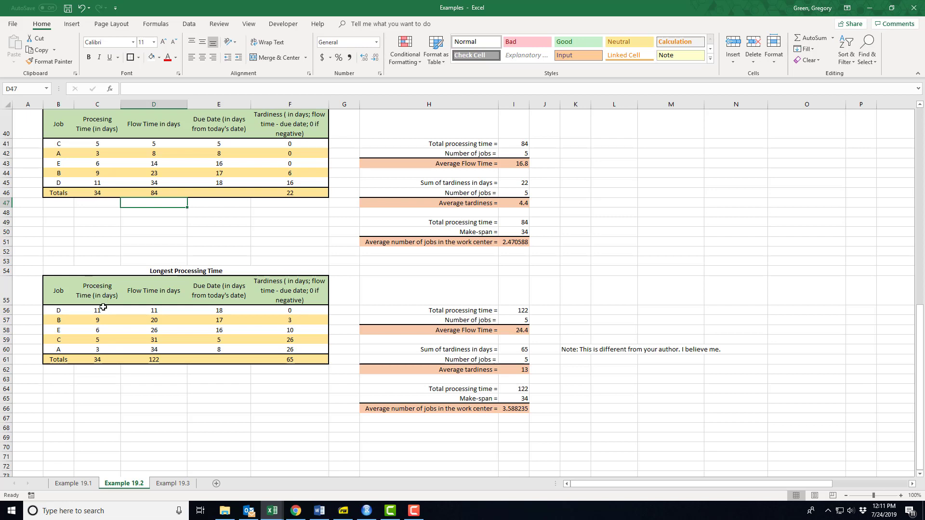
{"action": "mouse_move", "coordinate": [110, 311]}
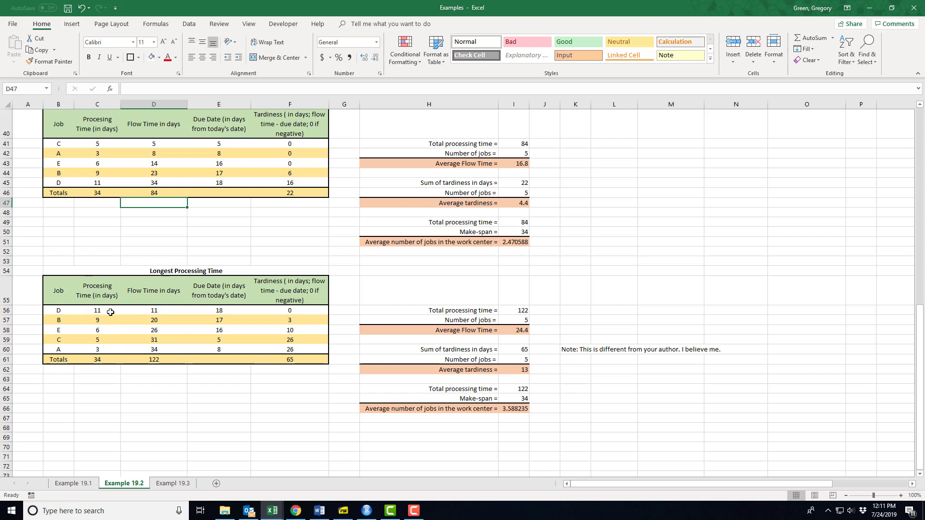
{"action": "mouse_move", "coordinate": [285, 311]}
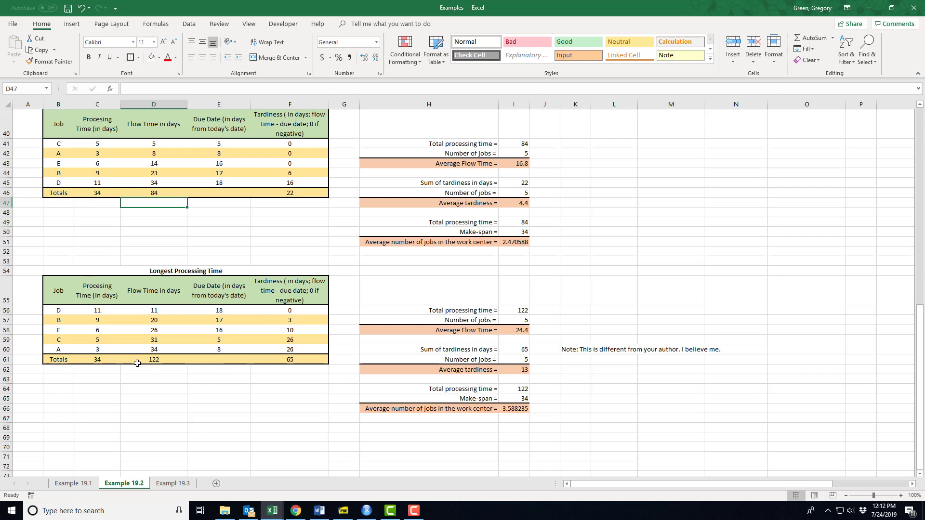
{"action": "left_click", "coordinate": [153, 310]}
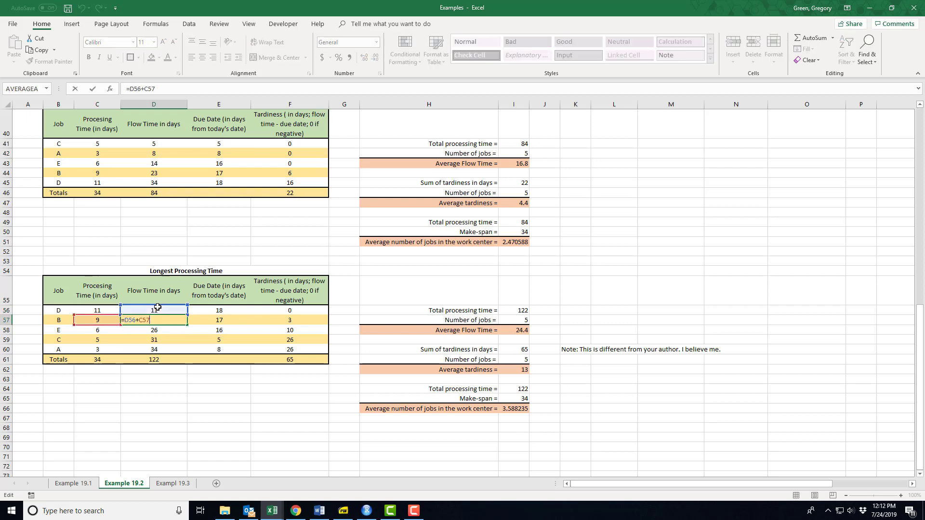
{"action": "key", "text": "Return"}
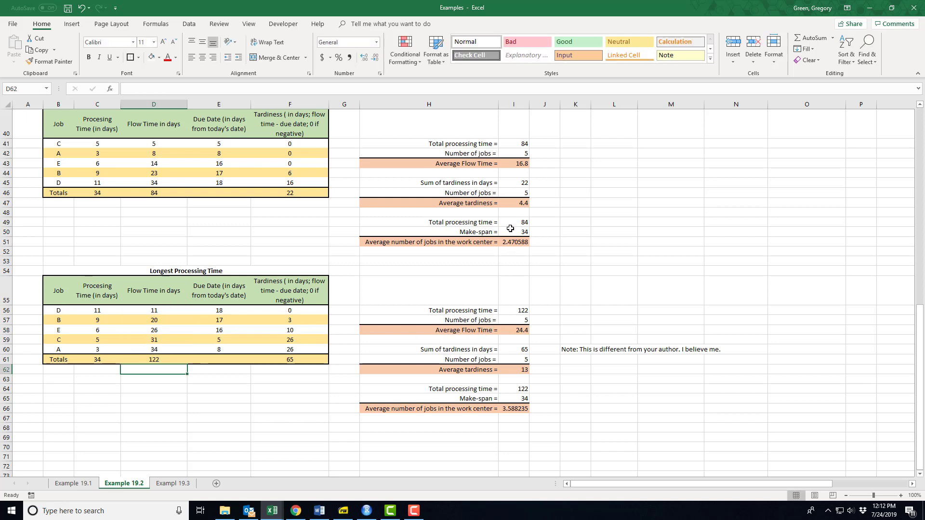
{"action": "mouse_move", "coordinate": [513, 332]}
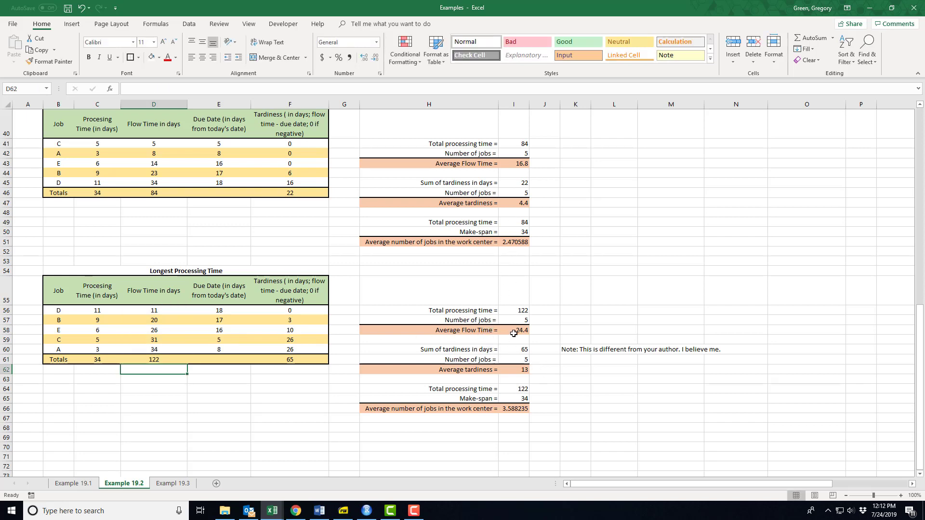
{"action": "scroll", "scroll_direction": "up", "scroll_amount": 3}
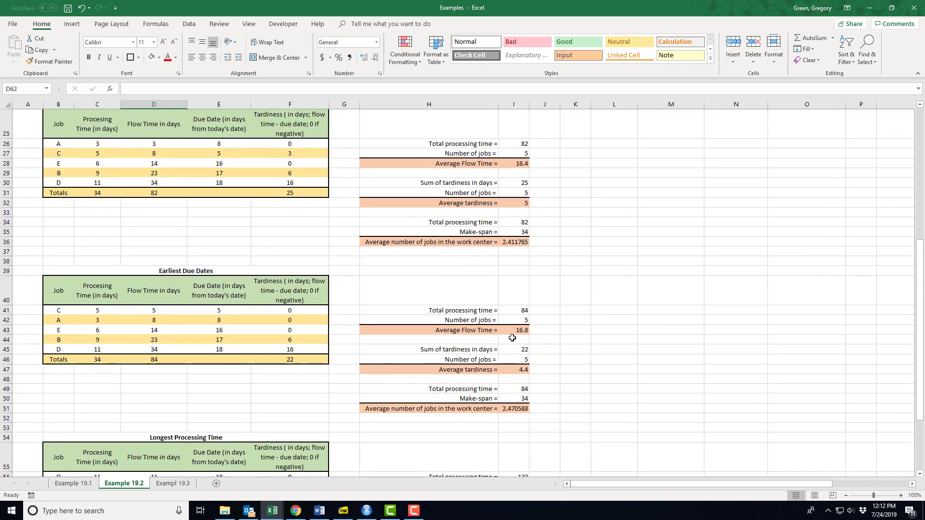
{"action": "scroll", "scroll_direction": "up", "scroll_amount": 3}
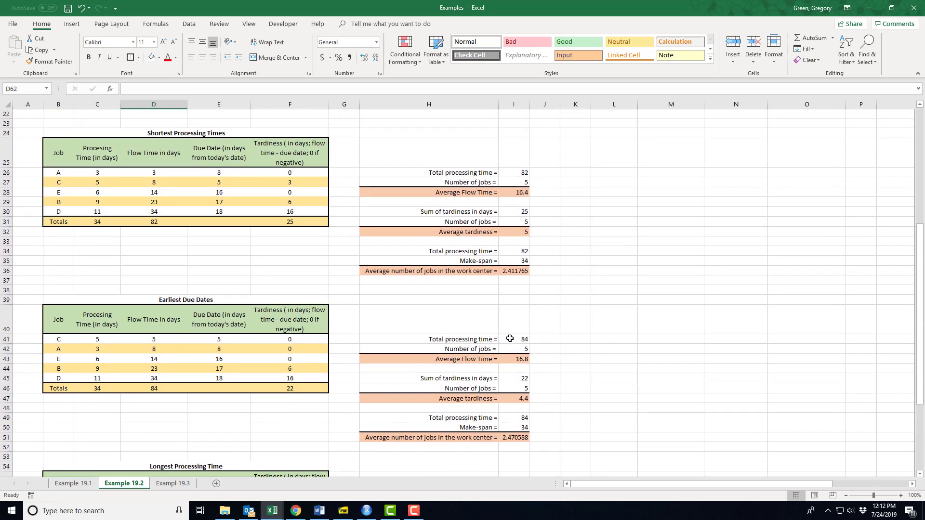
{"action": "scroll", "scroll_direction": "down", "scroll_amount": 3}
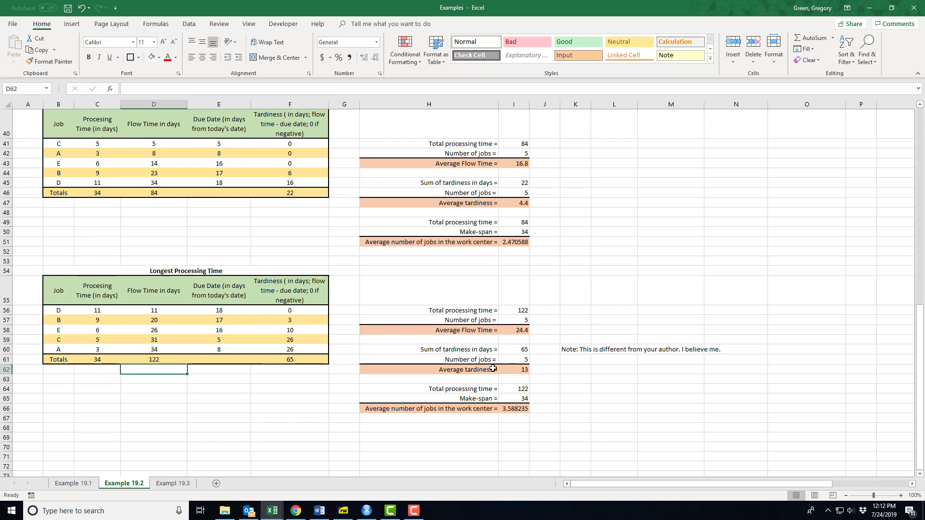
{"action": "mouse_move", "coordinate": [508, 377]}
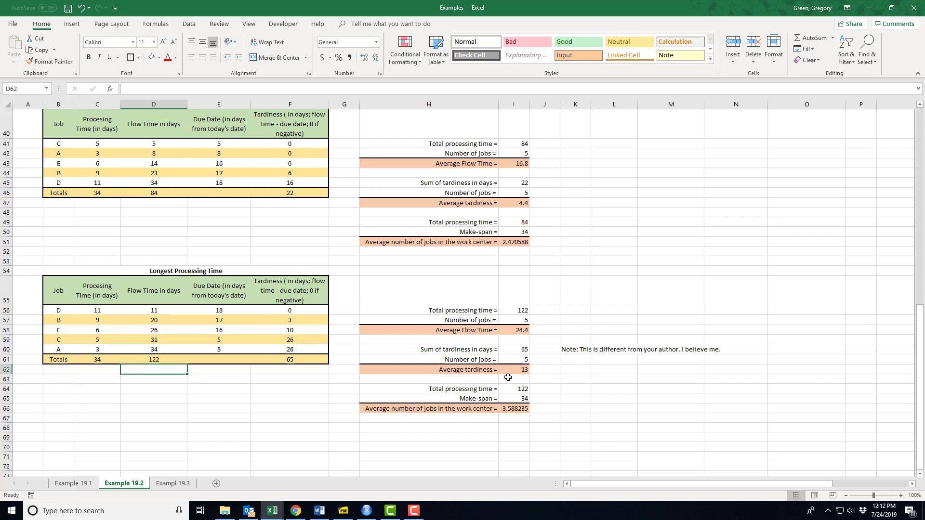
{"action": "mouse_move", "coordinate": [416, 423]}
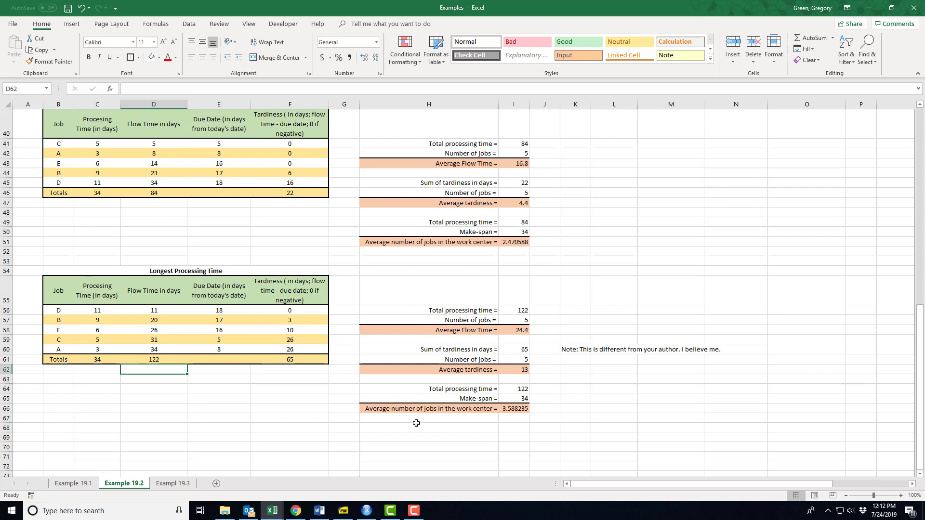
{"action": "mouse_move", "coordinate": [509, 421]}
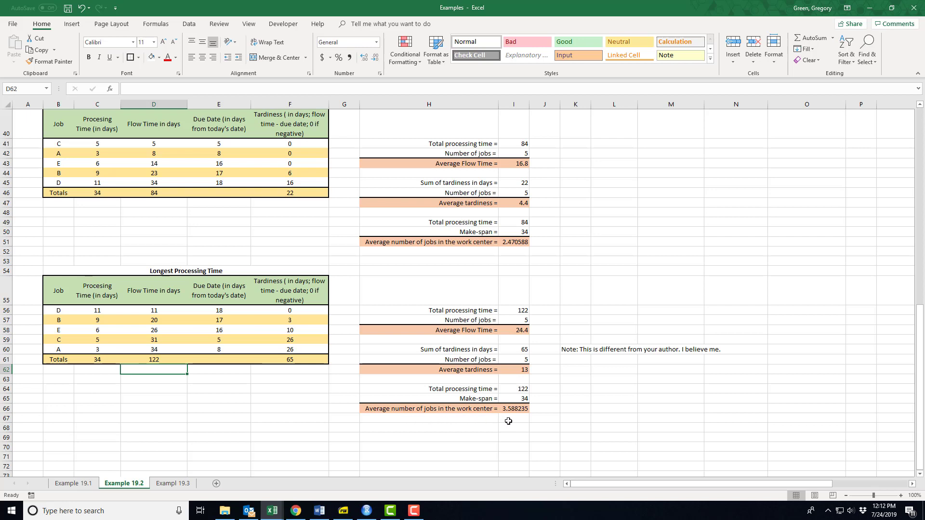
{"action": "scroll", "scroll_direction": "up", "scroll_amount": 3}
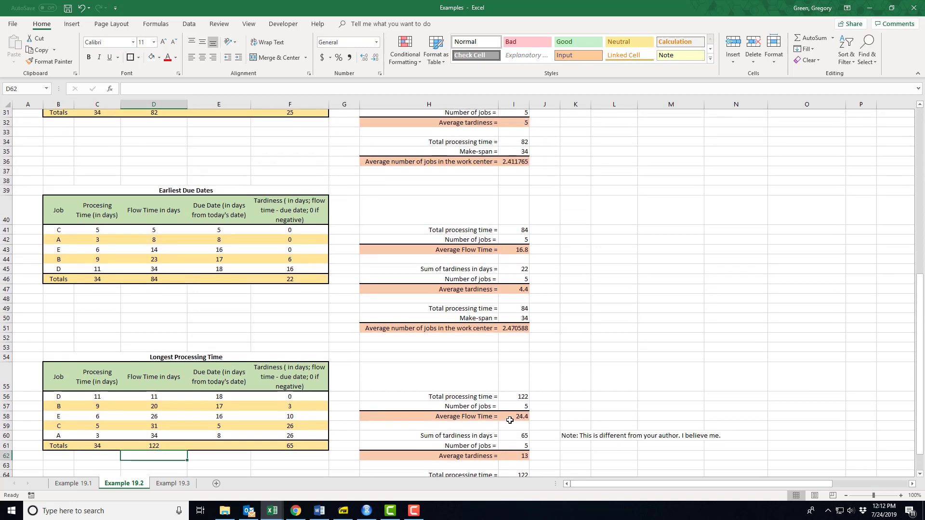
{"action": "scroll", "scroll_direction": "up", "scroll_amount": 3}
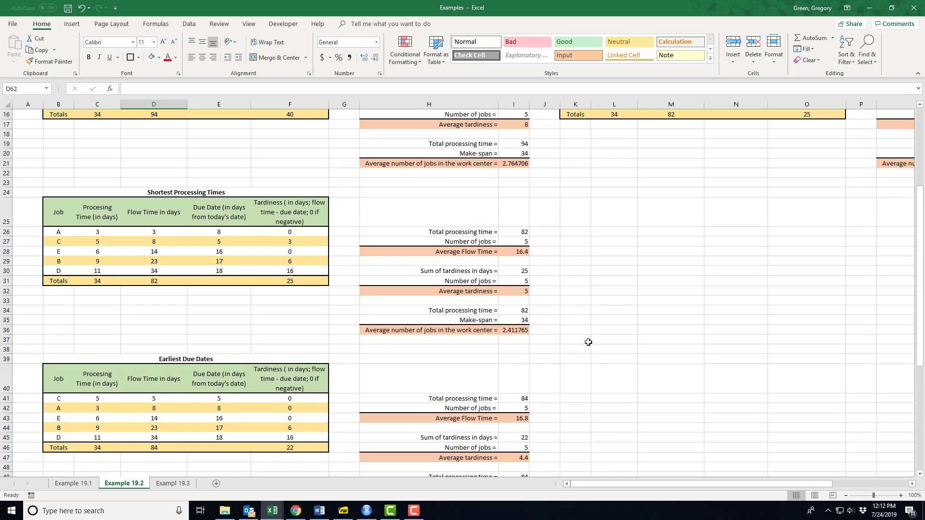
{"action": "scroll", "scroll_direction": "down", "scroll_amount": 3}
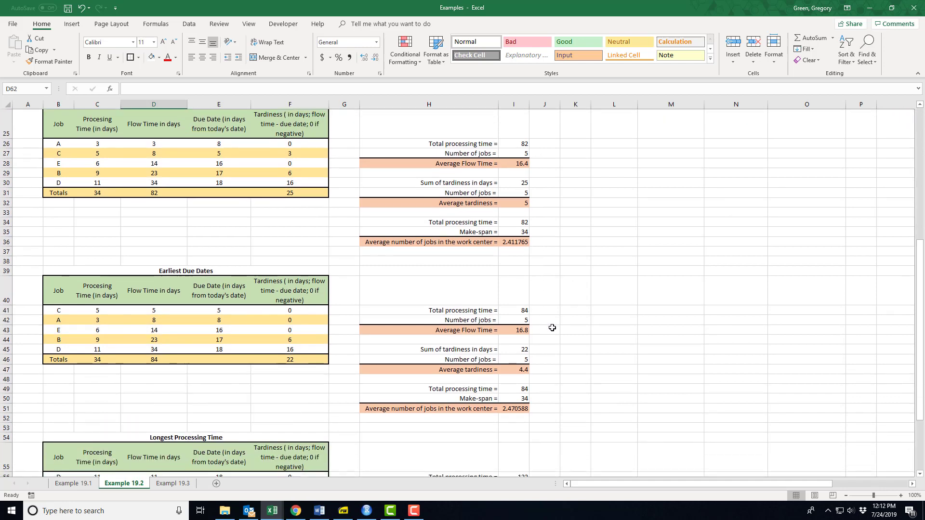
{"action": "mouse_move", "coordinate": [545, 335]}
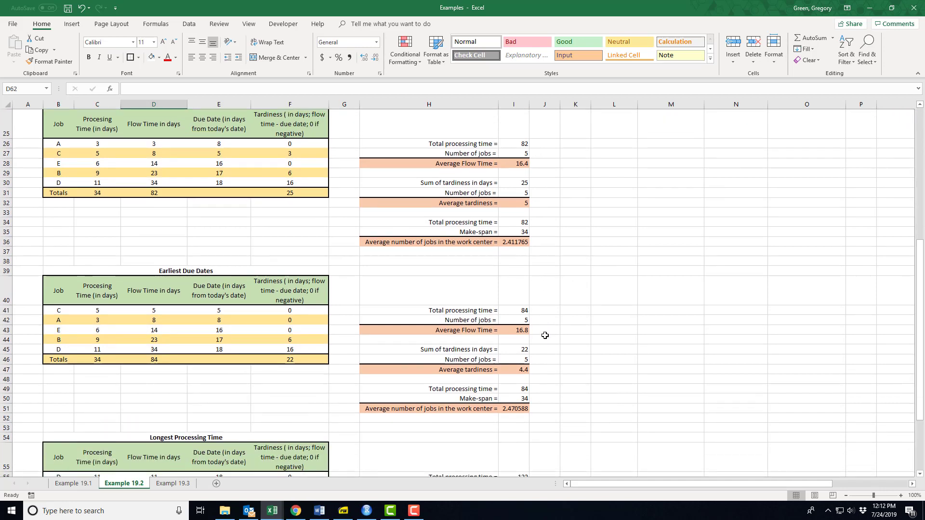
{"action": "mouse_move", "coordinate": [537, 334]}
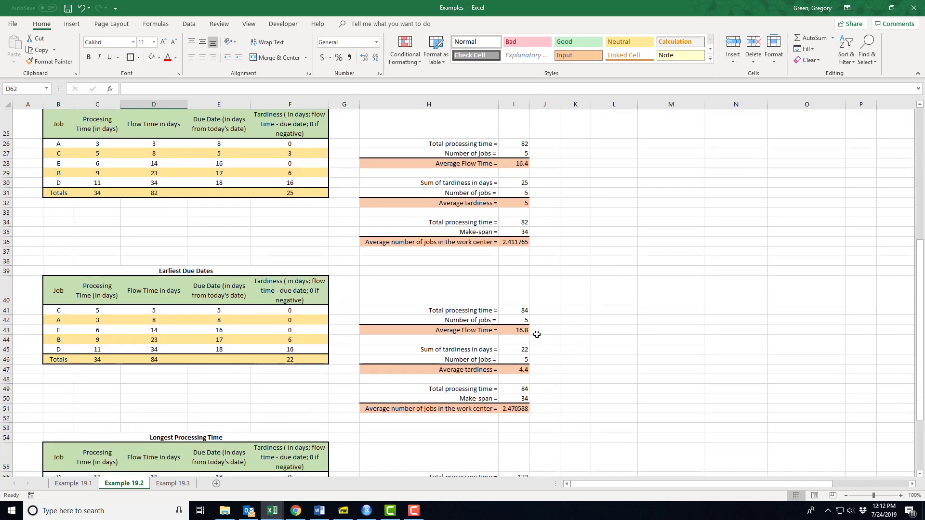
{"action": "scroll", "scroll_direction": "up", "scroll_amount": 3}
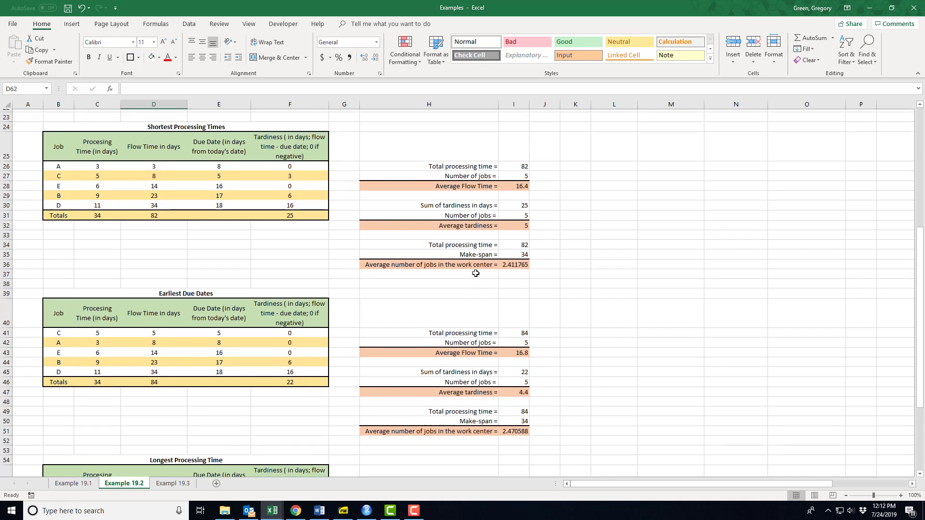
{"action": "scroll", "scroll_direction": "up", "scroll_amount": 3}
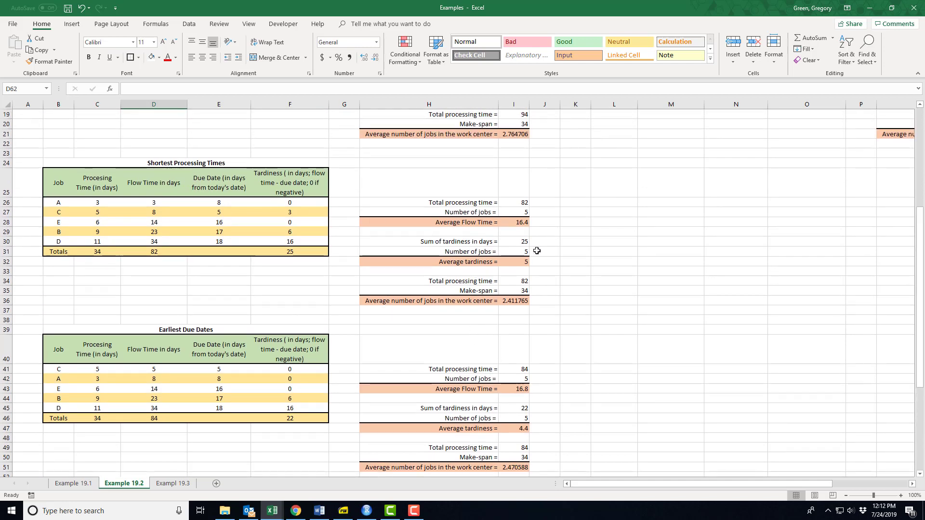
{"action": "mouse_move", "coordinate": [534, 270]}
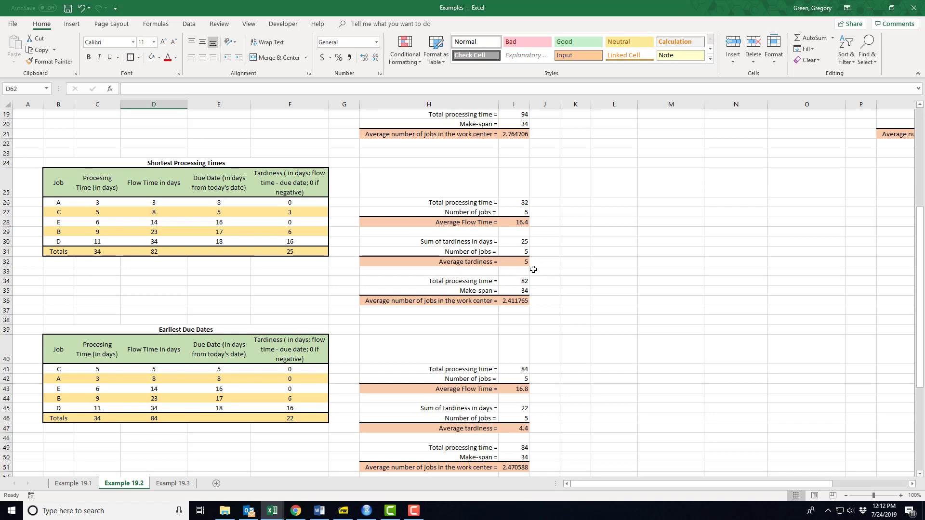
{"action": "mouse_move", "coordinate": [526, 296]}
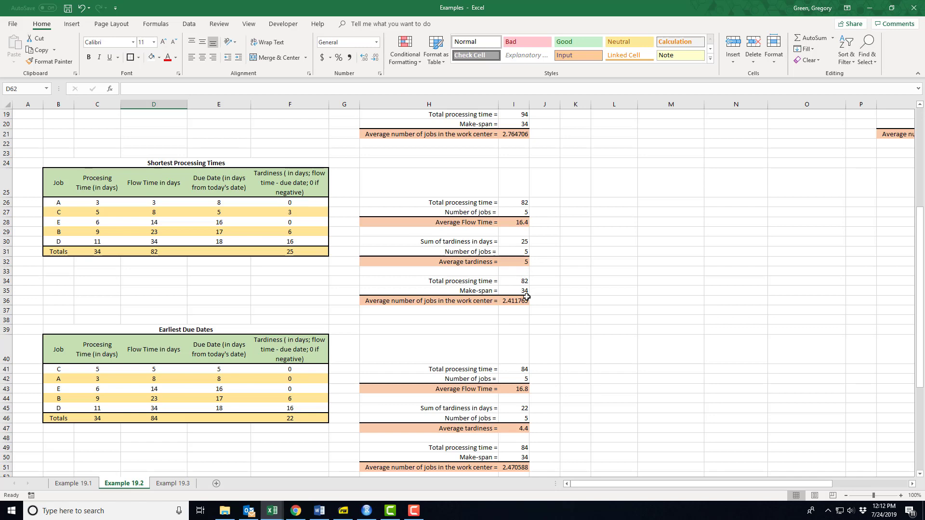
{"action": "scroll", "scroll_direction": "up", "scroll_amount": 3}
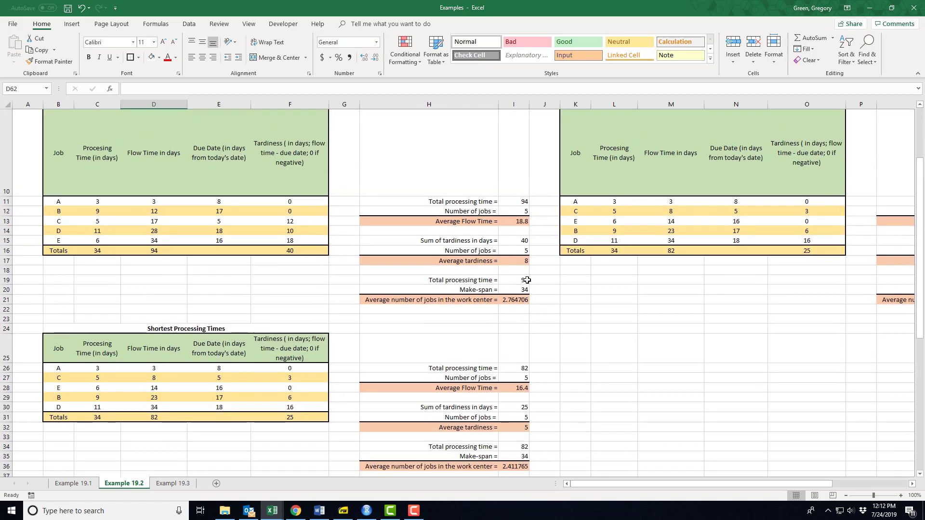
{"action": "scroll", "scroll_direction": "down", "scroll_amount": 3}
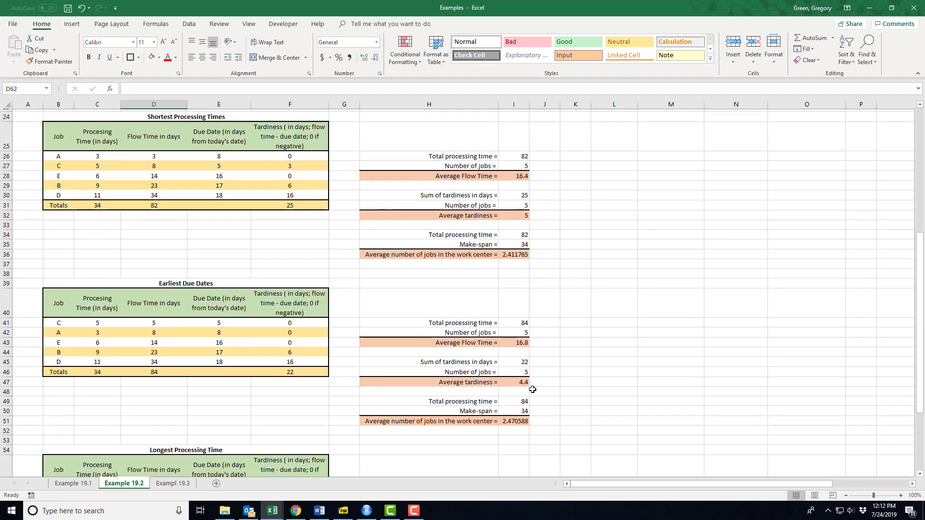
{"action": "scroll", "scroll_direction": "down", "scroll_amount": 3}
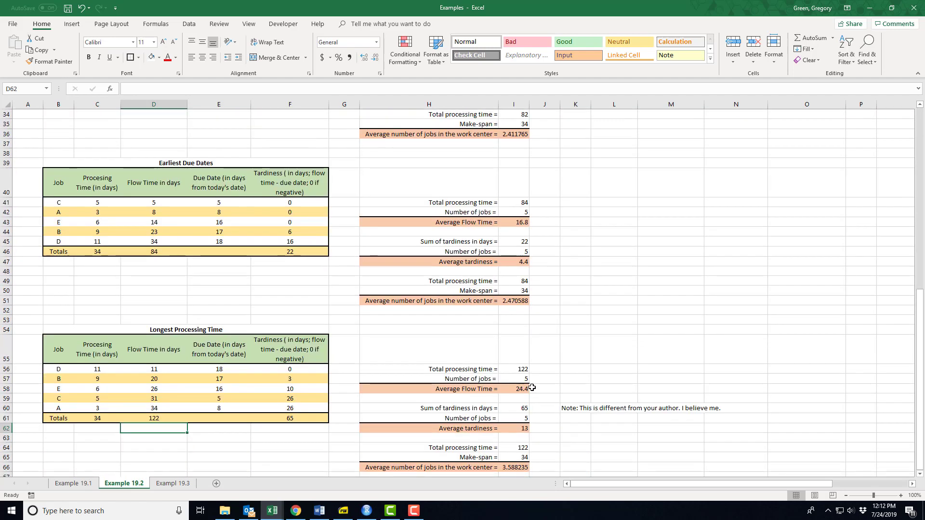
{"action": "scroll", "scroll_direction": "up", "scroll_amount": 3}
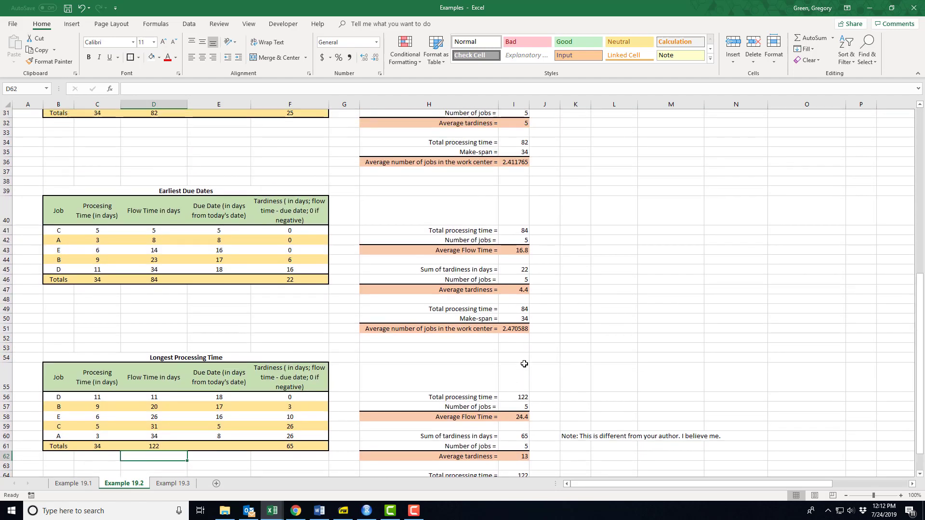
{"action": "scroll", "scroll_direction": "up", "scroll_amount": 3}
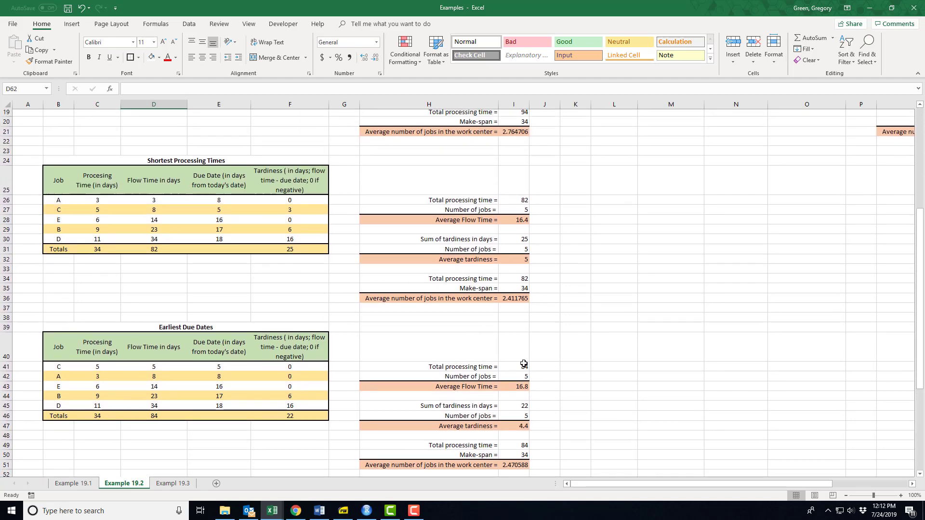
{"action": "scroll", "scroll_direction": "up", "scroll_amount": 3}
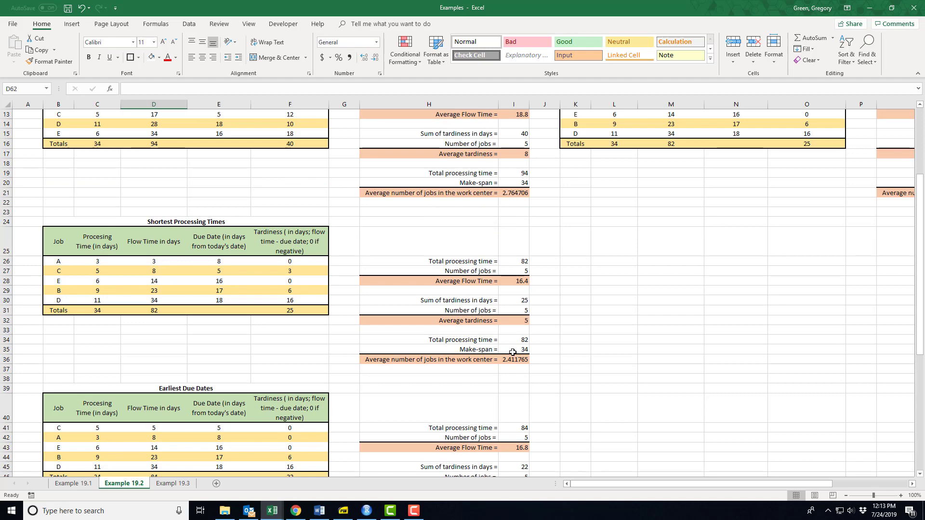
{"action": "scroll", "scroll_direction": "down", "scroll_amount": 3}
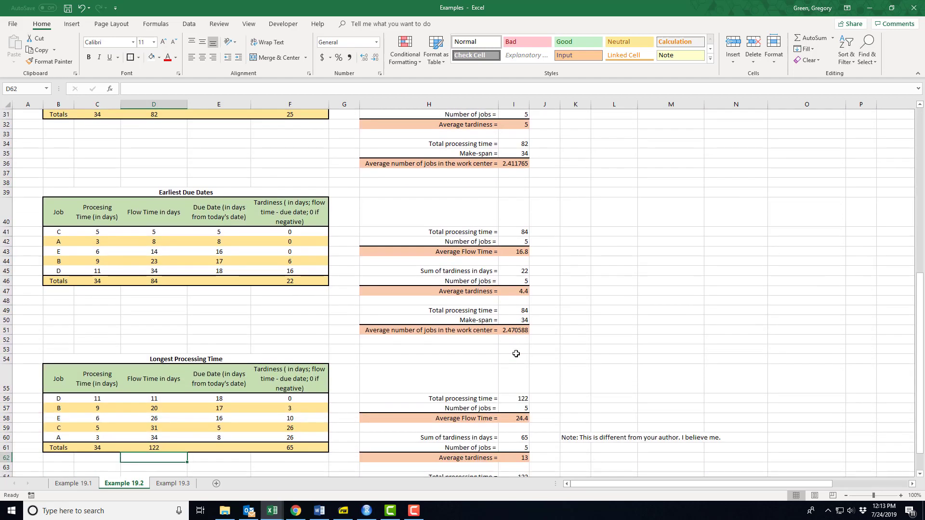
{"action": "scroll", "scroll_direction": "down", "scroll_amount": 3}
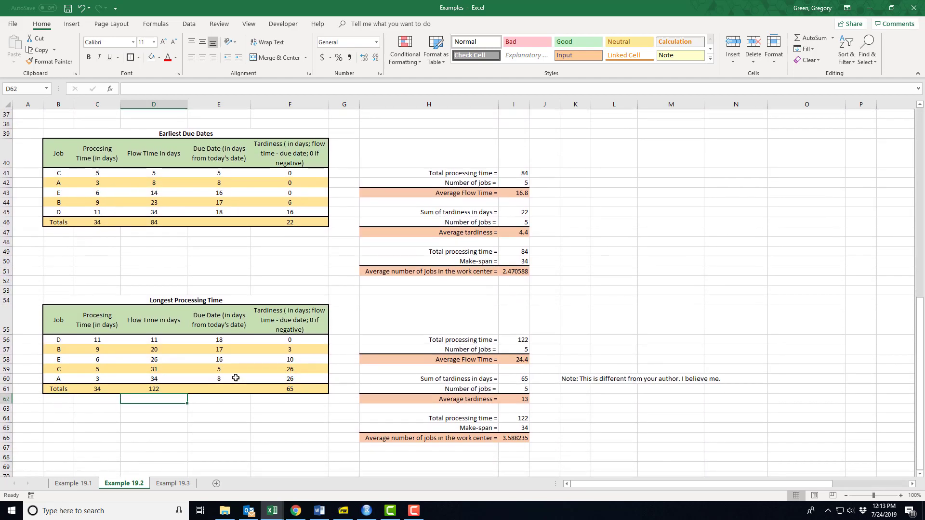
{"action": "left_click", "coordinate": [219, 377]}
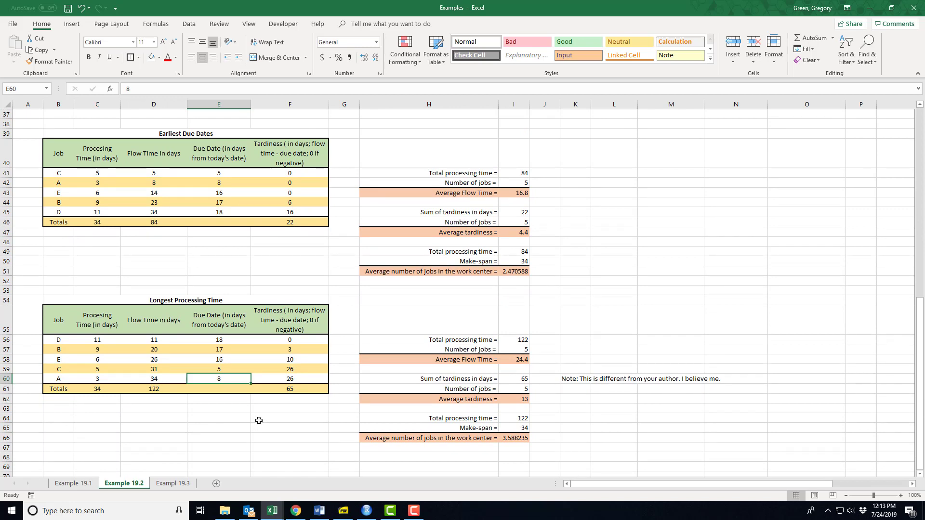
{"action": "mouse_move", "coordinate": [341, 411]}
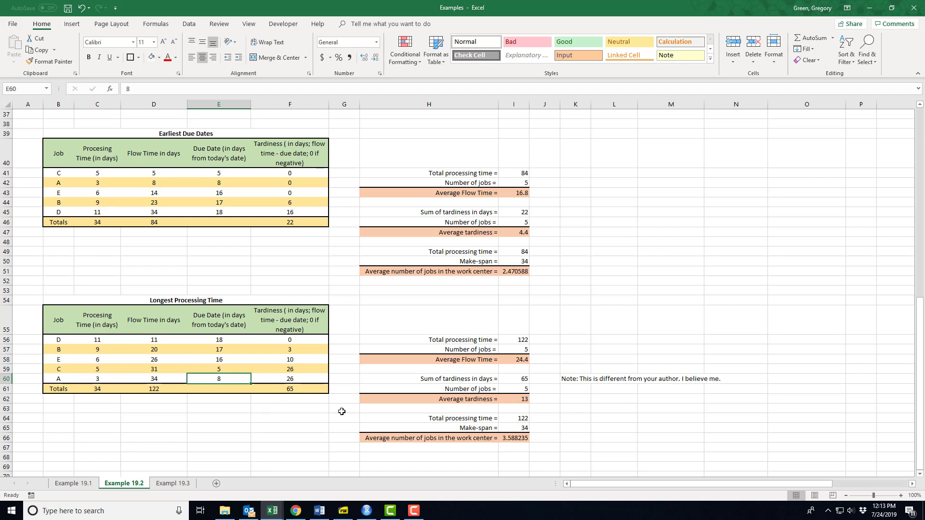
{"action": "mouse_move", "coordinate": [559, 429]}
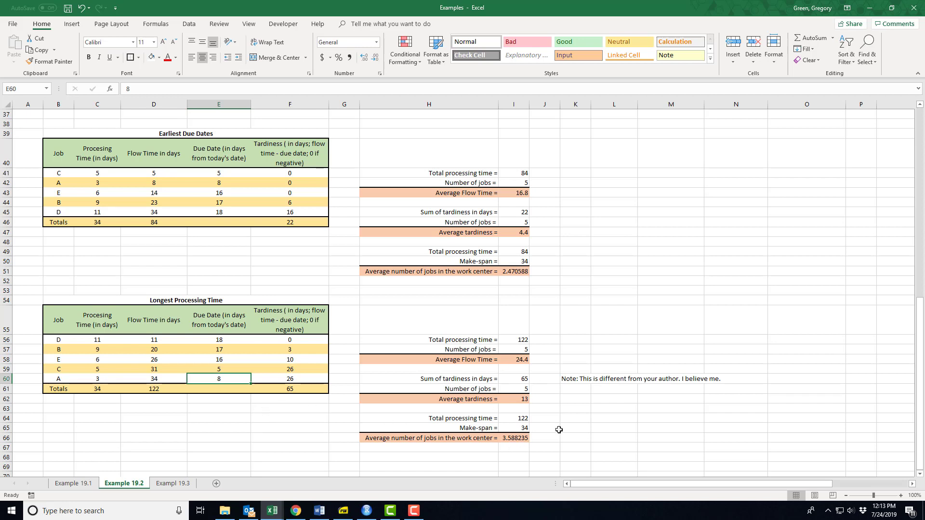
{"action": "mouse_move", "coordinate": [668, 376]}
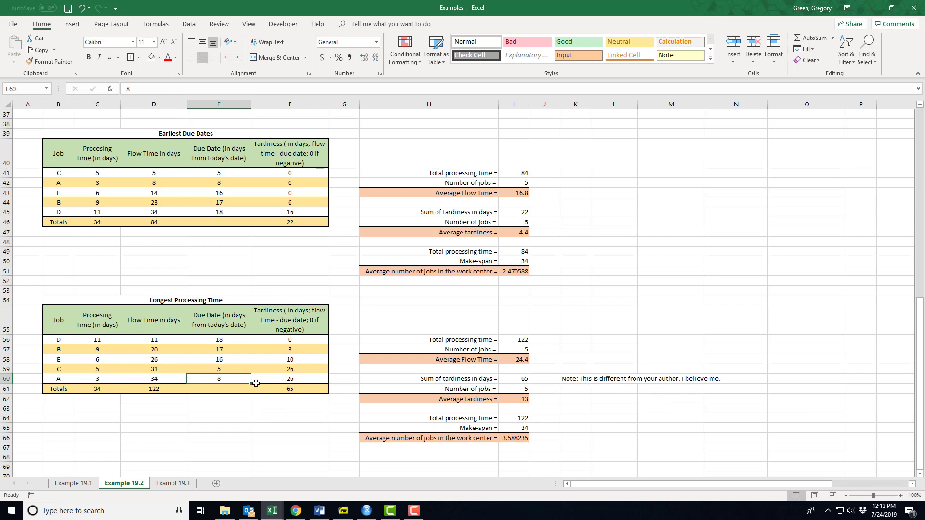
{"action": "mouse_move", "coordinate": [256, 395]}
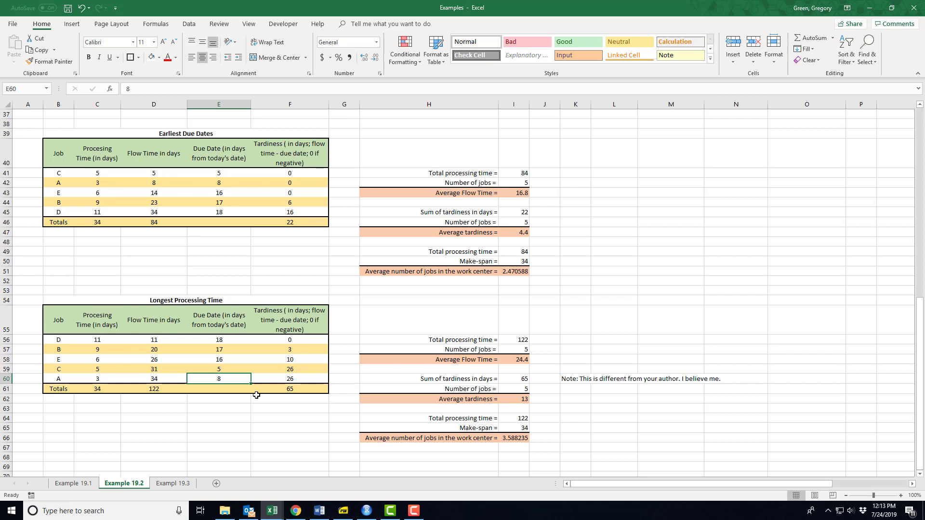
{"action": "mouse_move", "coordinate": [215, 387]}
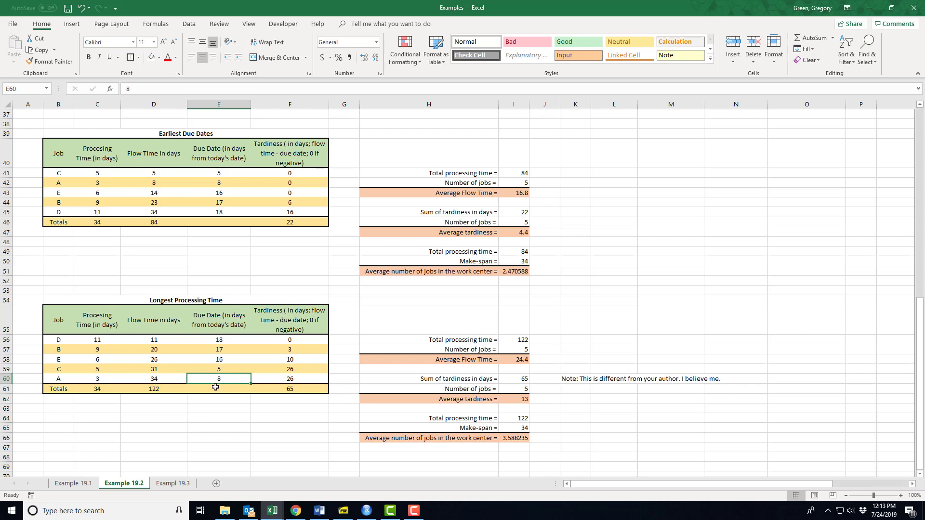